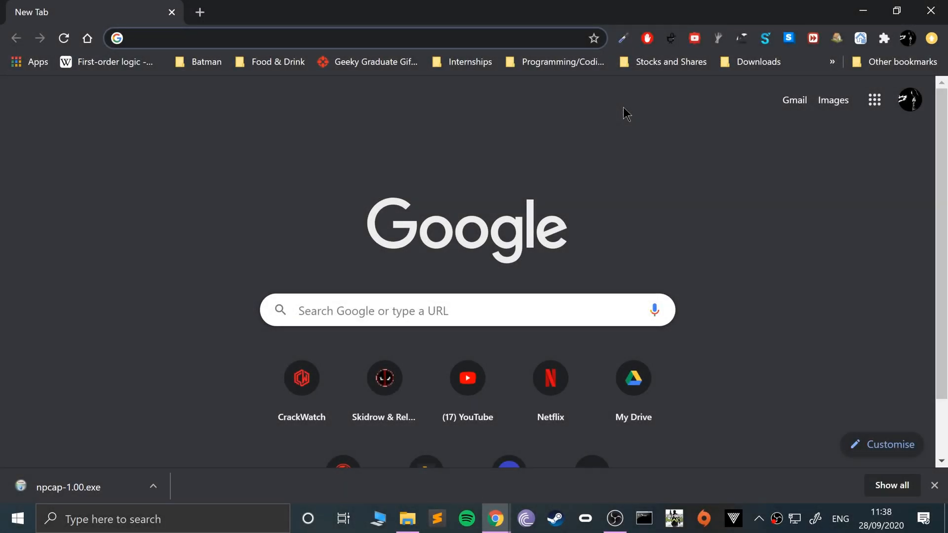
Step: Search 'cxbx-reloaded' and land on the Cxbx-Reloaded GitHub repository
left_click(242, 38)
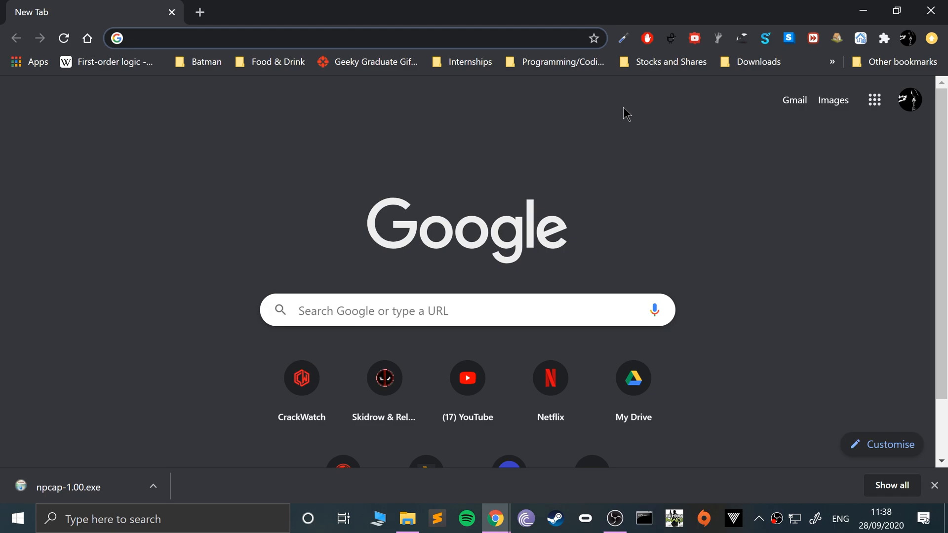
type("cxbx reloaded")
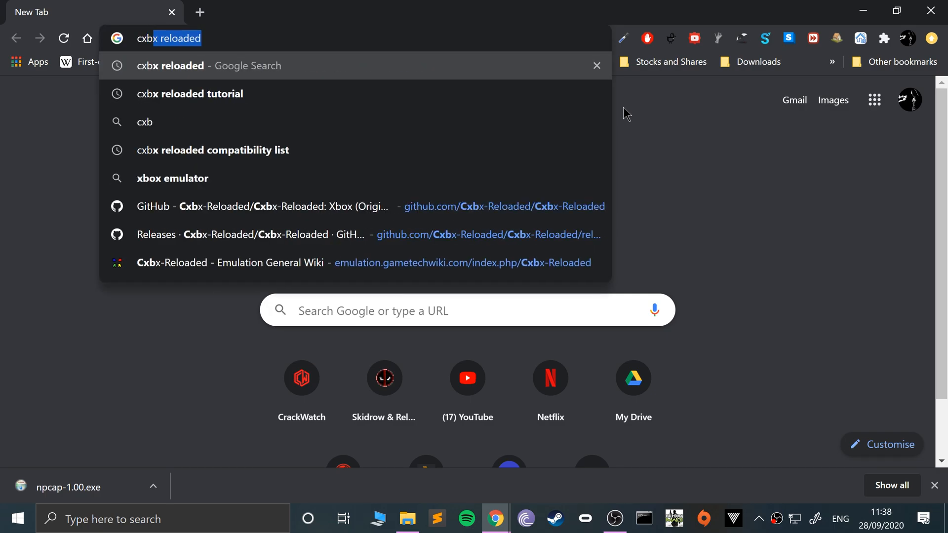
type("cxbx-reloaded&a...")
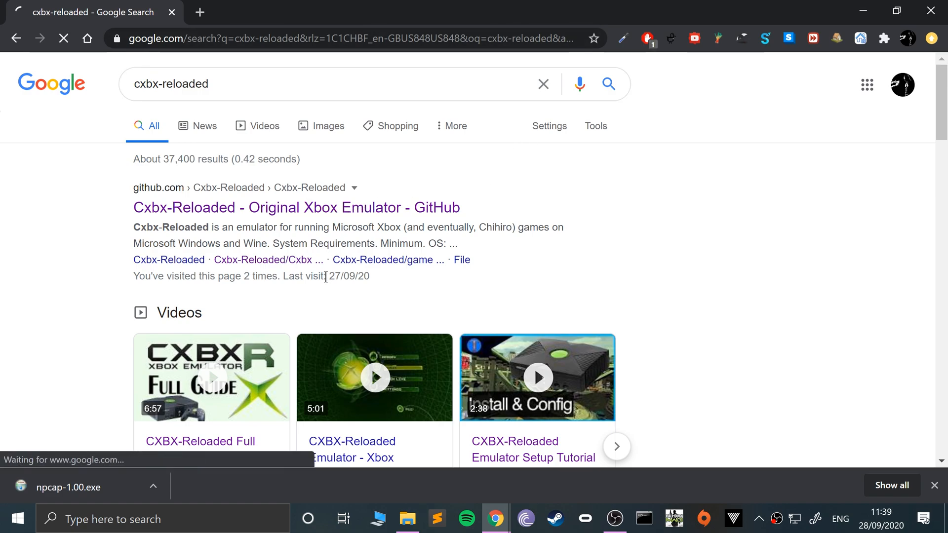
left_click(295, 206)
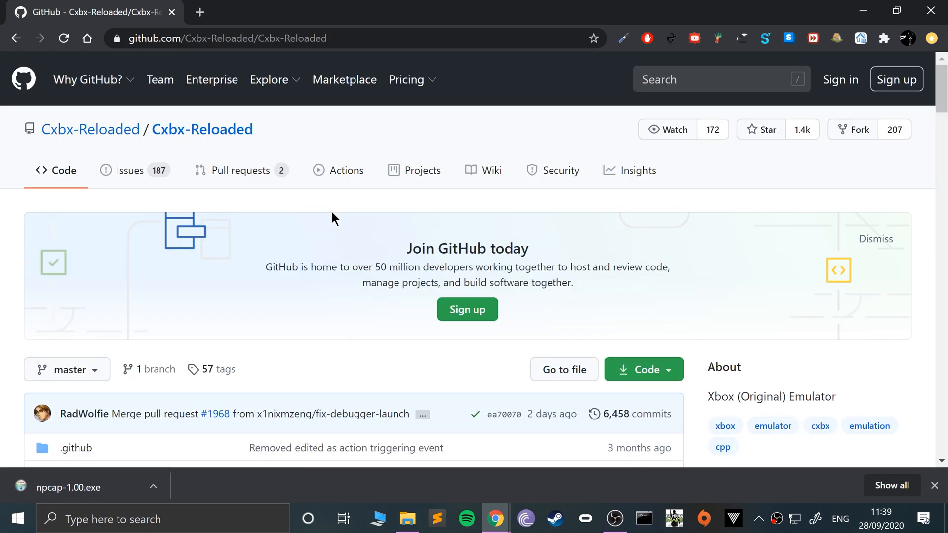
Step: Scroll the README down to the game-compatibility repository link
scroll("down", 3)
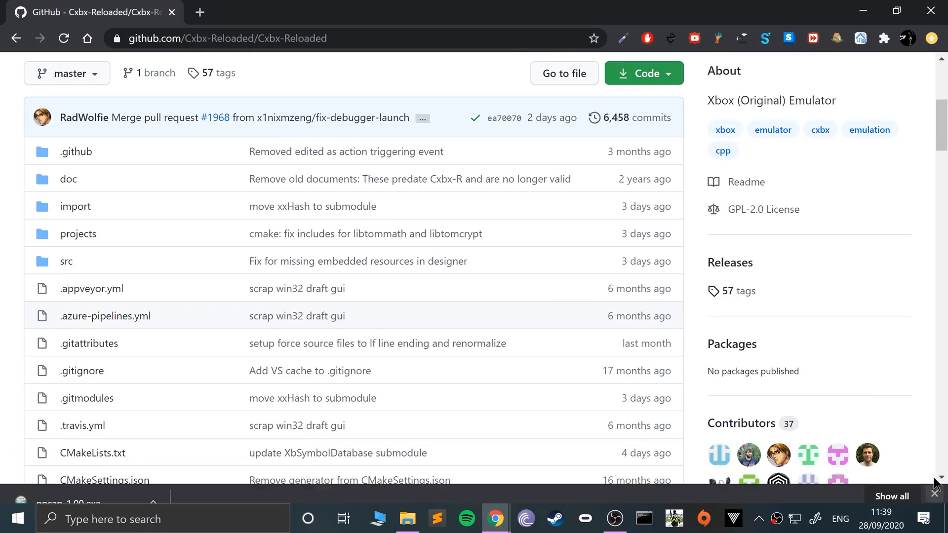
scroll("down", 3)
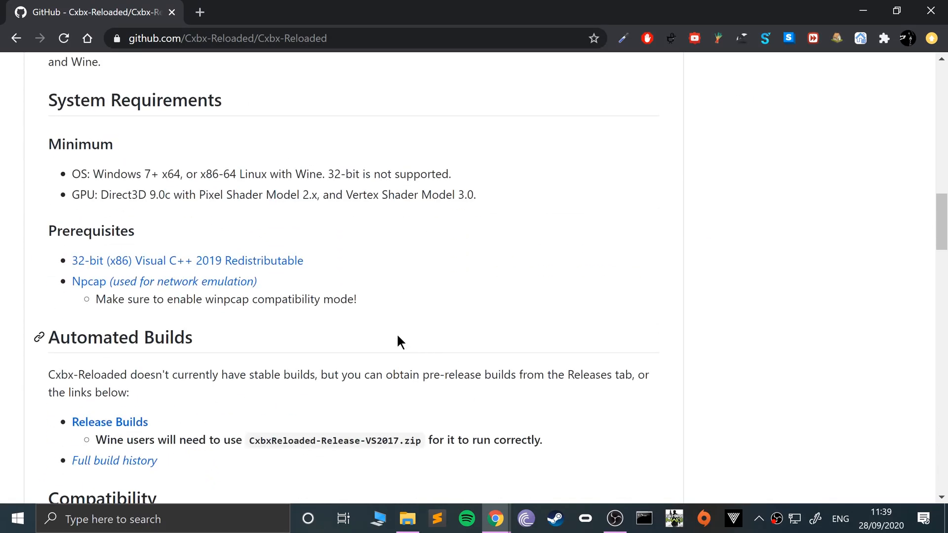
scroll("down", 3)
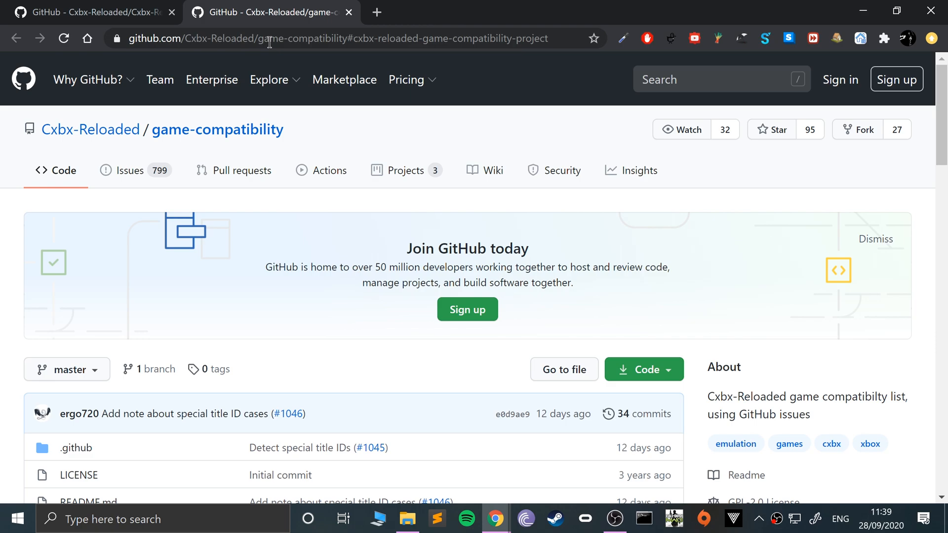
Step: Scroll through the game-compatibility repository README
scroll("down", 3)
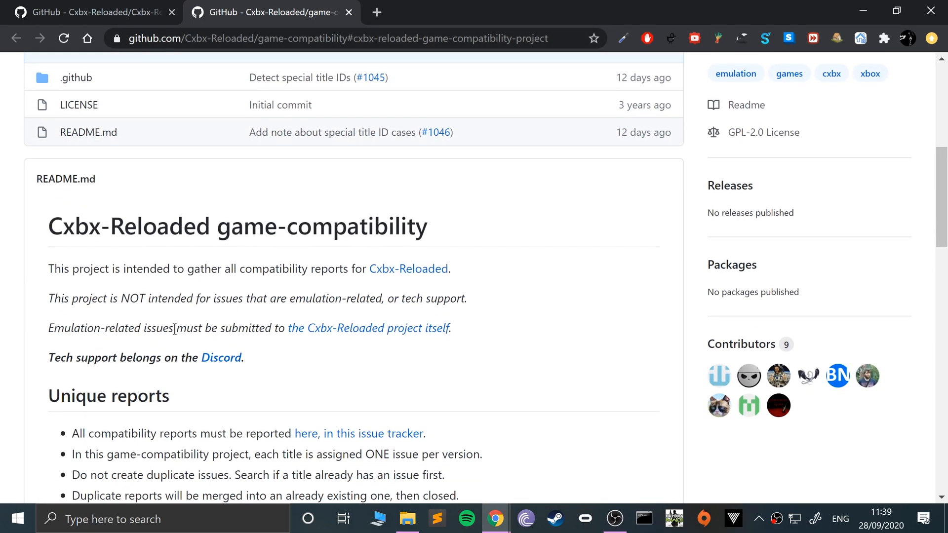
scroll("down", 3)
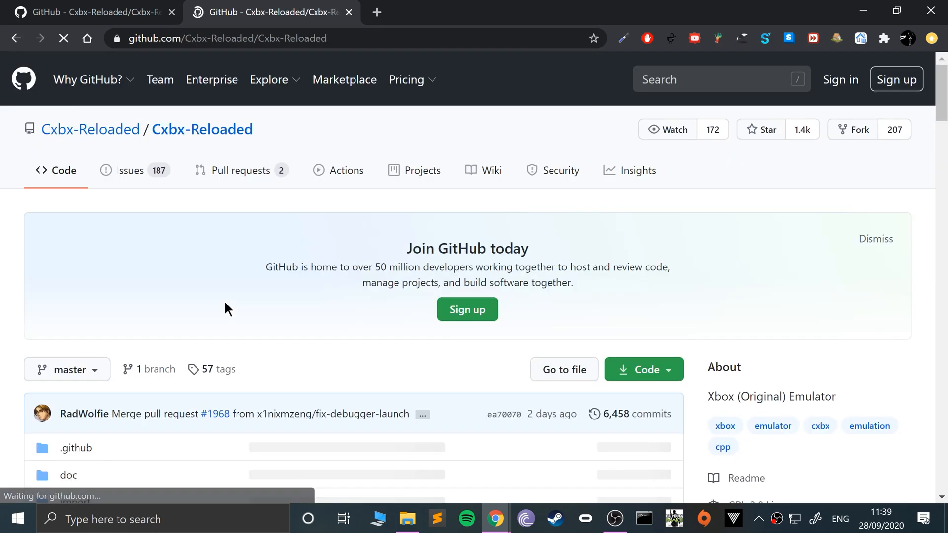
scroll("down", 3)
type("cxbx-reloaded")
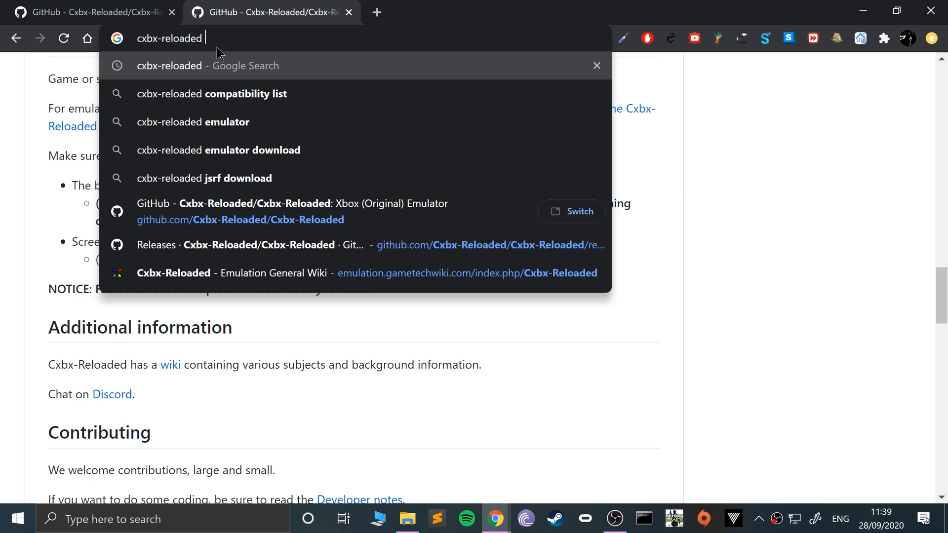
Step: Open the guivanrv.github.io compatibility list showing 899 games
left_click(212, 94)
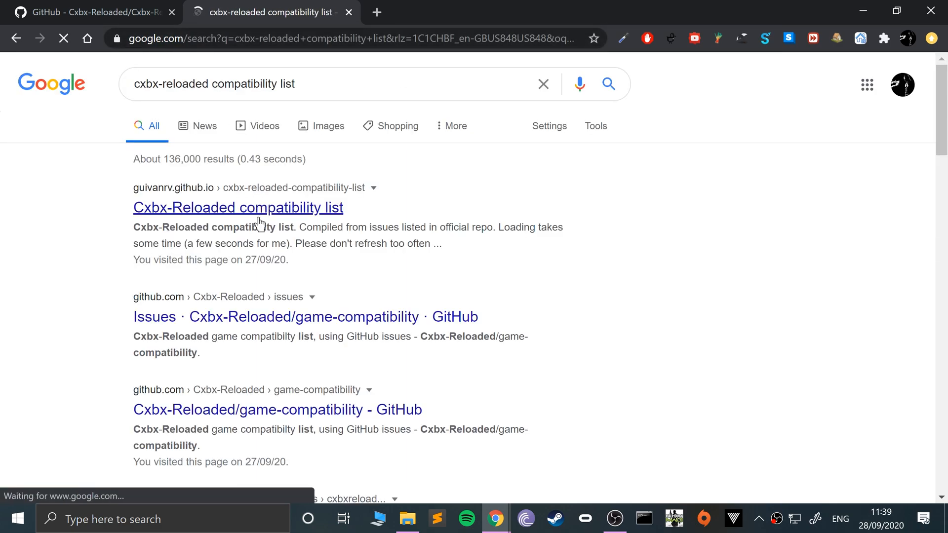
left_click(237, 208)
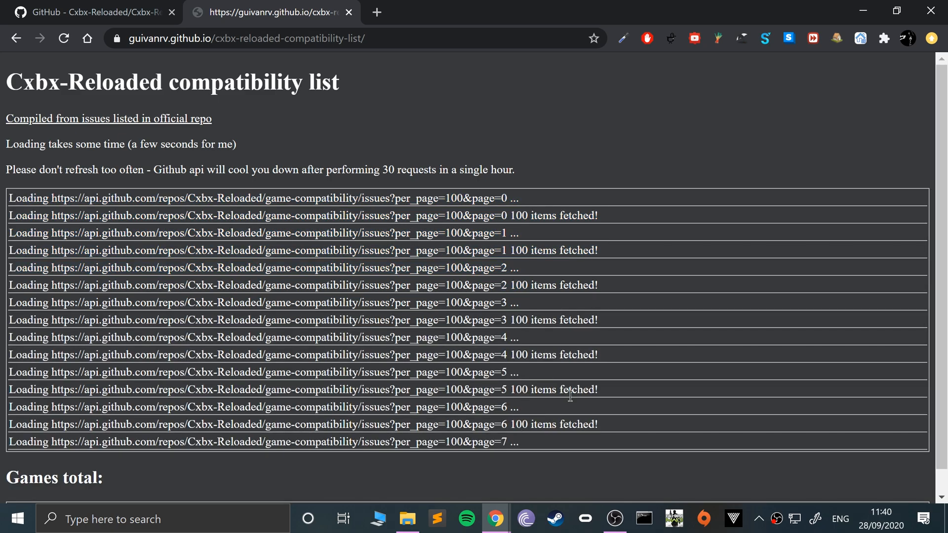
scroll("down", 3)
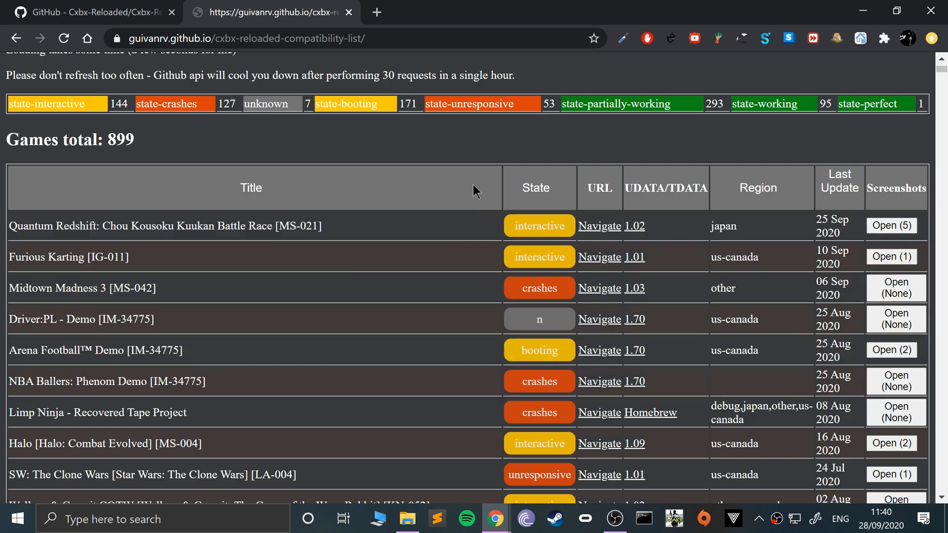
Step: Sort the 899 games by State and scroll through the partially-working titles
left_click(538, 188)
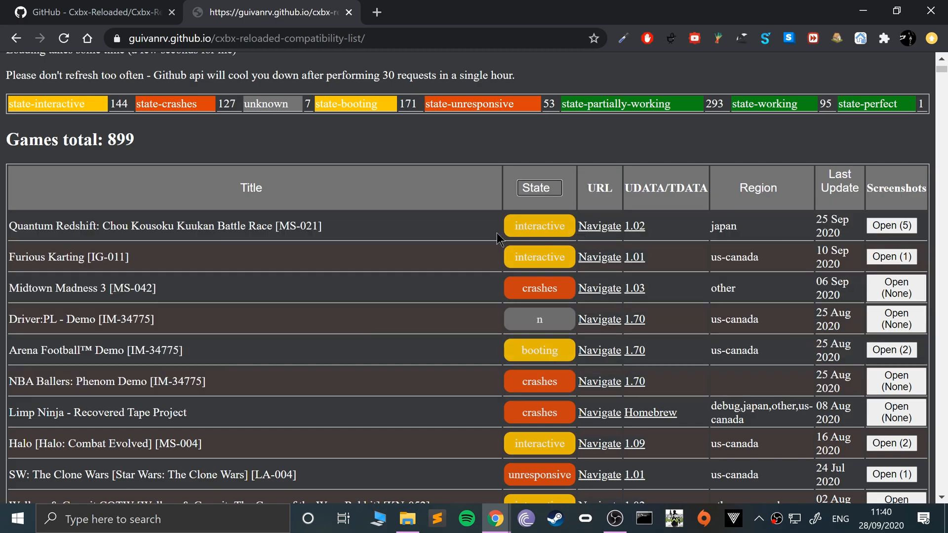
scroll("down", 3)
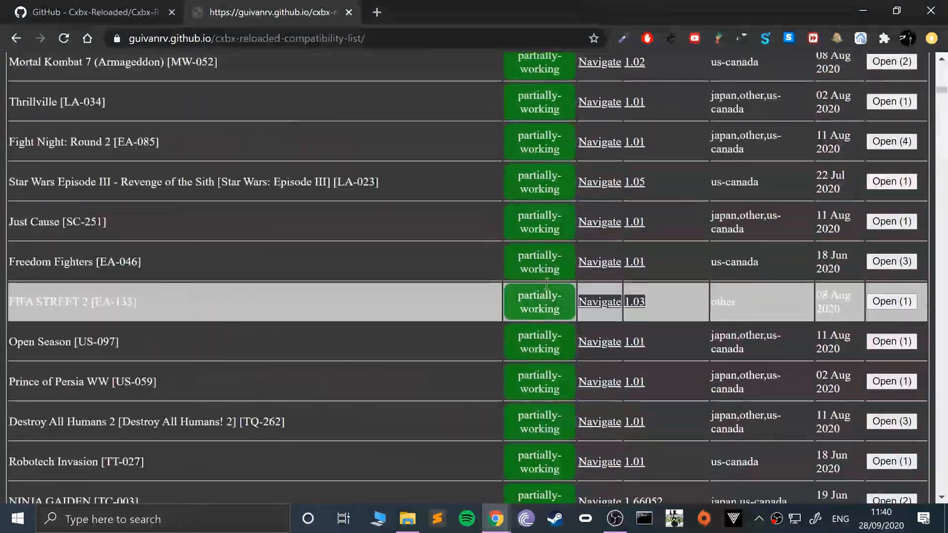
scroll("down", 3)
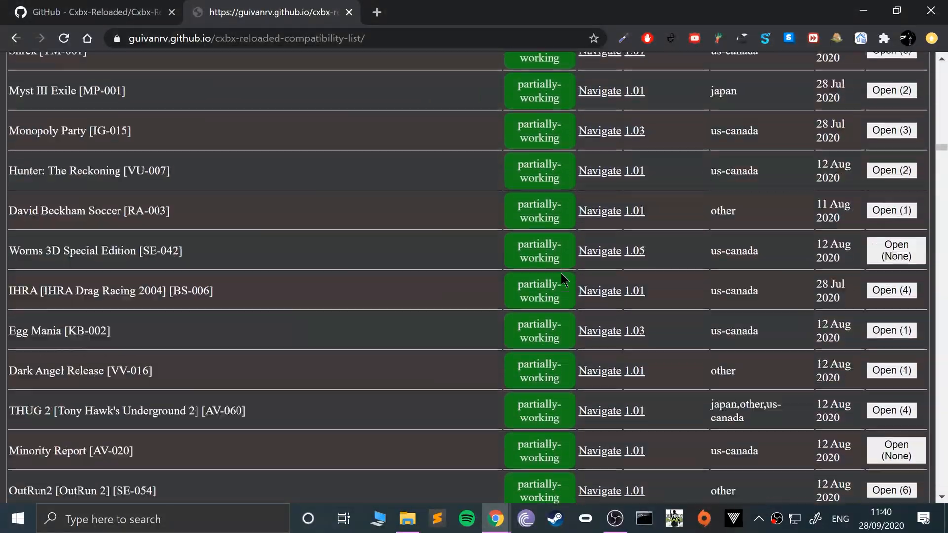
scroll("down", 3)
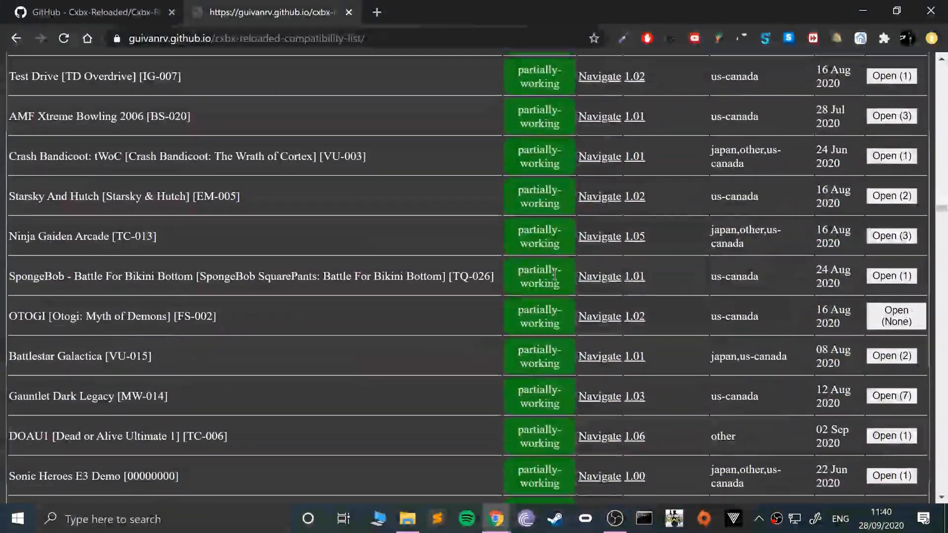
scroll("down", 3)
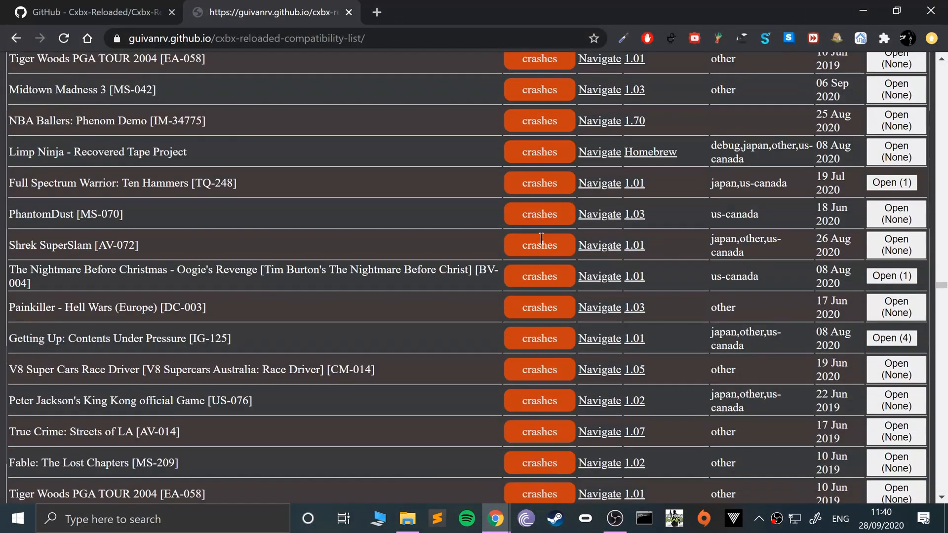
scroll("down", 3)
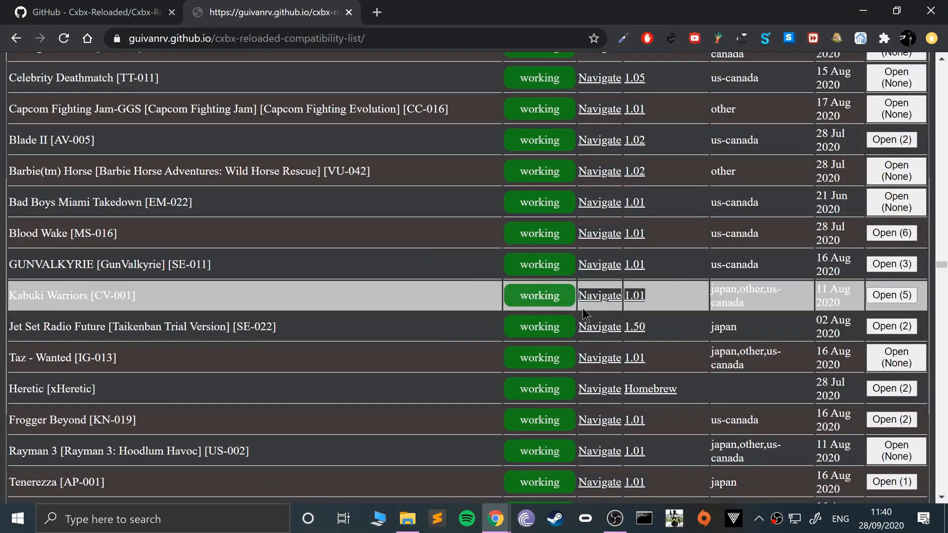
Step: View the Kabuki Warriors GitHub issue report, then return to the list
left_click(892, 295)
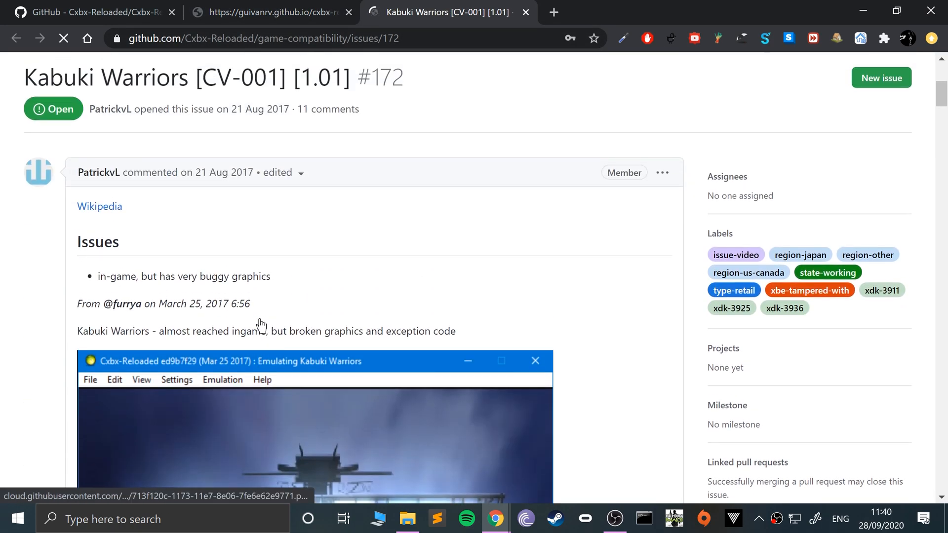
scroll("down", 3)
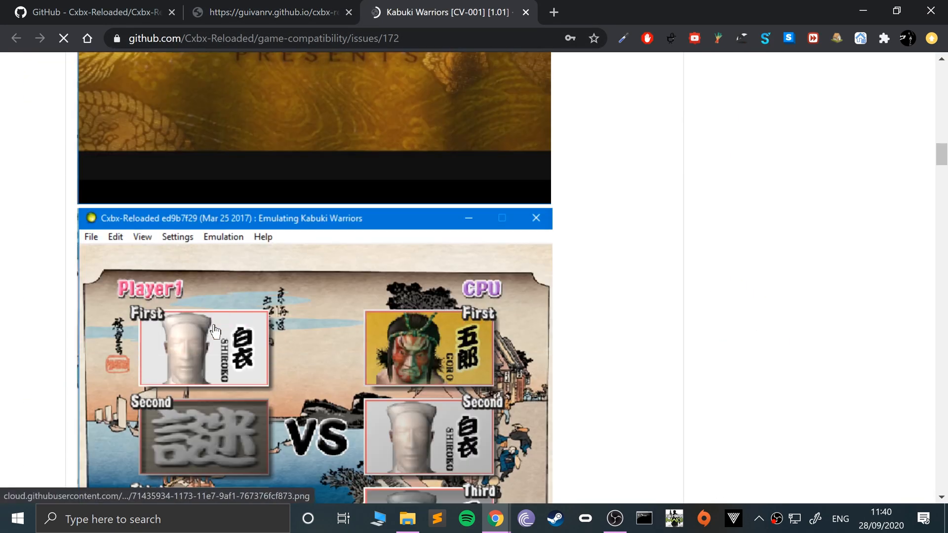
left_click(271, 12)
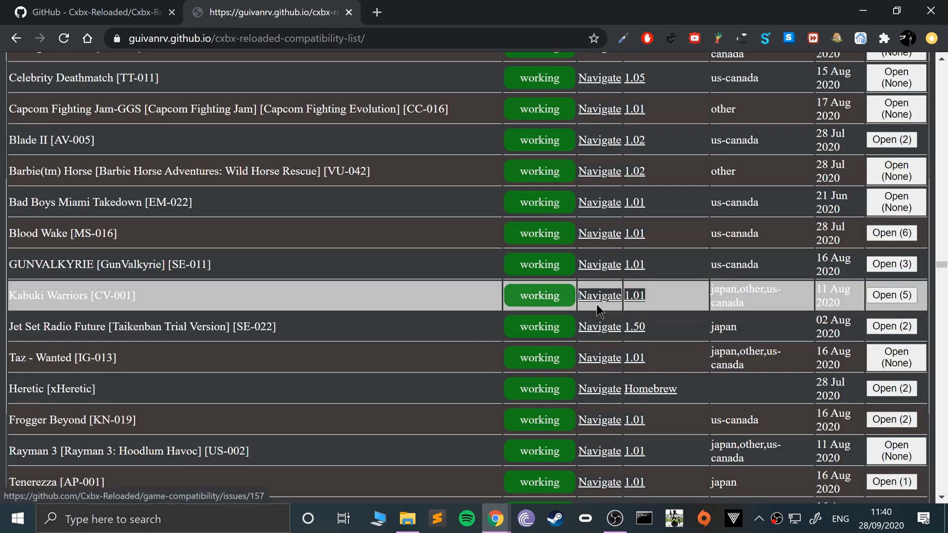
Step: View the Taz - Wanted report notes popup and close it
scroll("down", 3)
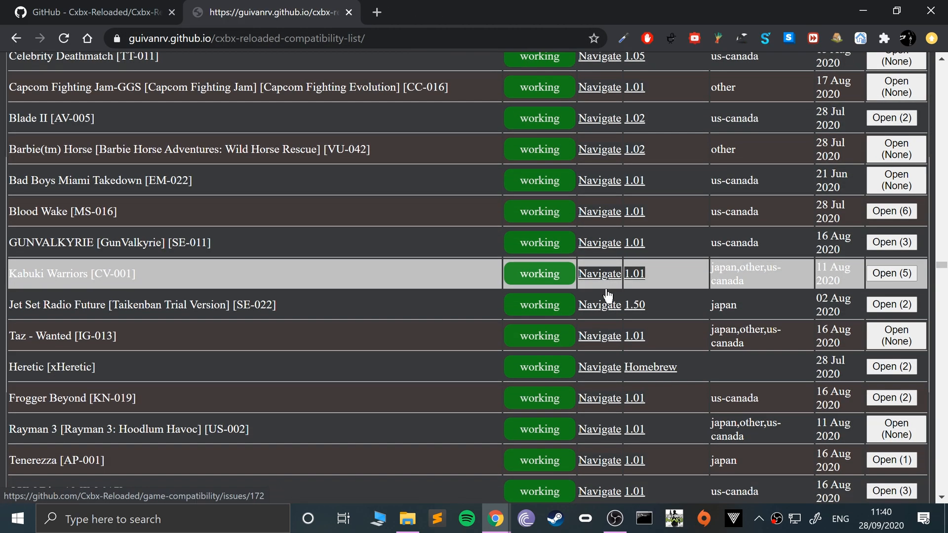
scroll("down", 3)
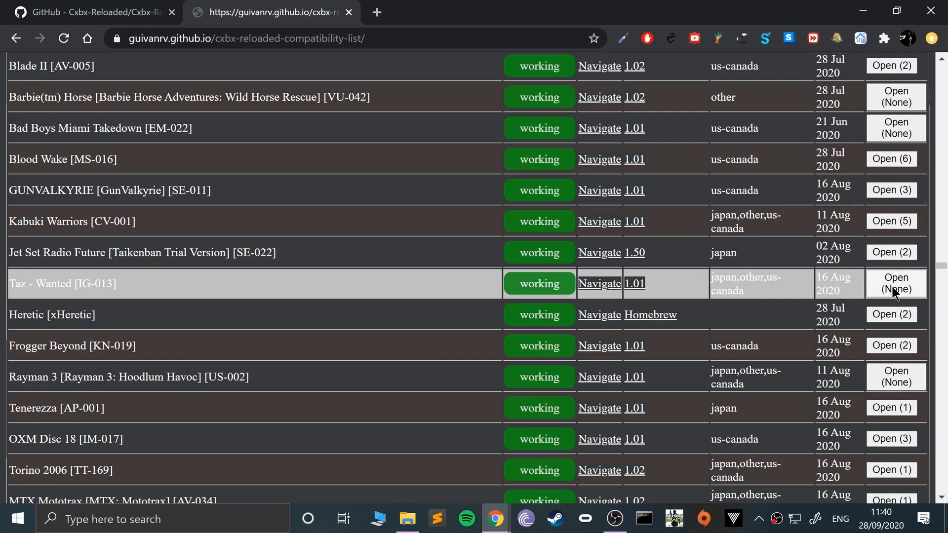
left_click(897, 283)
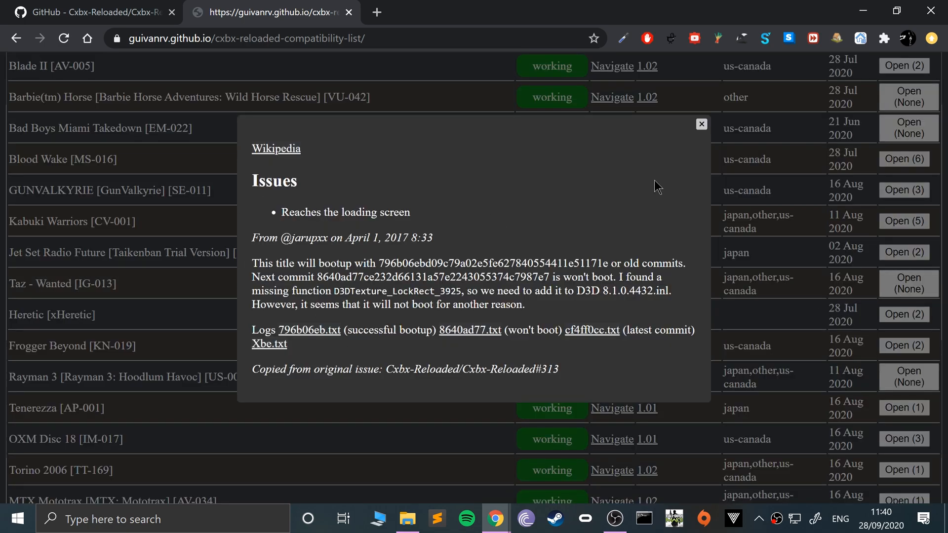
left_click(701, 123)
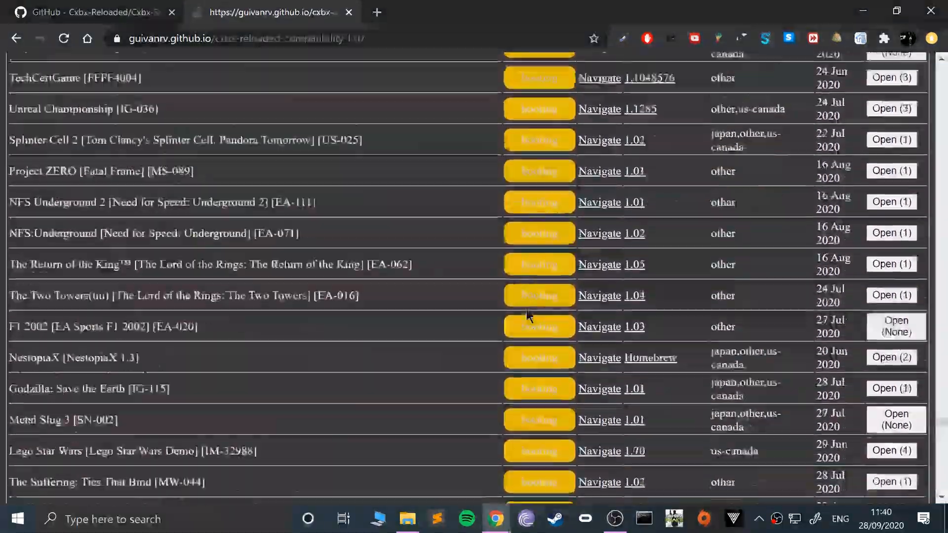
scroll("down", 3)
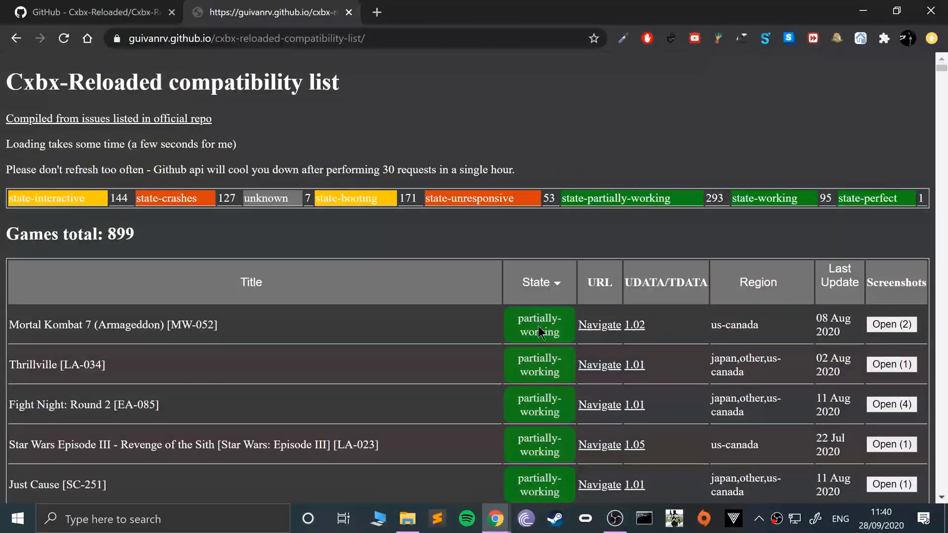
mouse_move(470, 140)
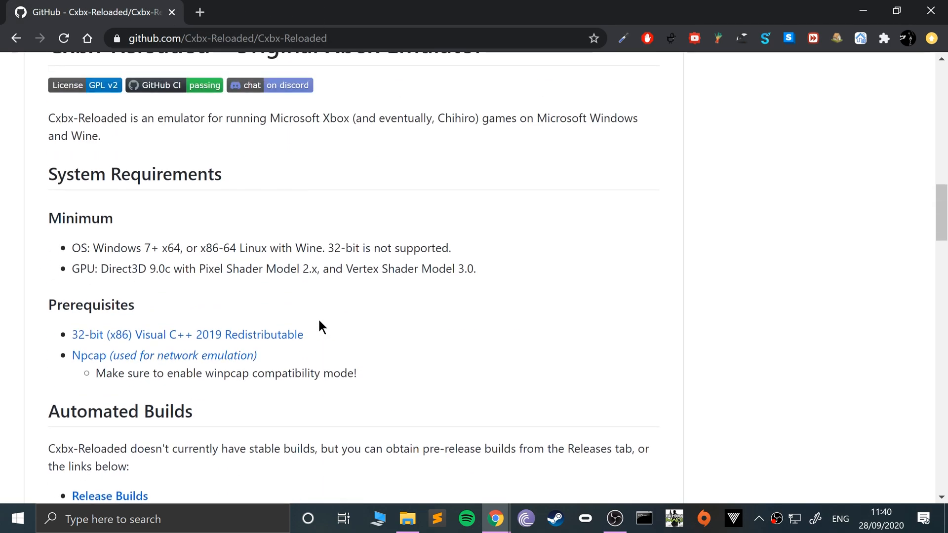
mouse_move(111, 339)
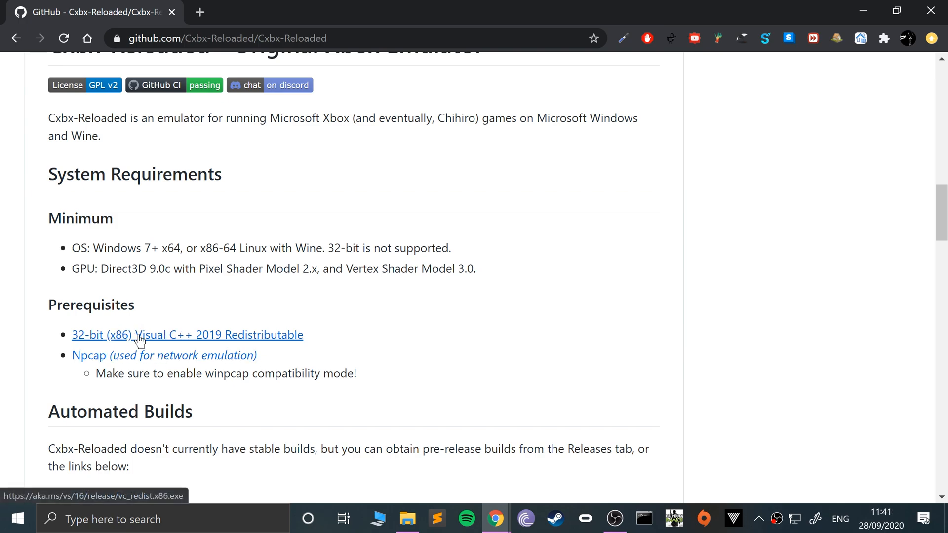
mouse_move(208, 345)
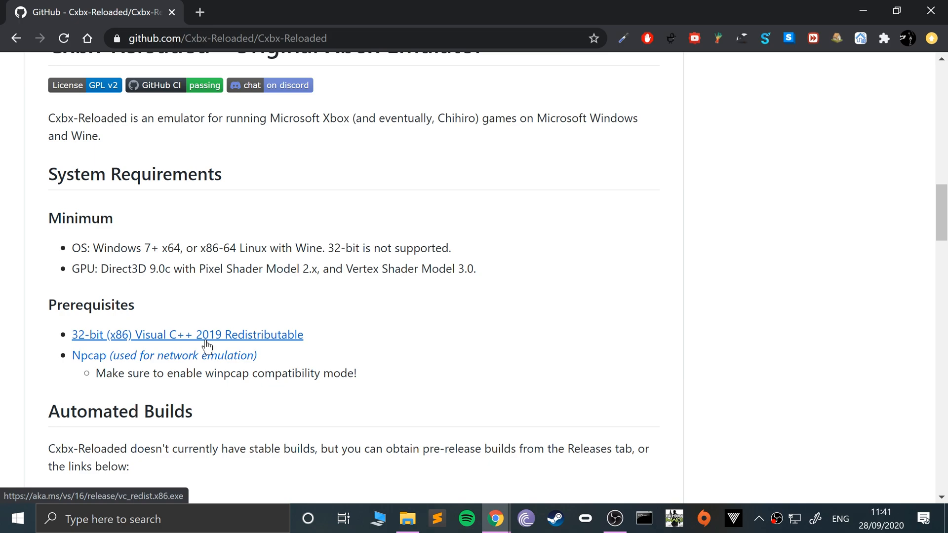
Step: Start the 32-bit Visual C++ 2019 Redistributable download, cancel it, and minimise Chrome
left_click(186, 335)
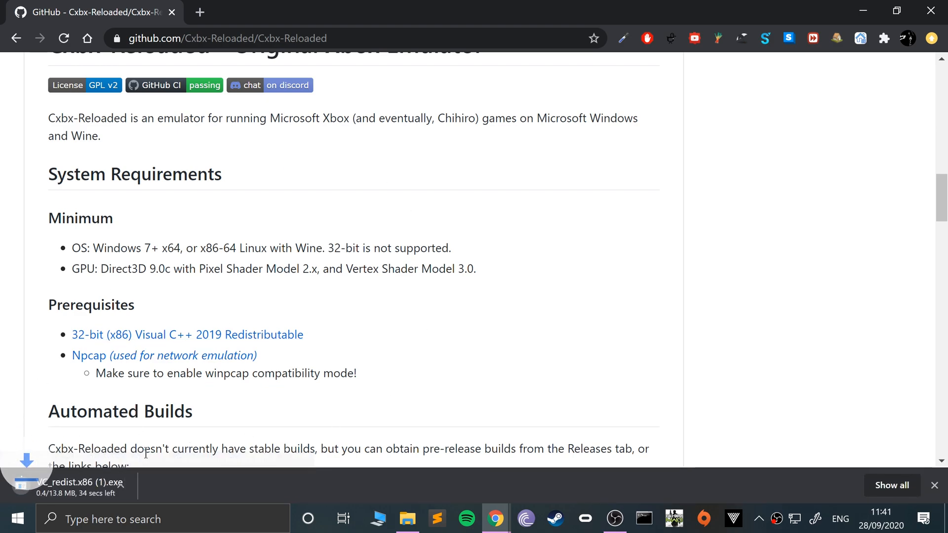
left_click(153, 485)
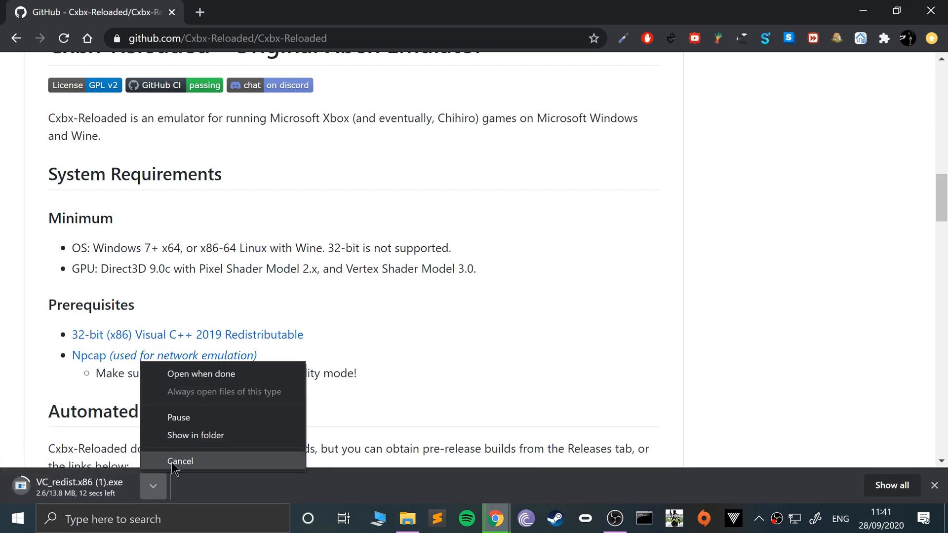
left_click(180, 461)
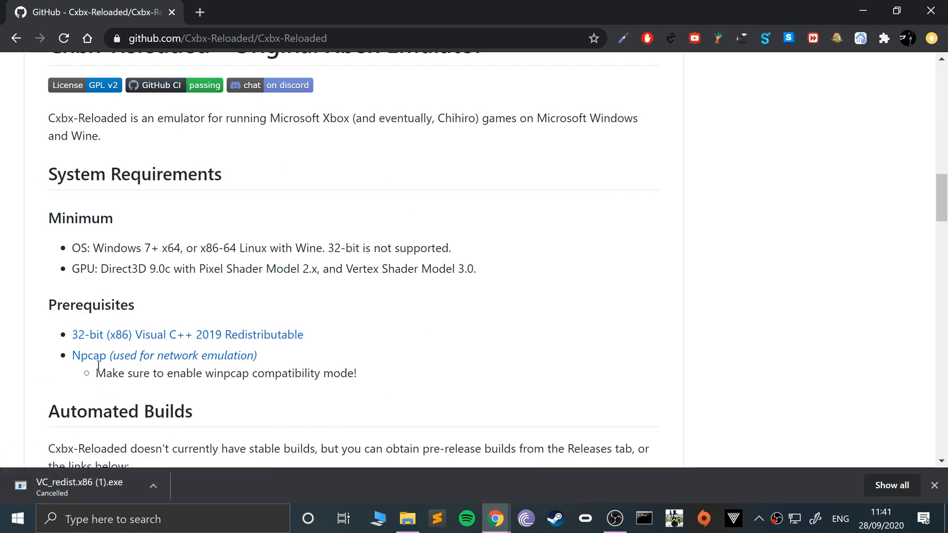
mouse_move(163, 355)
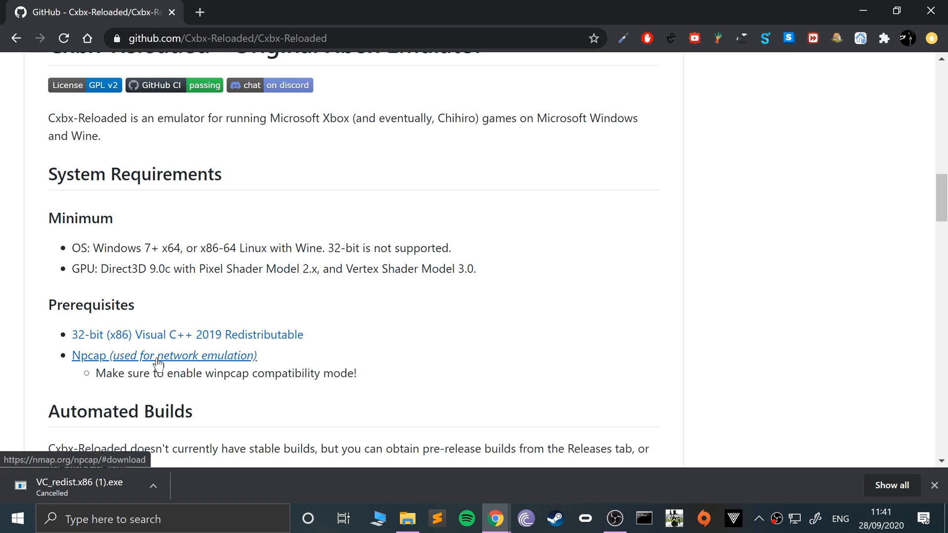
left_click(89, 356)
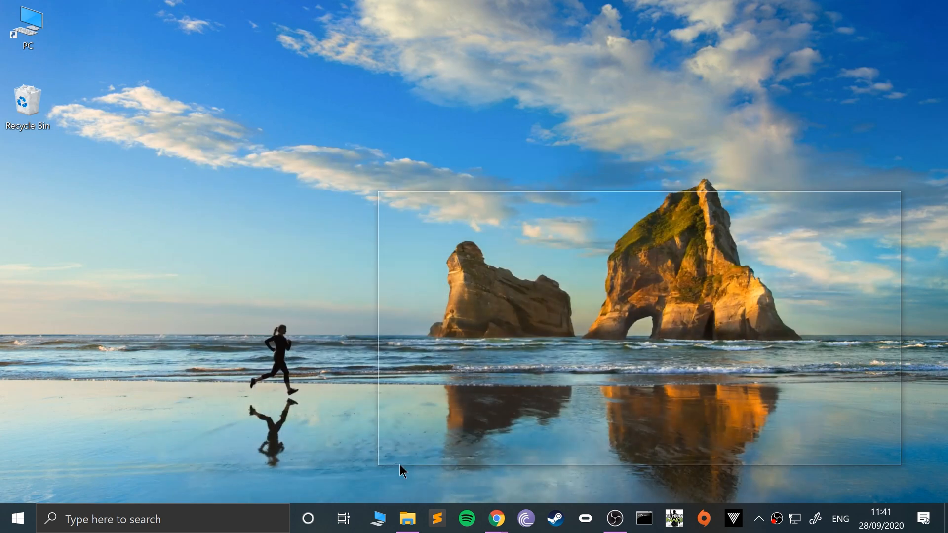
Step: Open the Chrome downloads folder on E: and select VC_redist.x86.exe
left_click(407, 519)
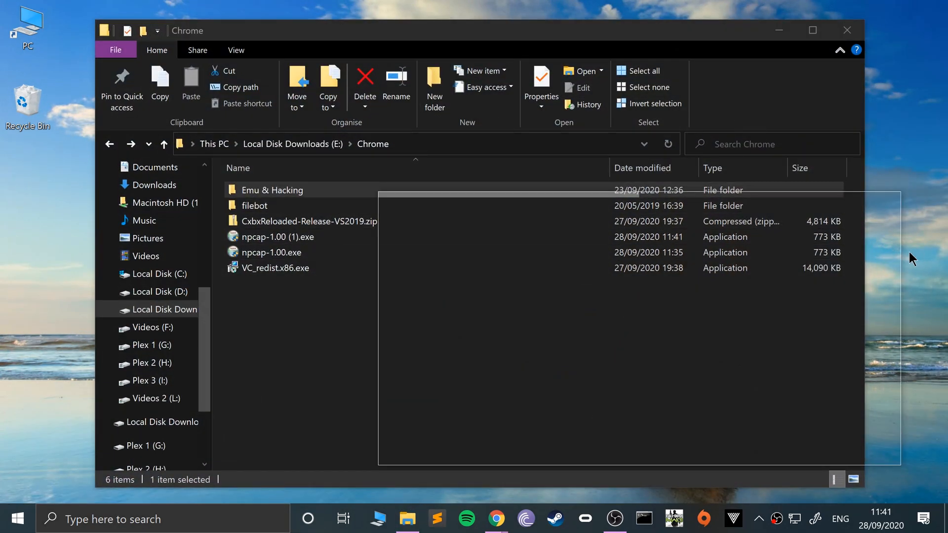
mouse_move(883, 237)
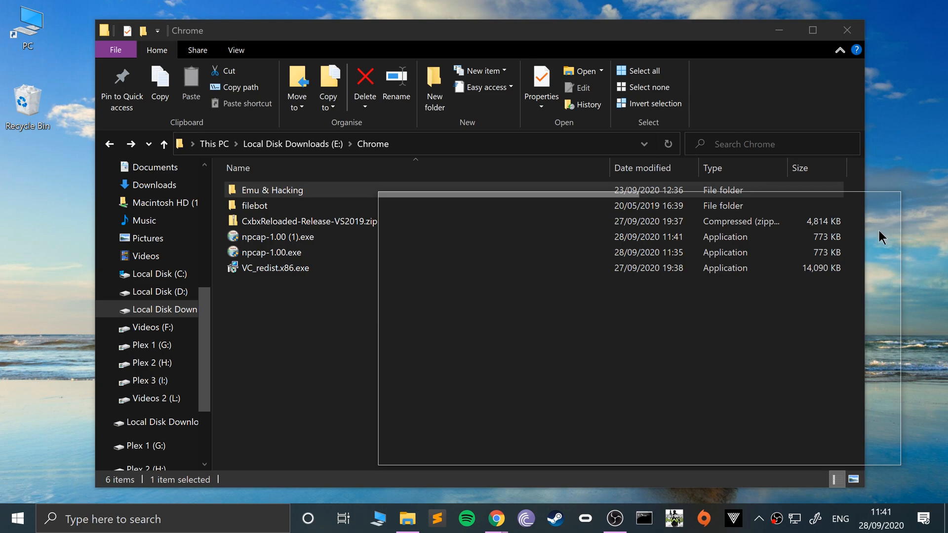
mouse_move(464, 45)
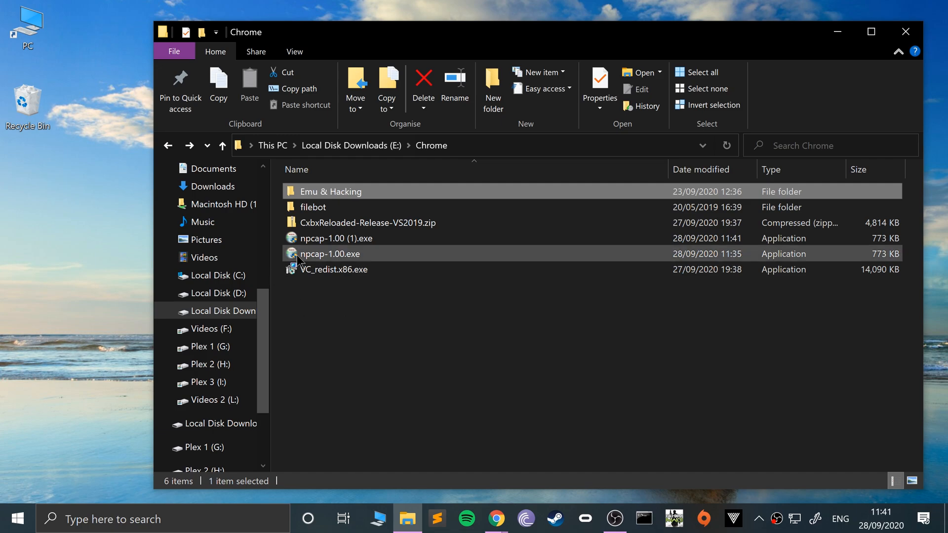
left_click(334, 269)
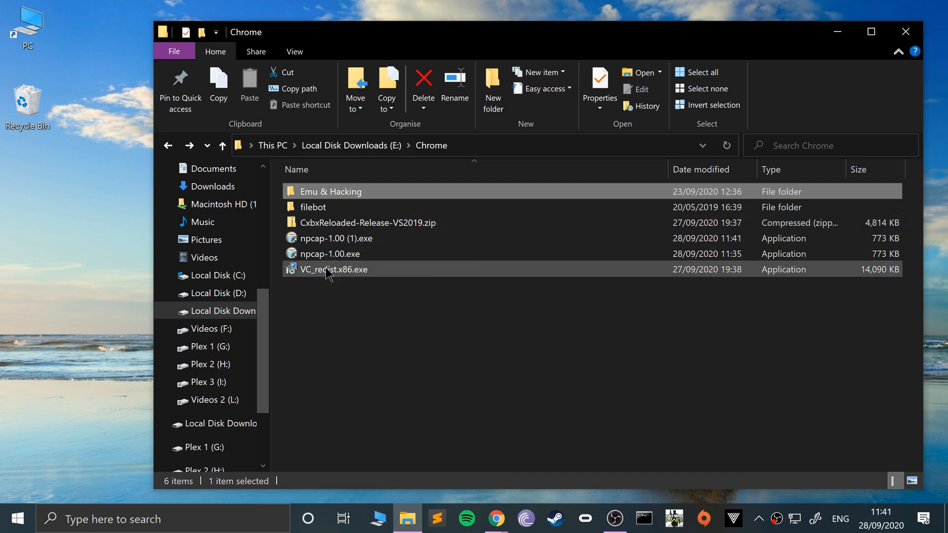
Step: Install the Visual C++ 2015-2019 x86 Redistributable, accepting the license, and close setup
double_click(333, 269)
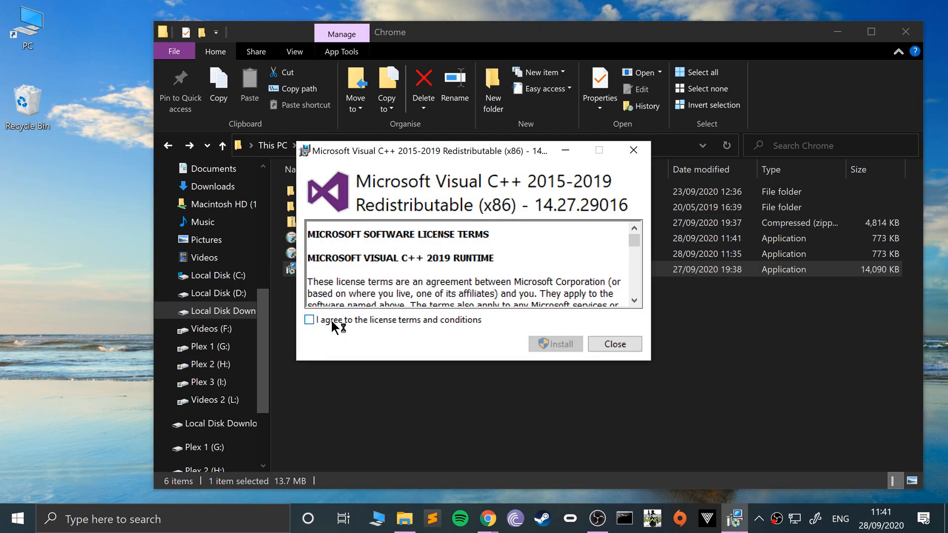
left_click(309, 319)
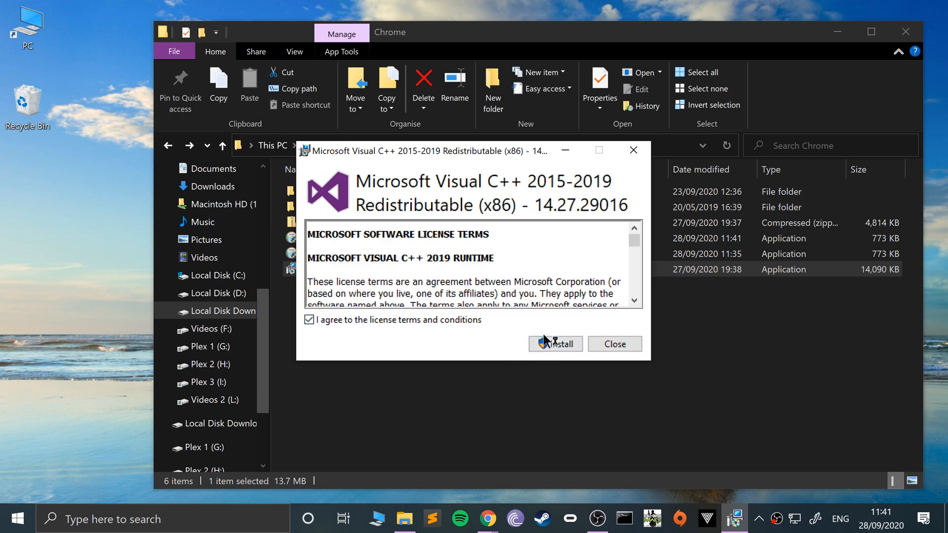
left_click(555, 344)
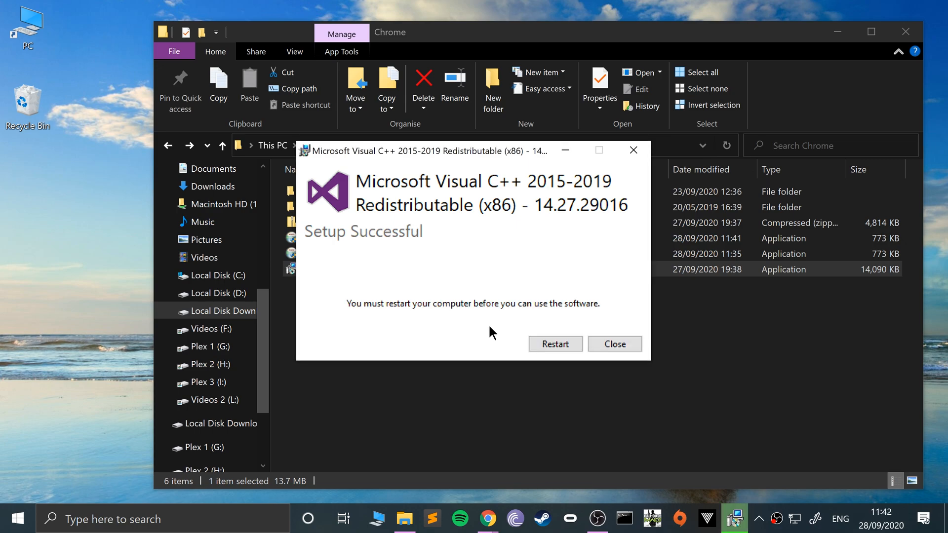
mouse_move(614, 344)
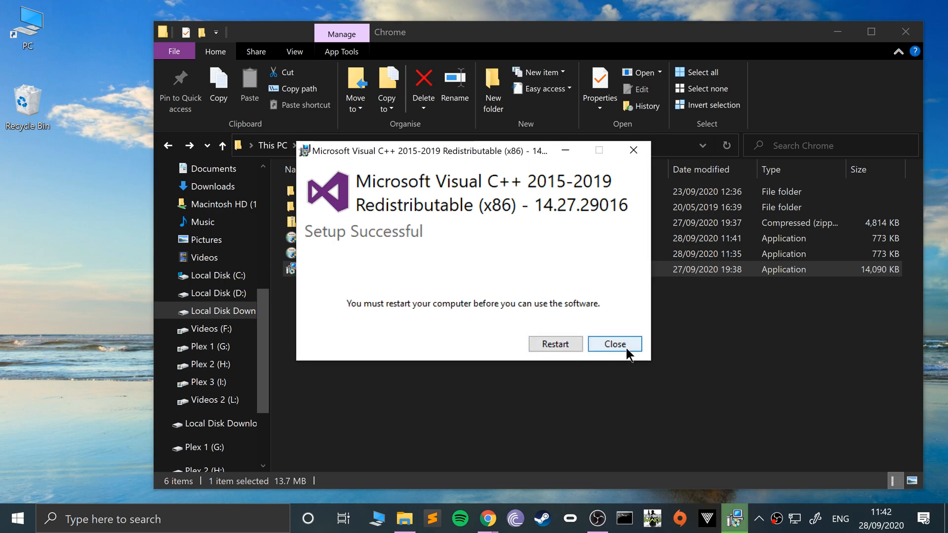
left_click(613, 344)
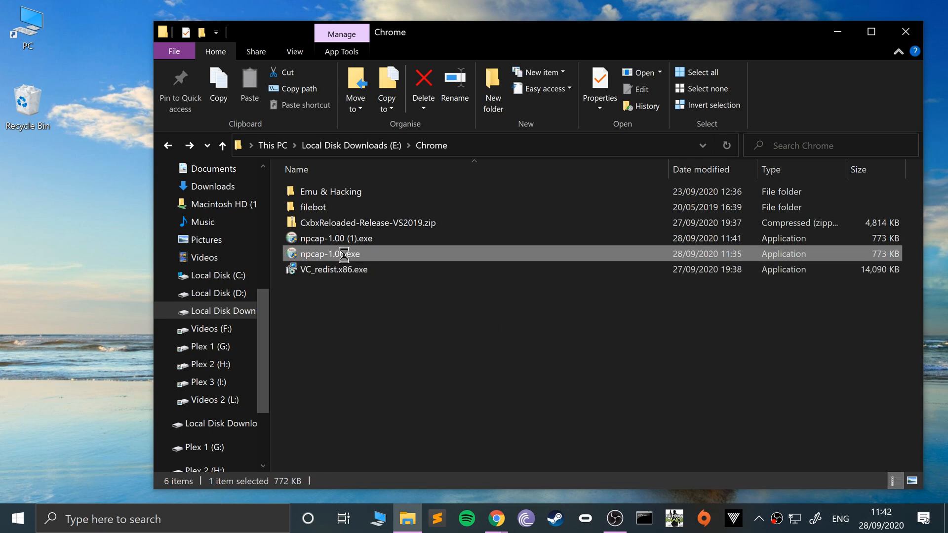
Step: Install Npcap 1.00 in WinPcap API-compatible mode and finish the wizard
double_click(329, 253)
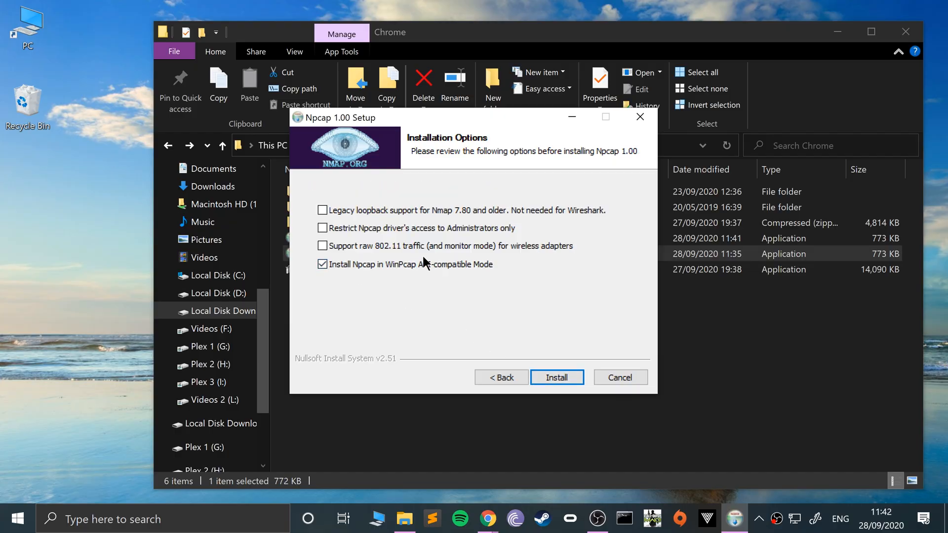
mouse_move(599, 356)
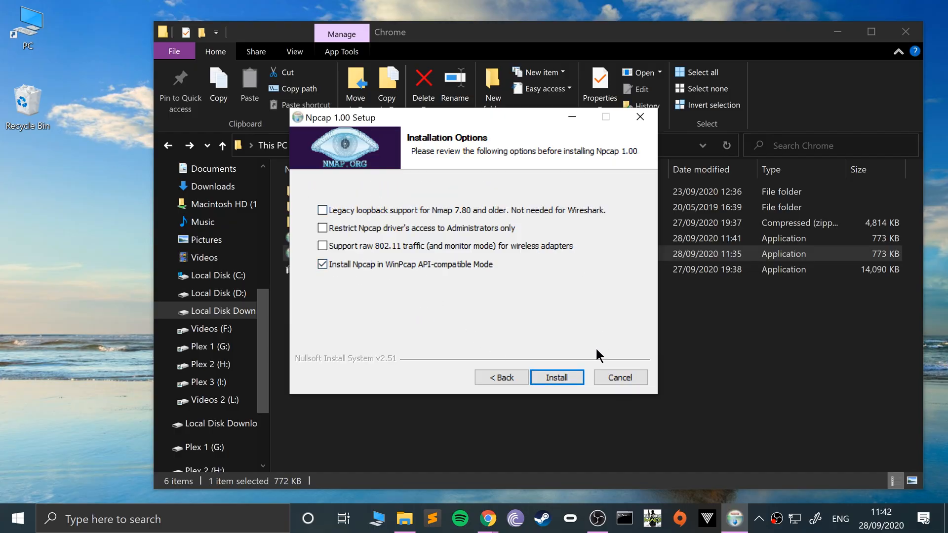
left_click(556, 377)
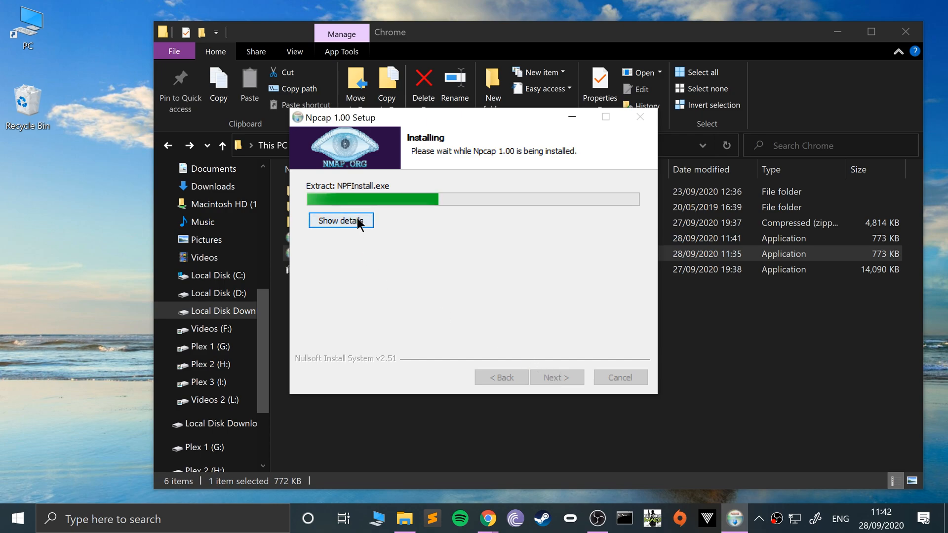
left_click(341, 220)
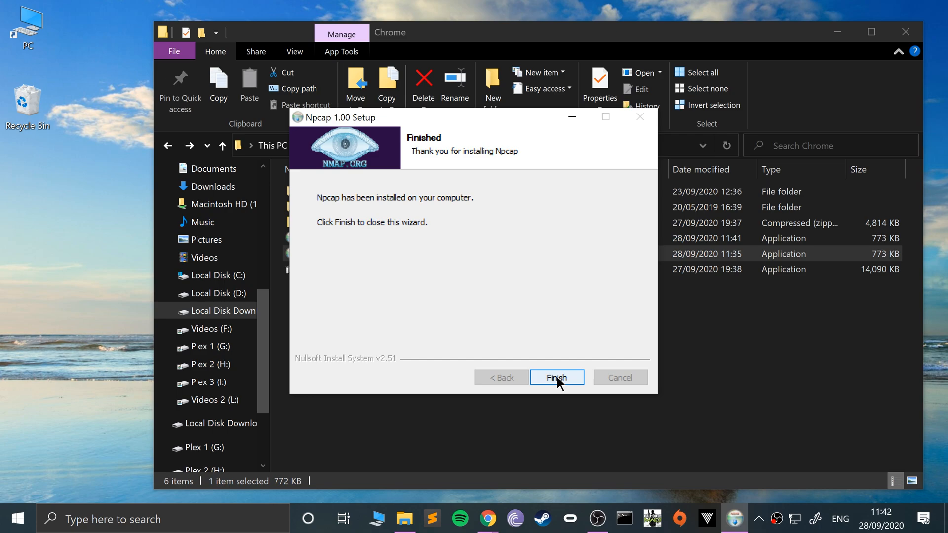
left_click(557, 377)
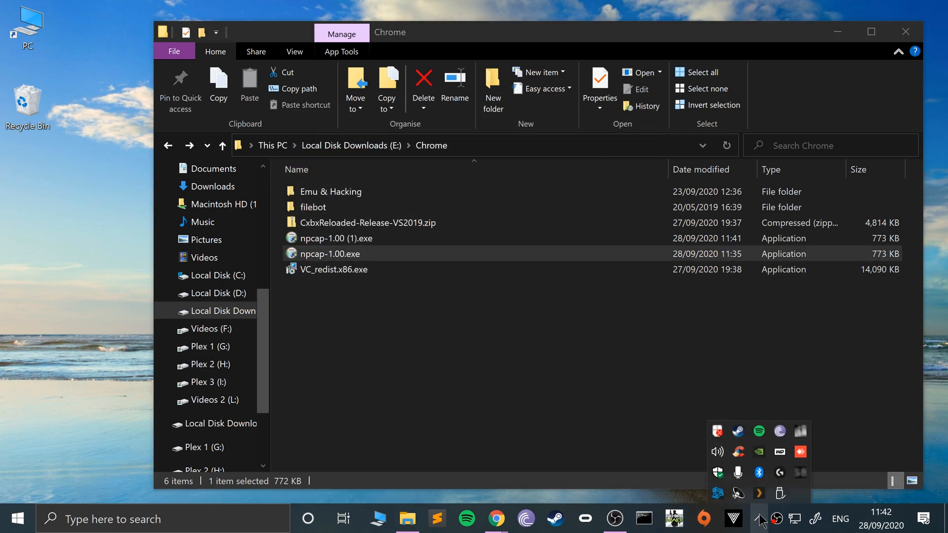
mouse_move(799, 473)
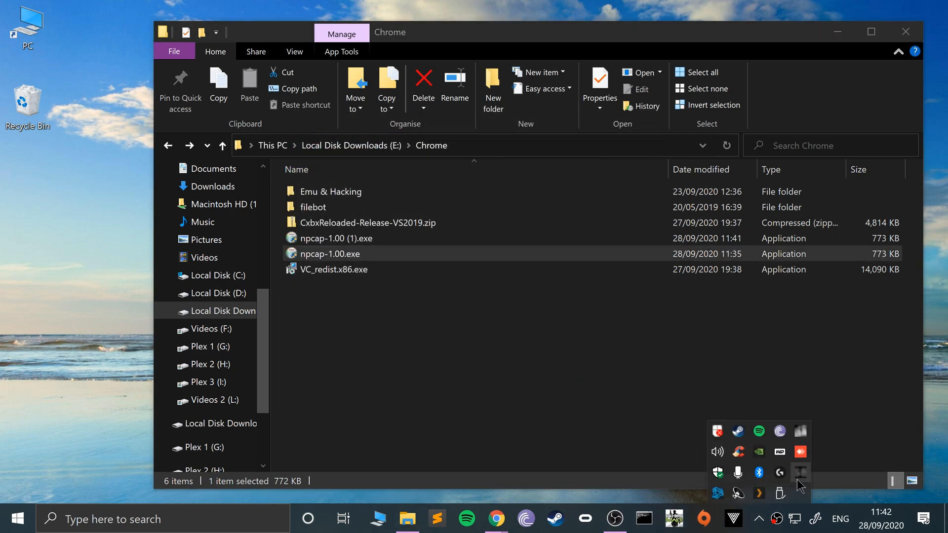
mouse_move(697, 461)
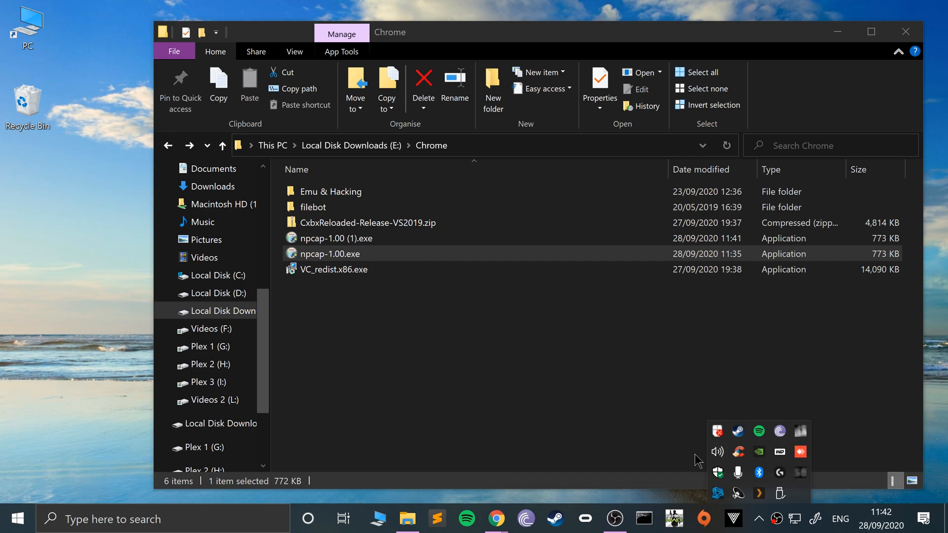
mouse_move(758, 431)
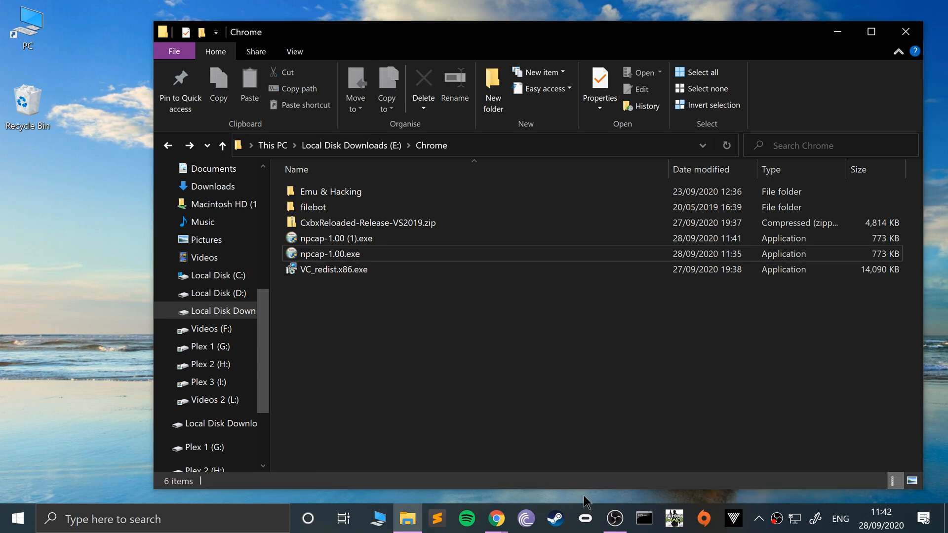
mouse_move(495, 519)
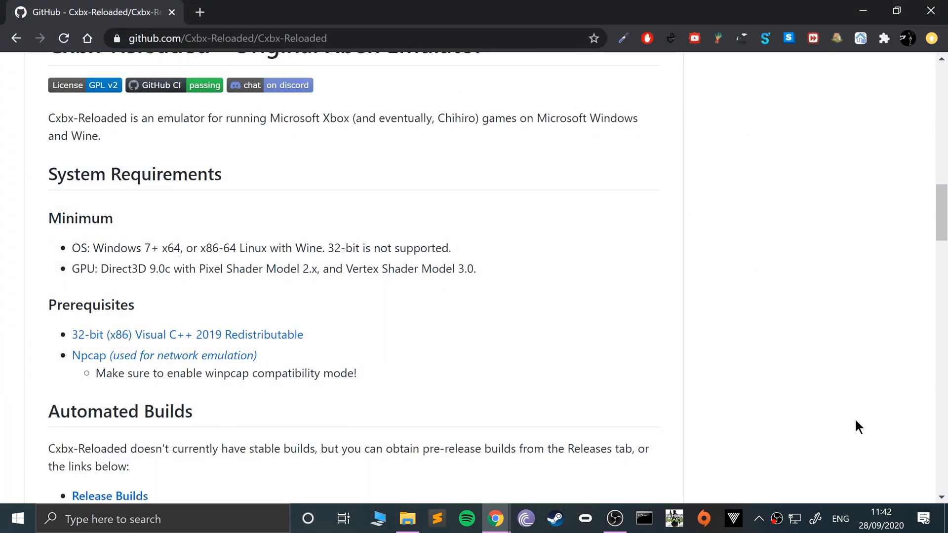
Step: From Release Builds, download CxbxReloaded-Release-VS2019.zip of CI-ea70070 and show the downloads folder
scroll("down", 3)
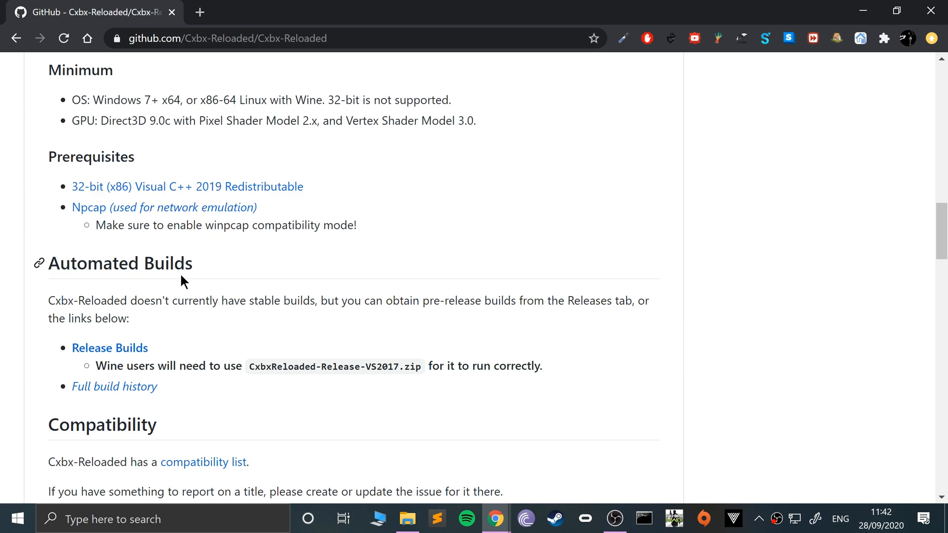
left_click(110, 348)
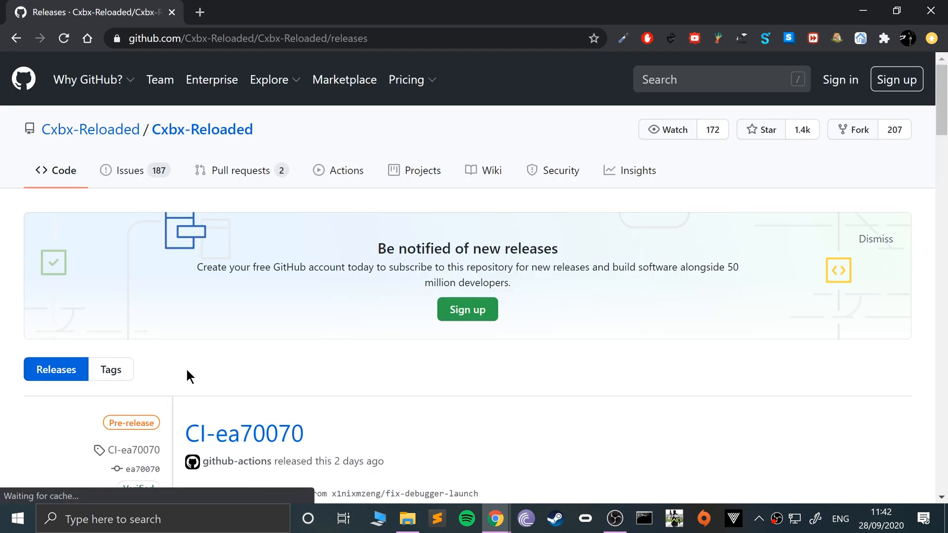
scroll("down", 3)
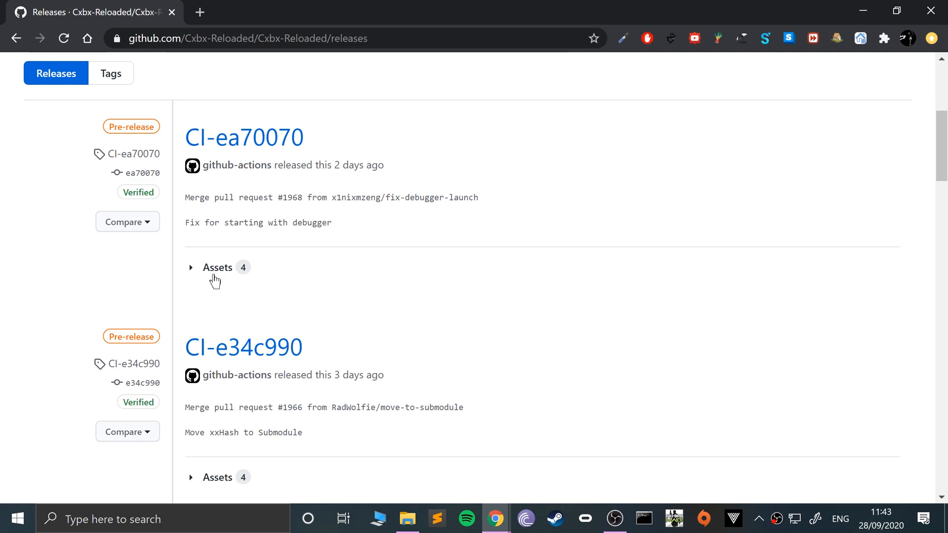
left_click(216, 267)
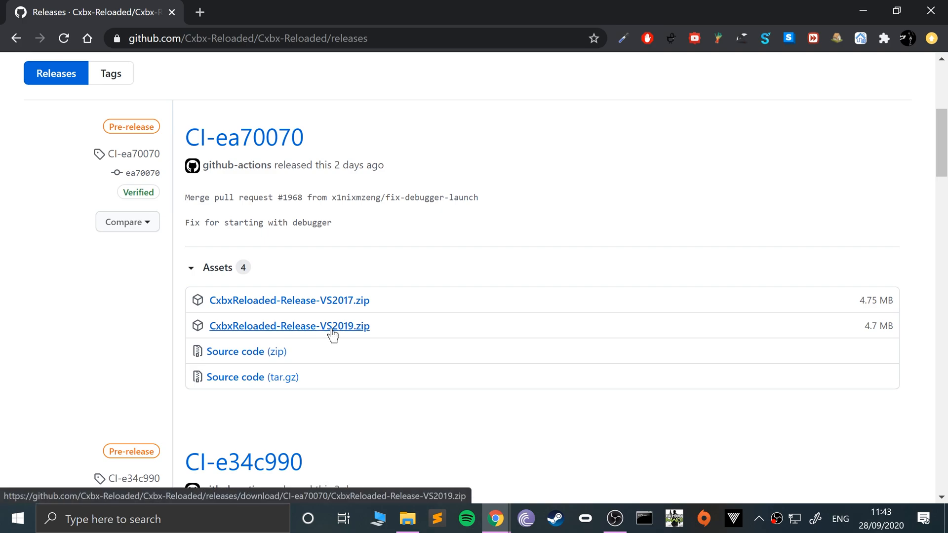
left_click(288, 325)
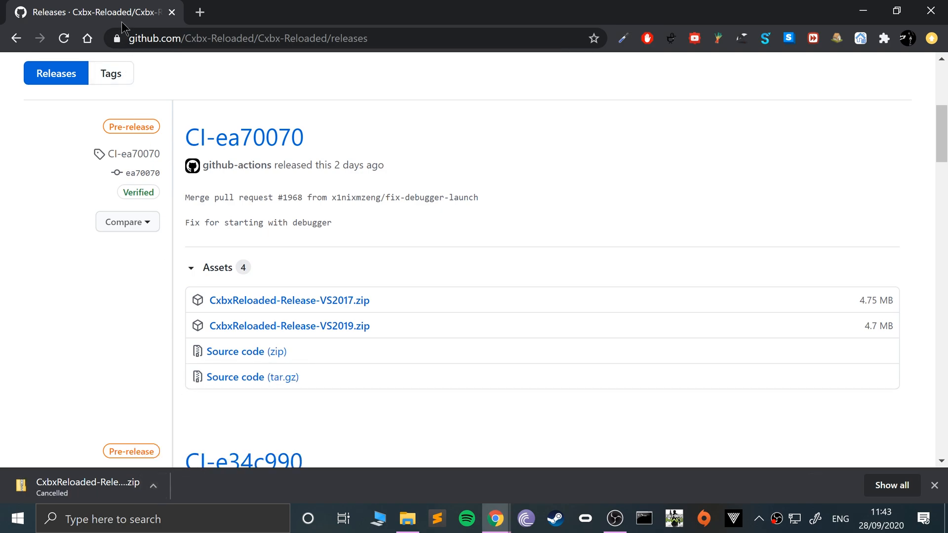
left_click(407, 518)
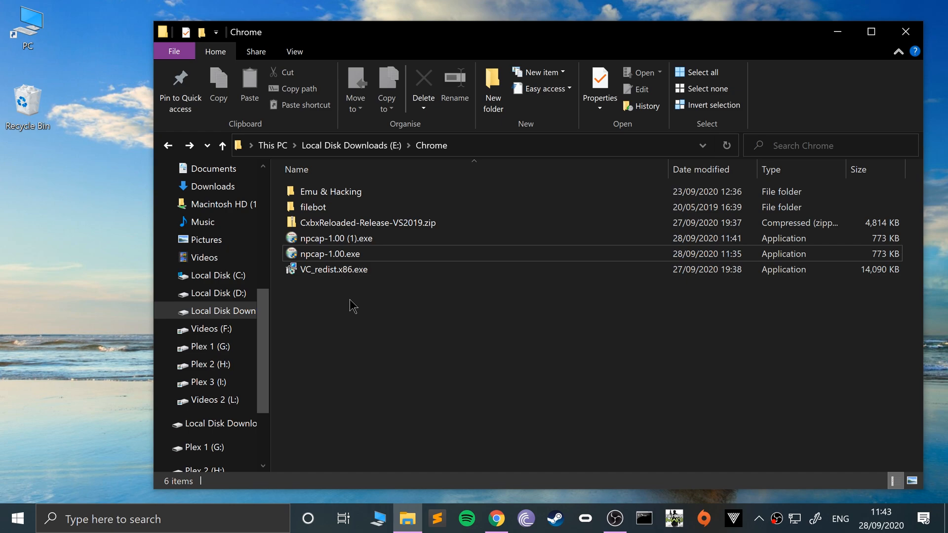
Step: Extract All from CxbxReloaded-Release-VS2019.zip into the default same-named folder
left_click(334, 269)
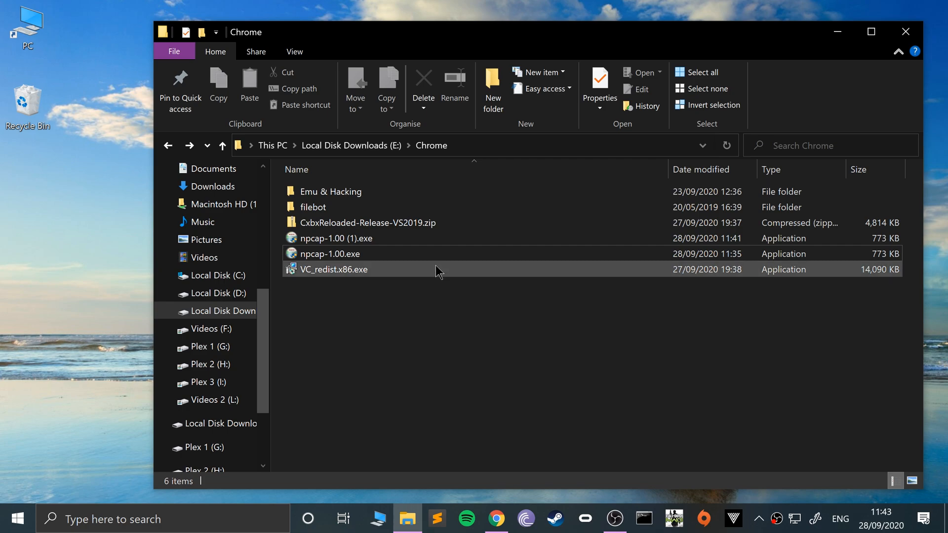
right_click(367, 223)
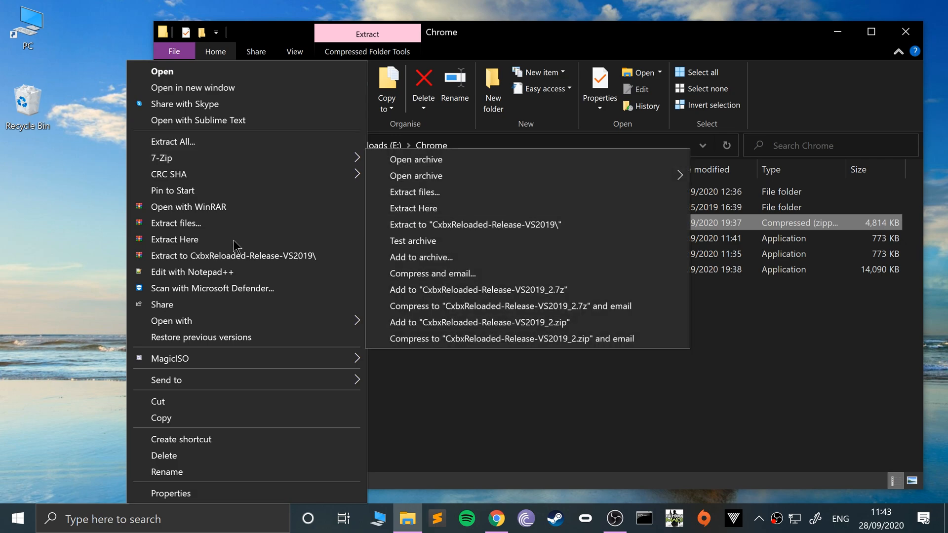
left_click(172, 142)
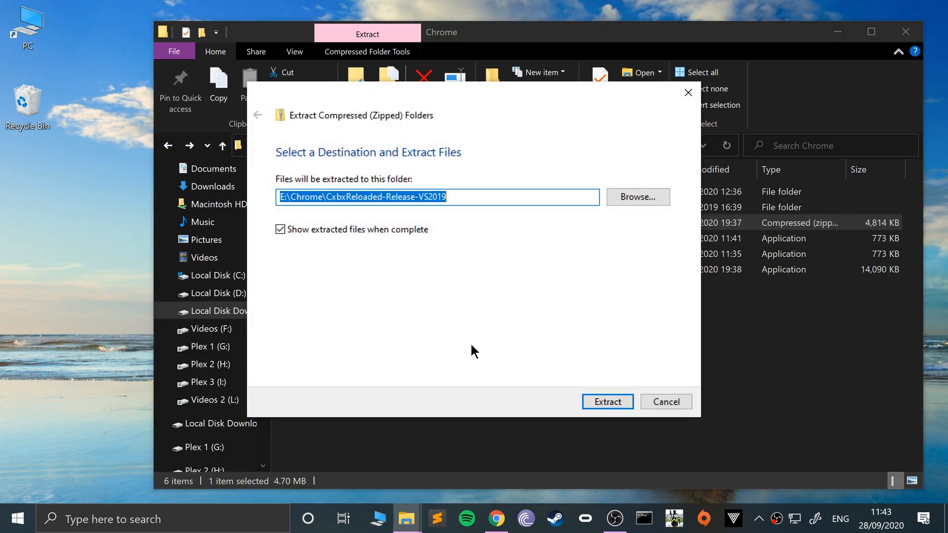
left_click(607, 401)
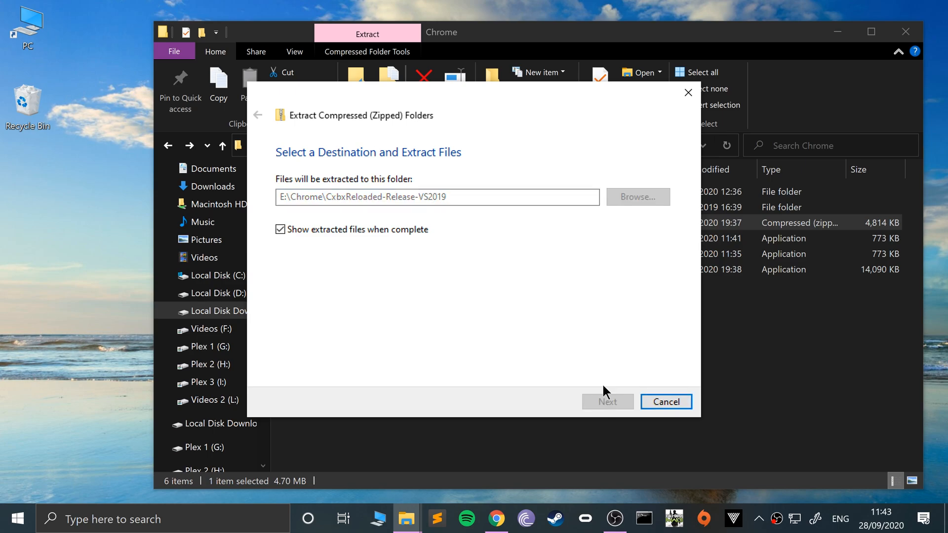
left_click(606, 402)
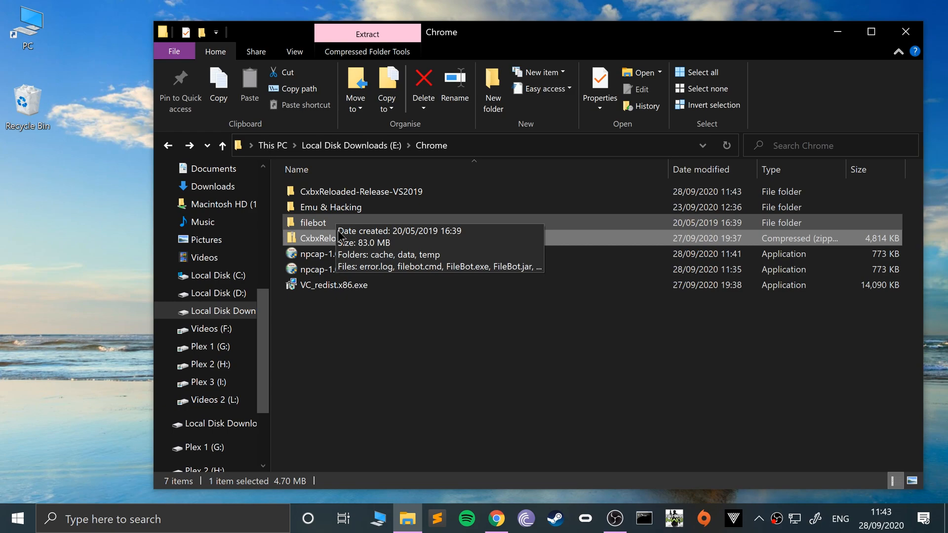
Step: Rename the folder to CxbxReloaded, browse Emu & Hacking > Xbox > Games > Shrek 2, then return to Chrome downloads
double_click(362, 191)
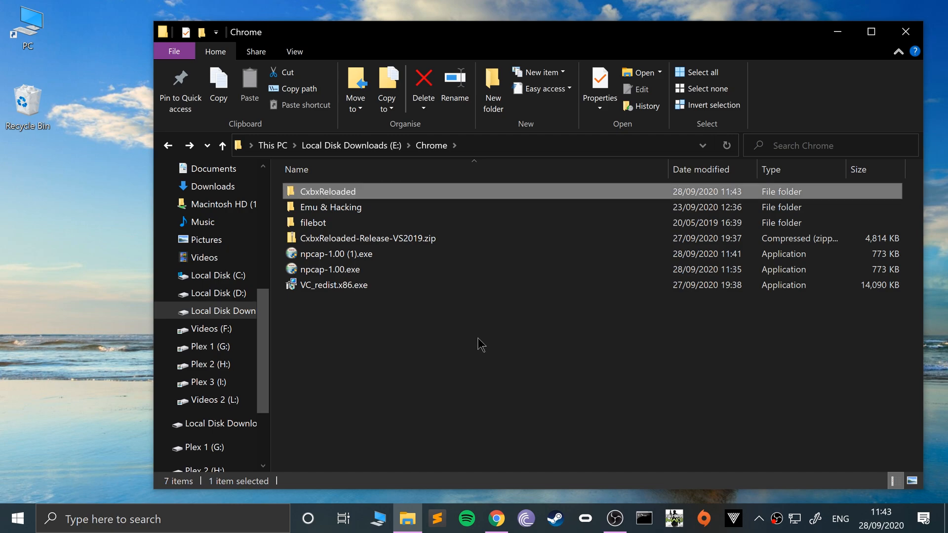
double_click(327, 191)
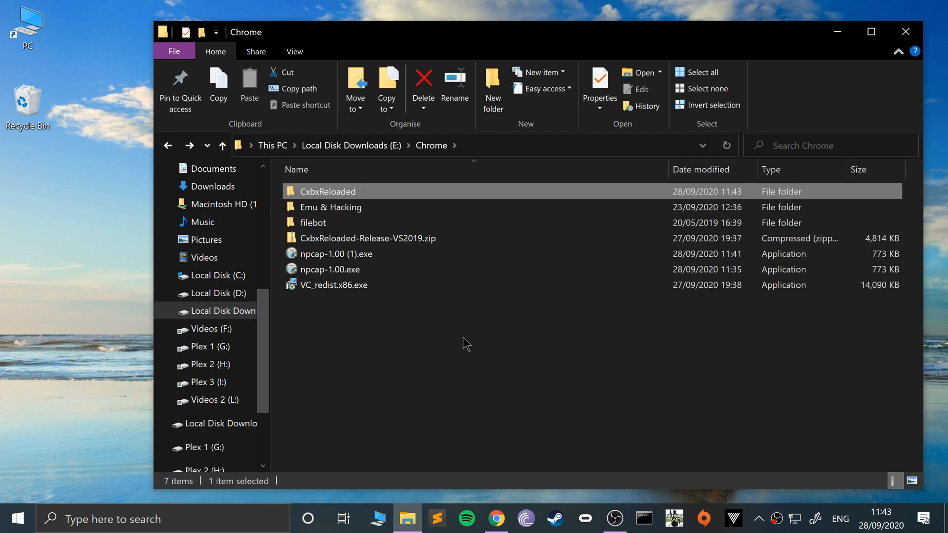
double_click(331, 207)
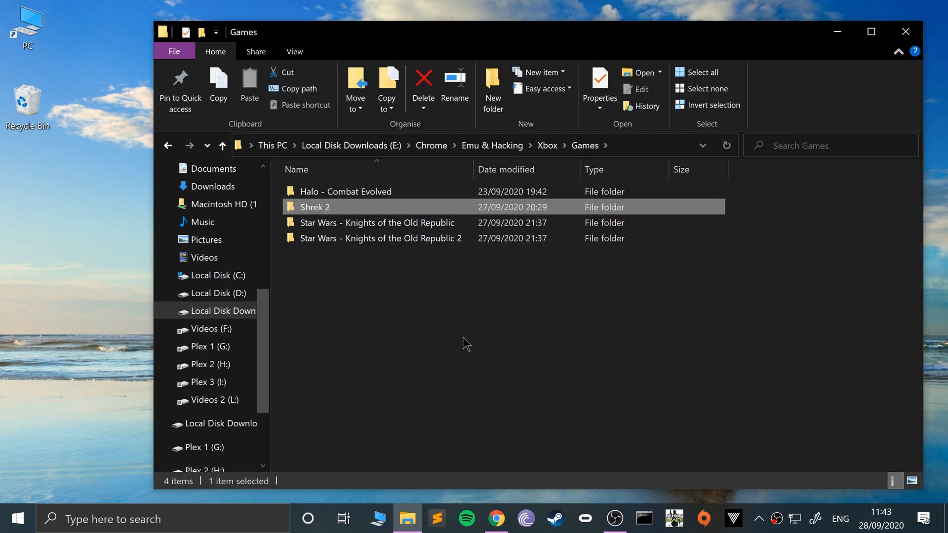
double_click(312, 206)
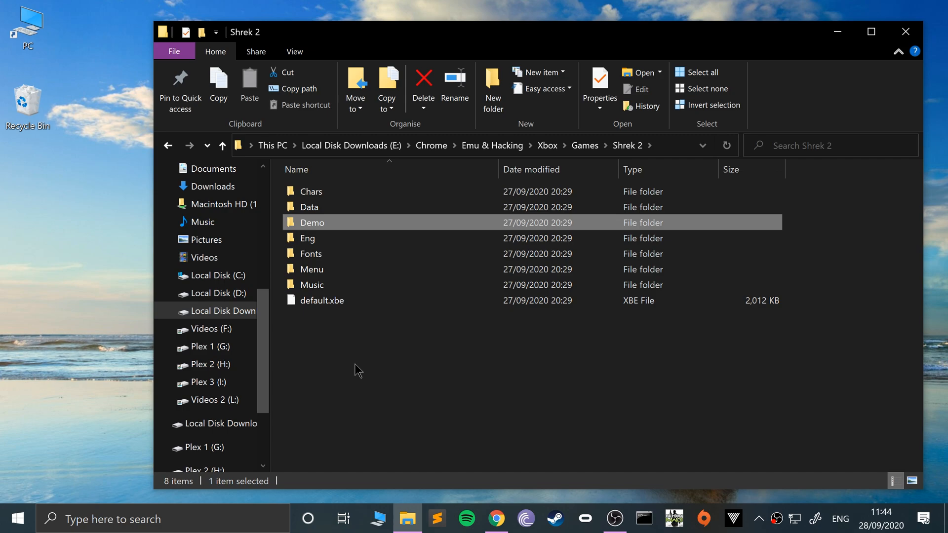
left_click(546, 145)
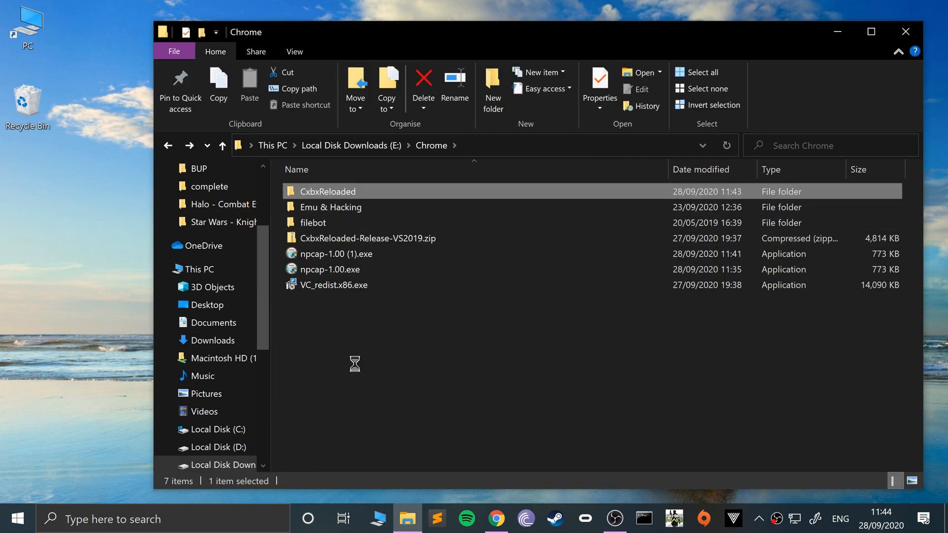
Step: Launch cxbx.exe from the CxbxReloaded folder past SmartScreen and accept Portable Mode with Yes
double_click(327, 191)
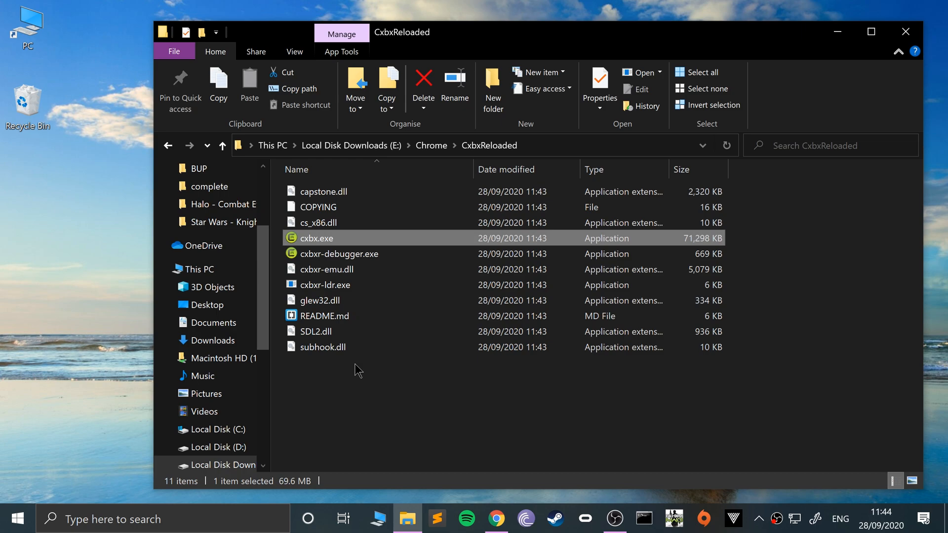
double_click(315, 238)
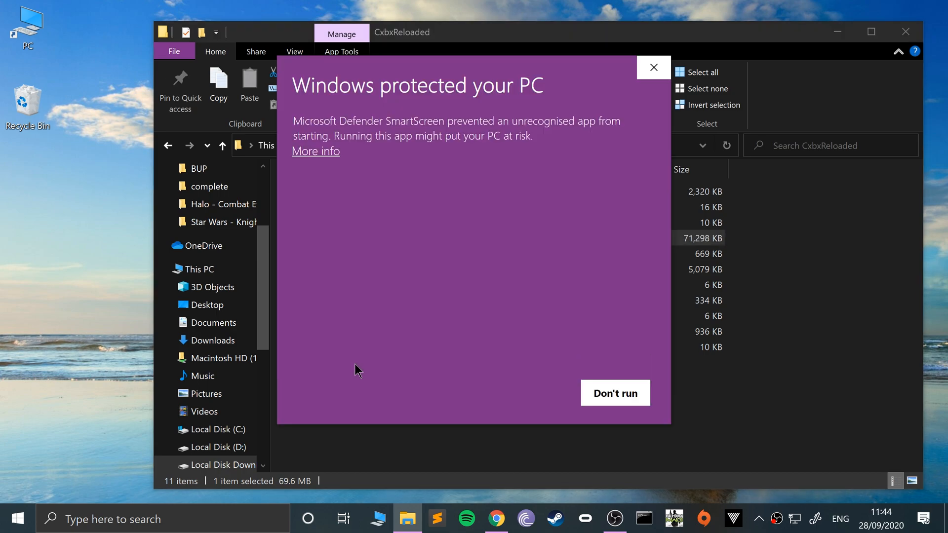
mouse_move(361, 132)
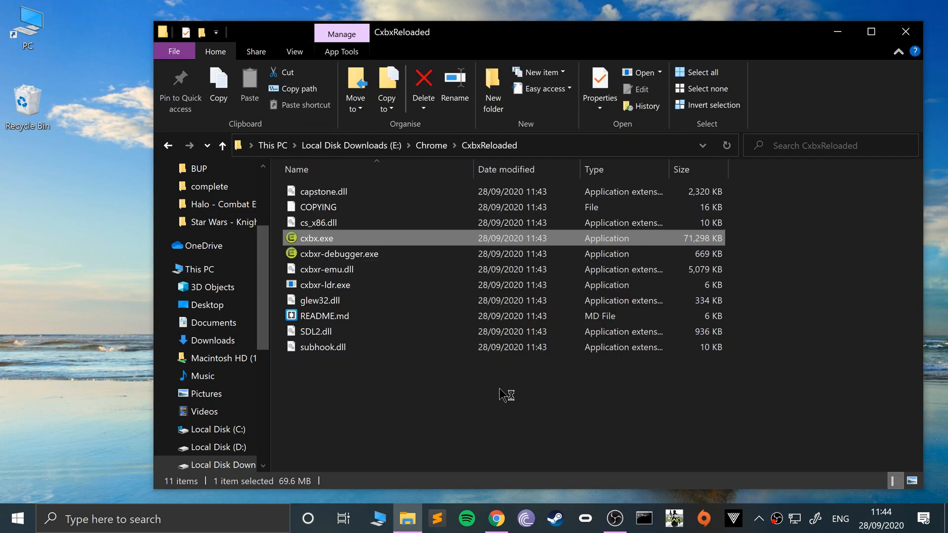
double_click(316, 237)
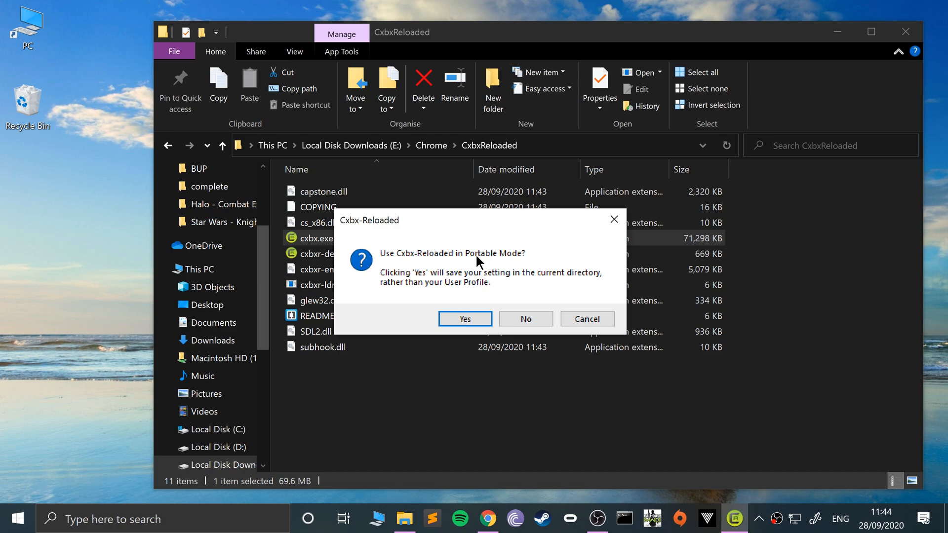
mouse_move(491, 259)
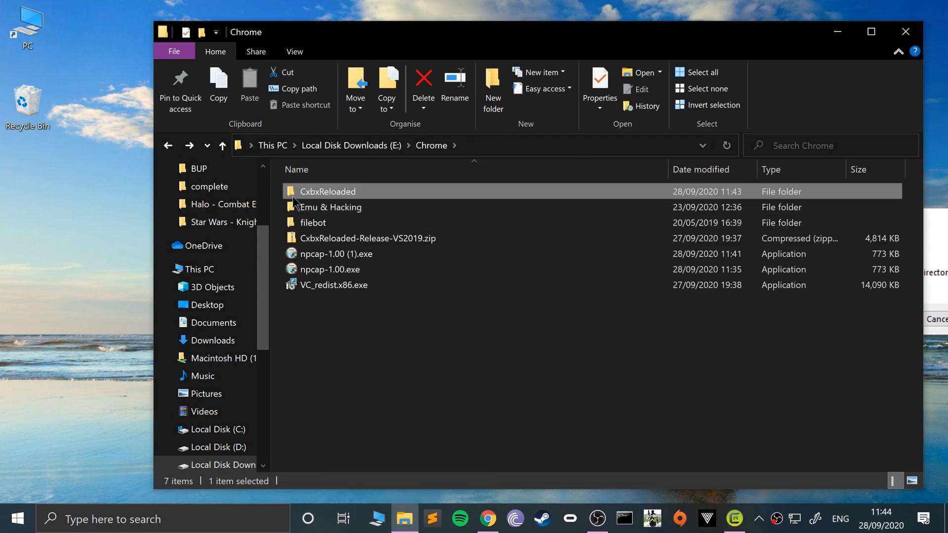
mouse_move(313, 194)
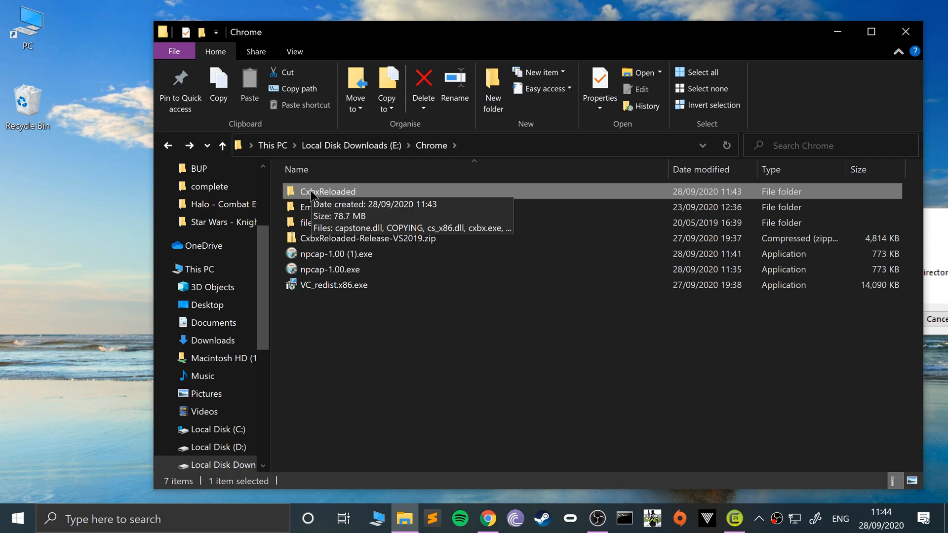
double_click(329, 191)
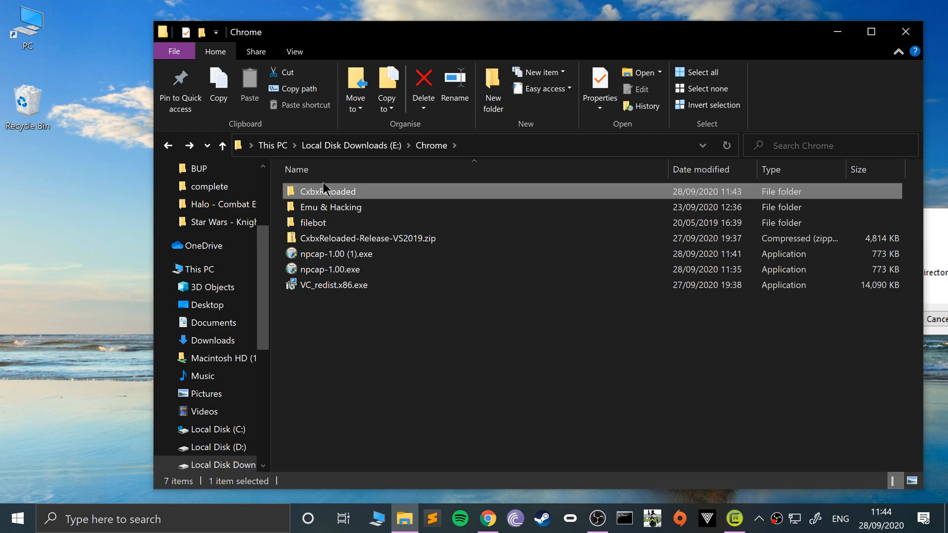
left_click(313, 222)
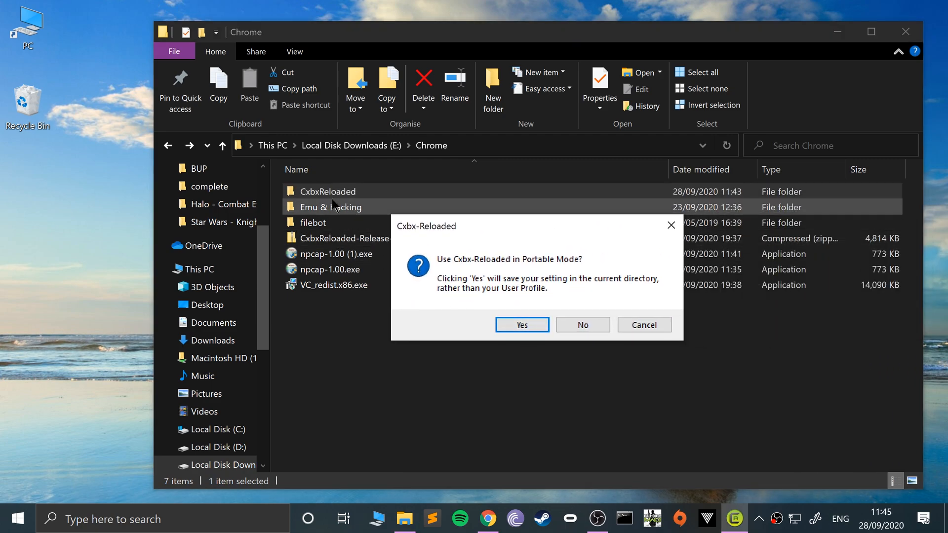
mouse_move(421, 306)
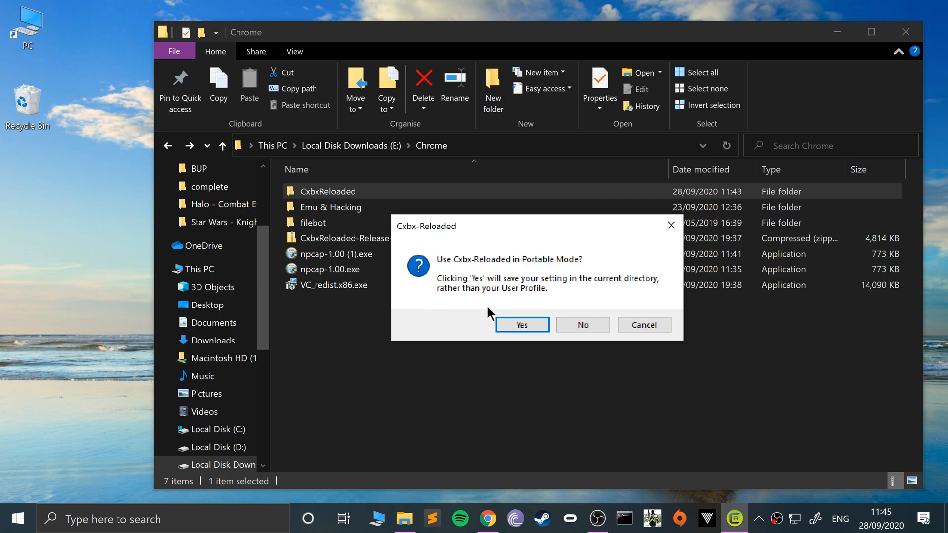
left_click(521, 325)
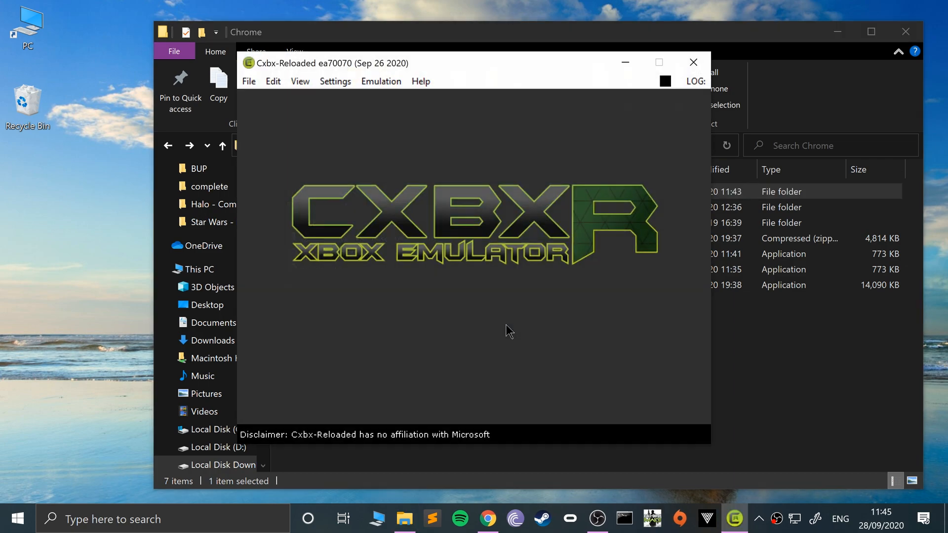
mouse_move(308, 158)
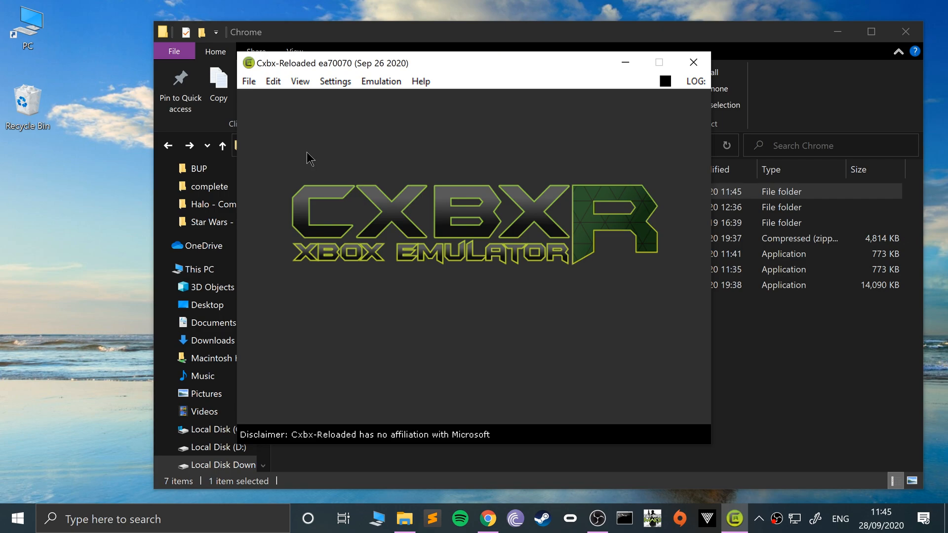
Step: In Settings > Config Input, set Port 1 to MS Controller Duke and bring up its Configure window
left_click(334, 81)
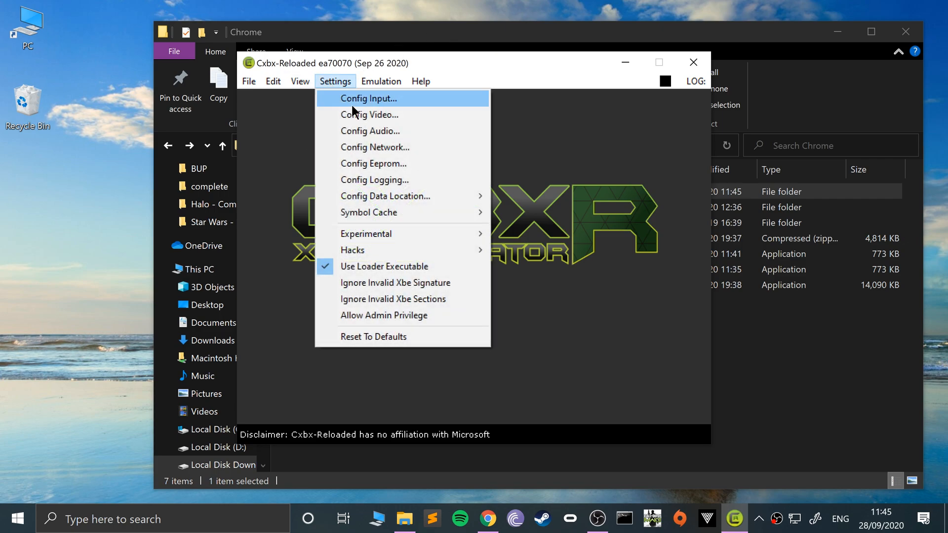
left_click(368, 98)
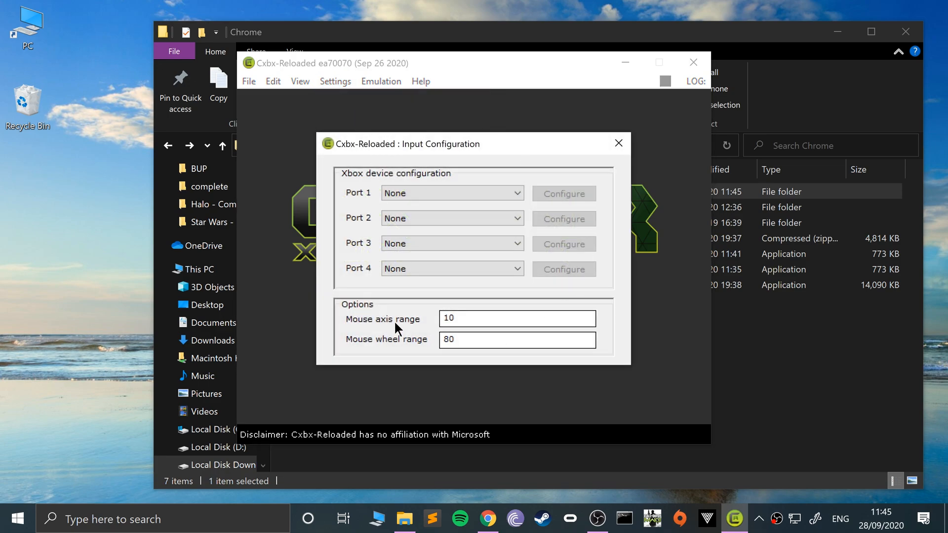
left_click(451, 193)
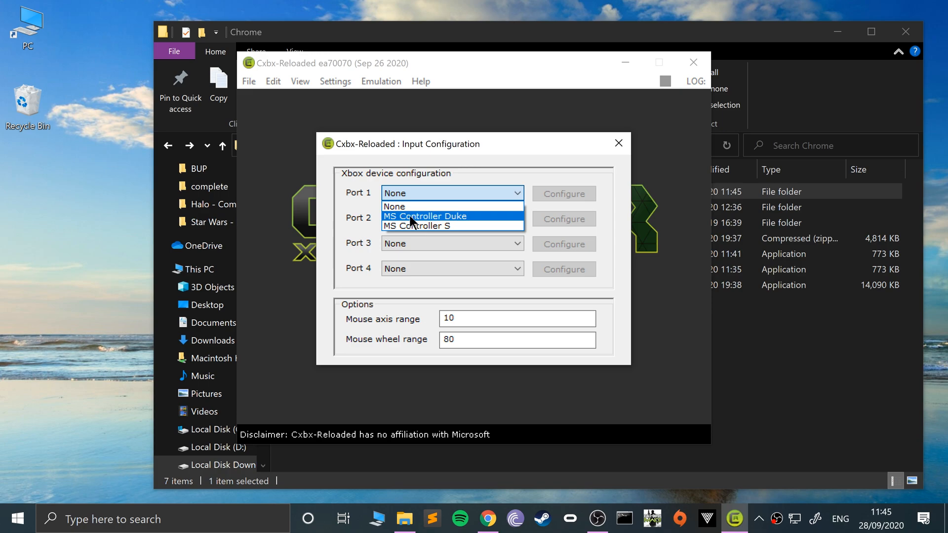
mouse_move(435, 226)
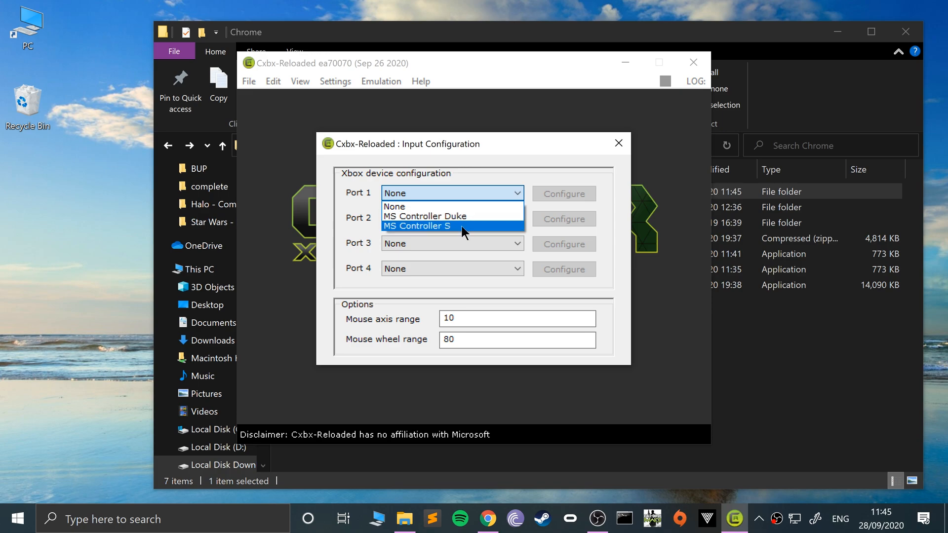
left_click(451, 193)
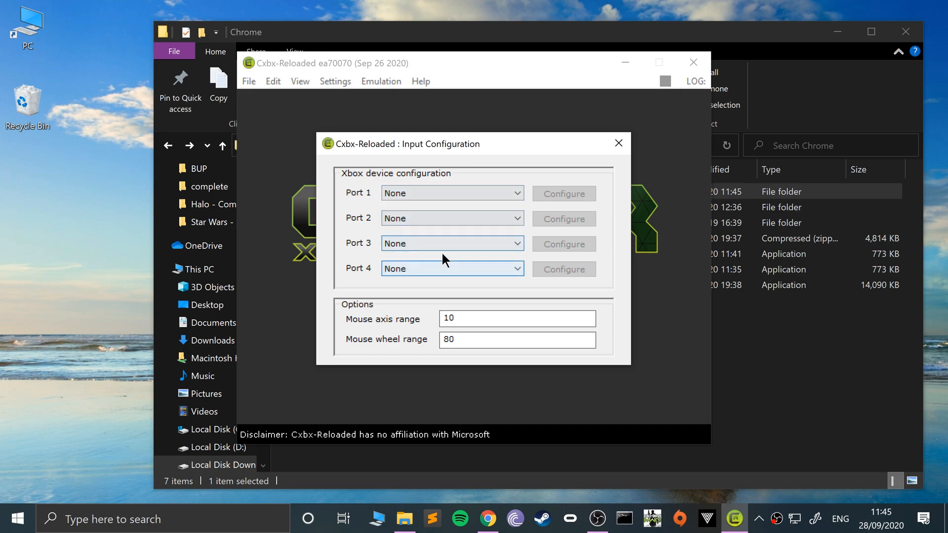
left_click(451, 193)
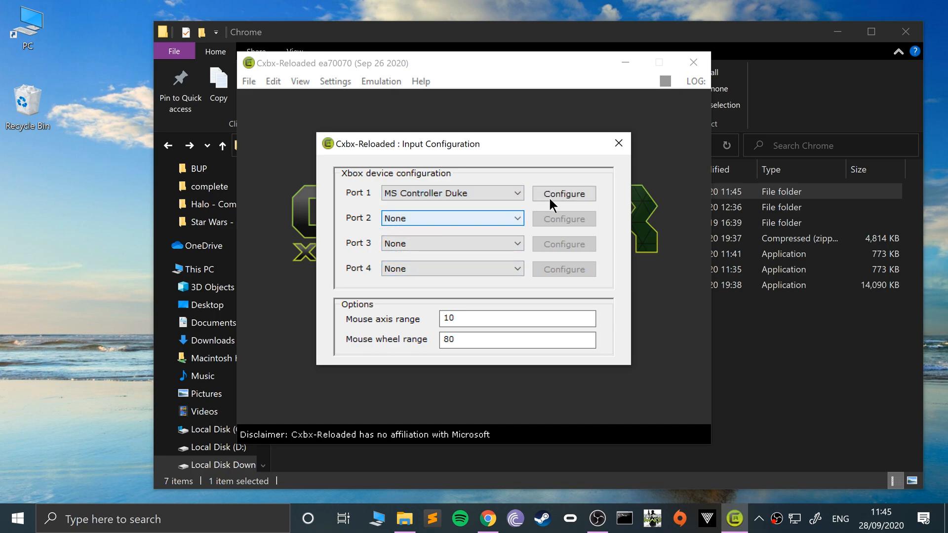
left_click(563, 194)
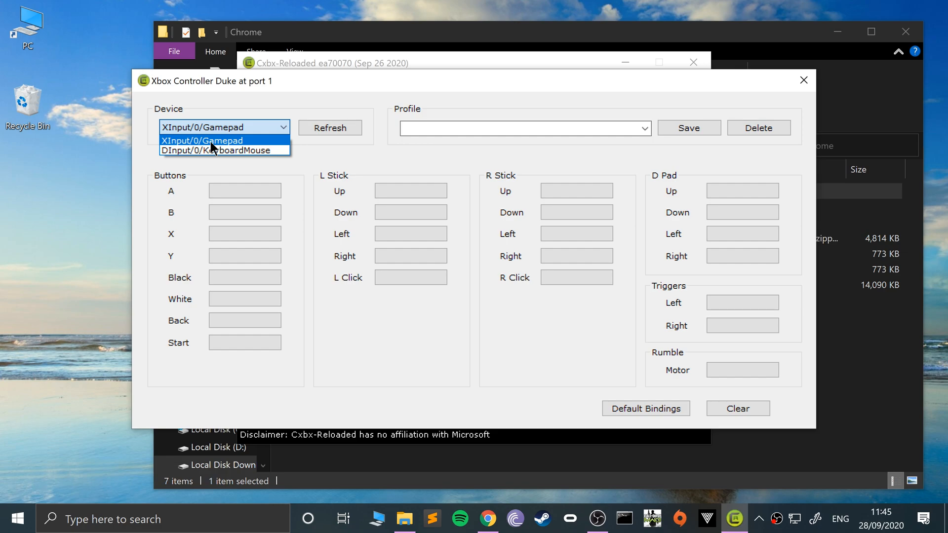
mouse_move(217, 151)
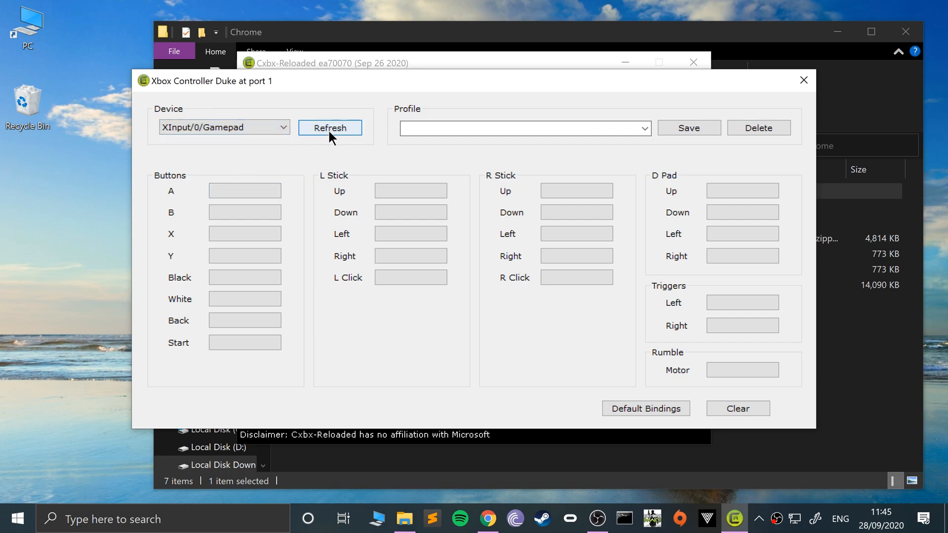
Step: Refresh devices and bind the face, White/Black, Back and Start buttons from the XInput gamepad
left_click(225, 127)
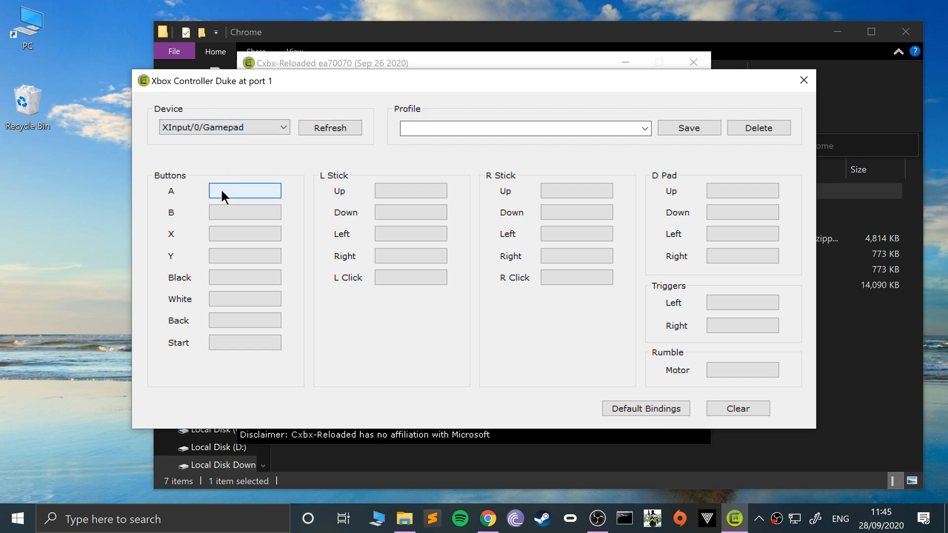
left_click(244, 190)
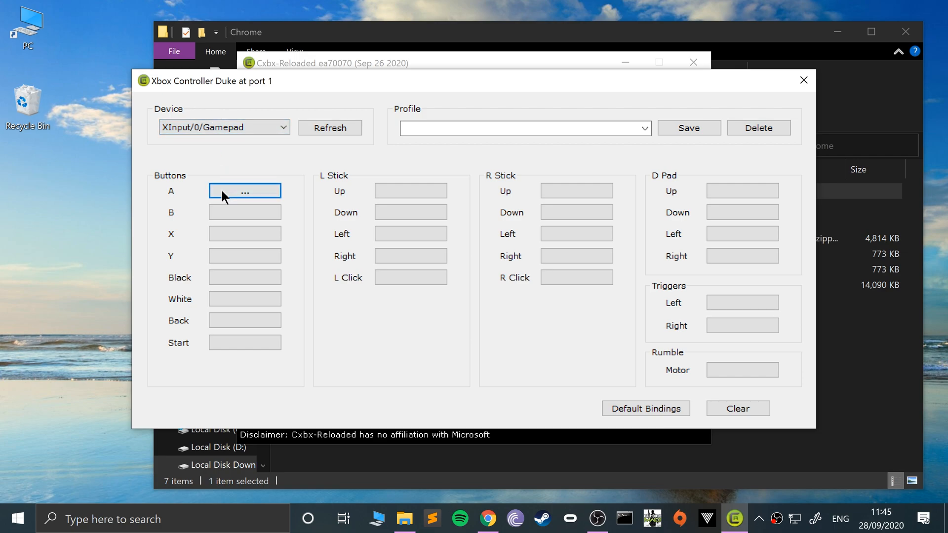
left_click(244, 190)
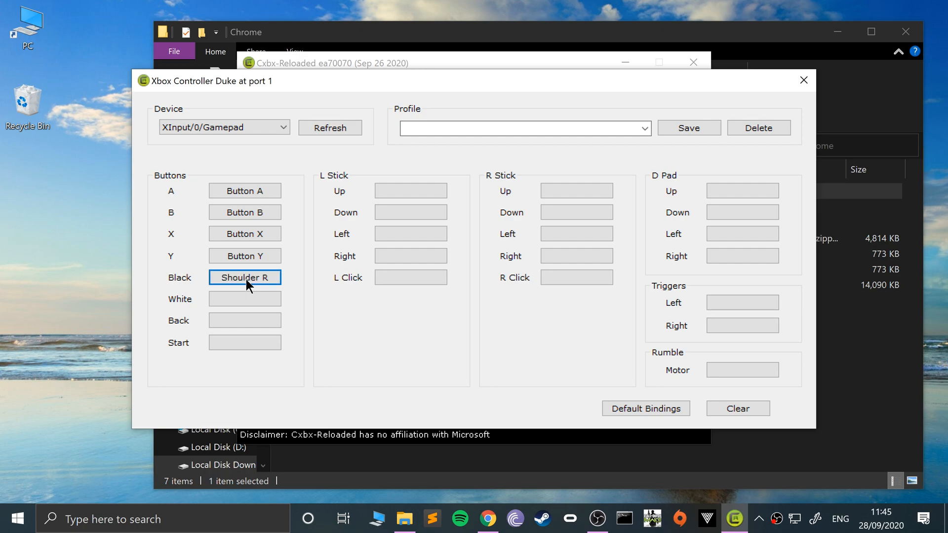
left_click(245, 299)
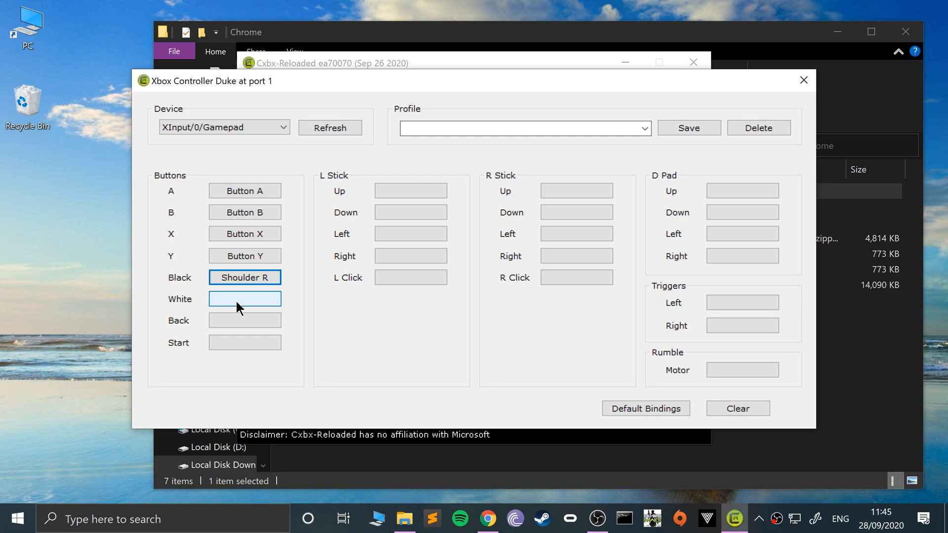
left_click(245, 299)
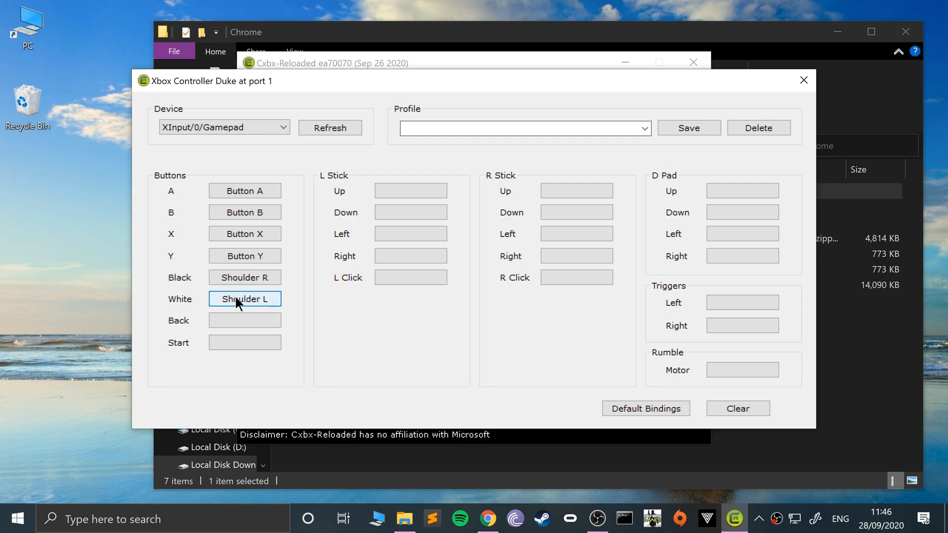
left_click(245, 320)
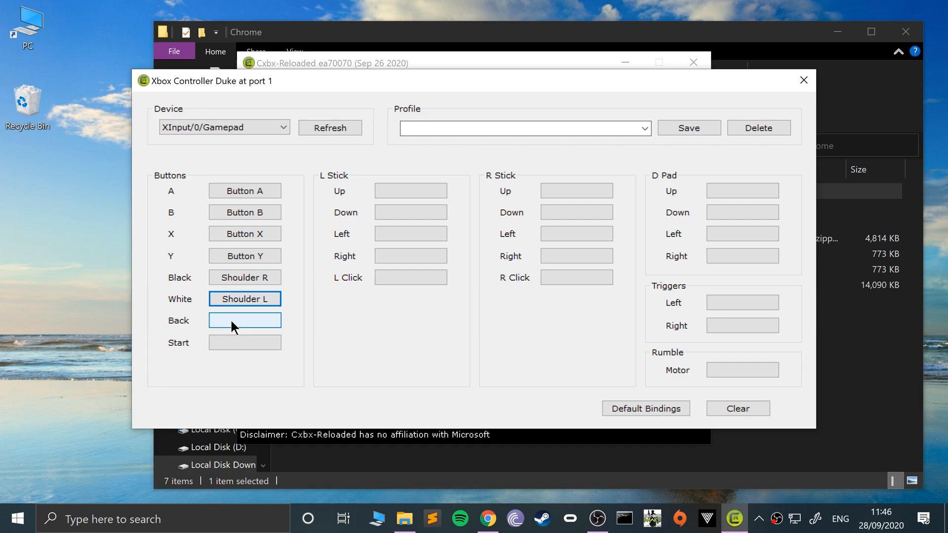
left_click(245, 320)
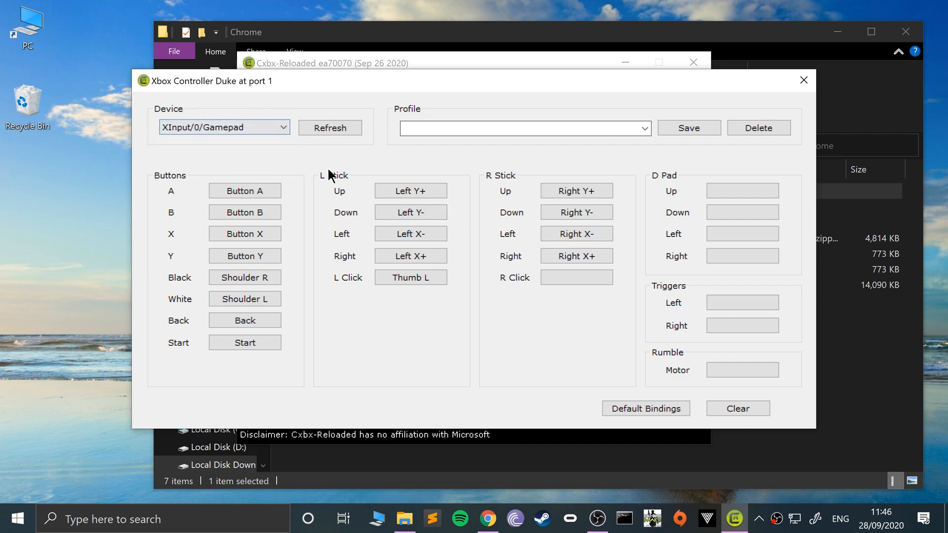
Step: Bind the right stick click, D-pad right and right trigger from the gamepad
left_click(576, 278)
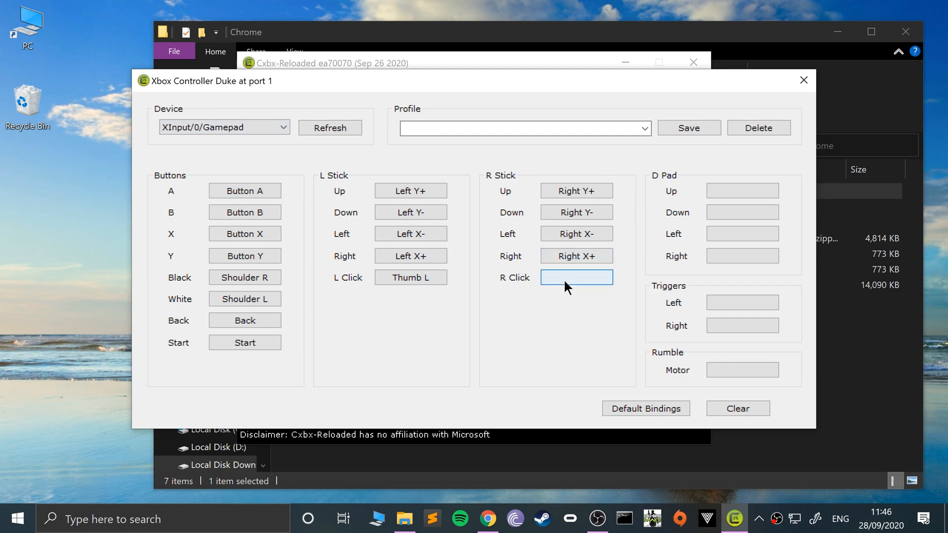
left_click(575, 277)
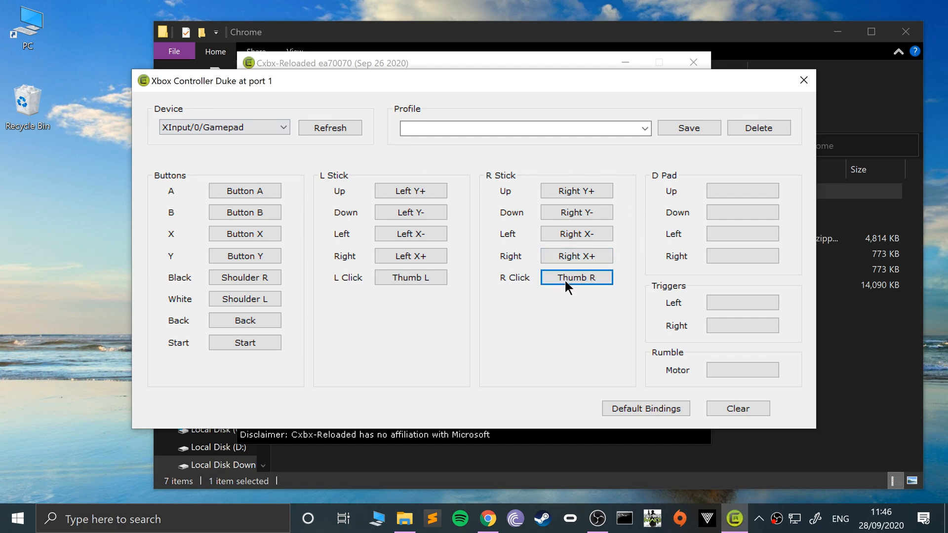
mouse_move(568, 250)
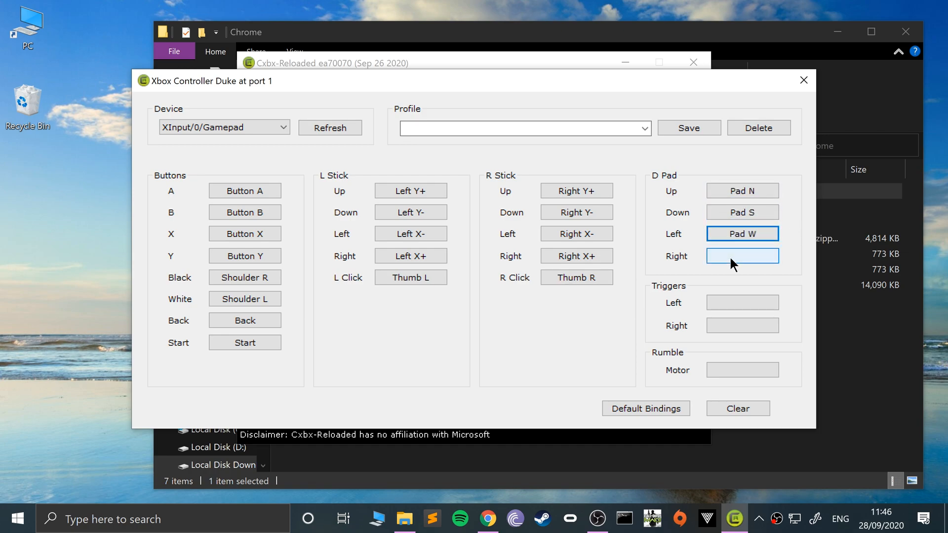
left_click(741, 256)
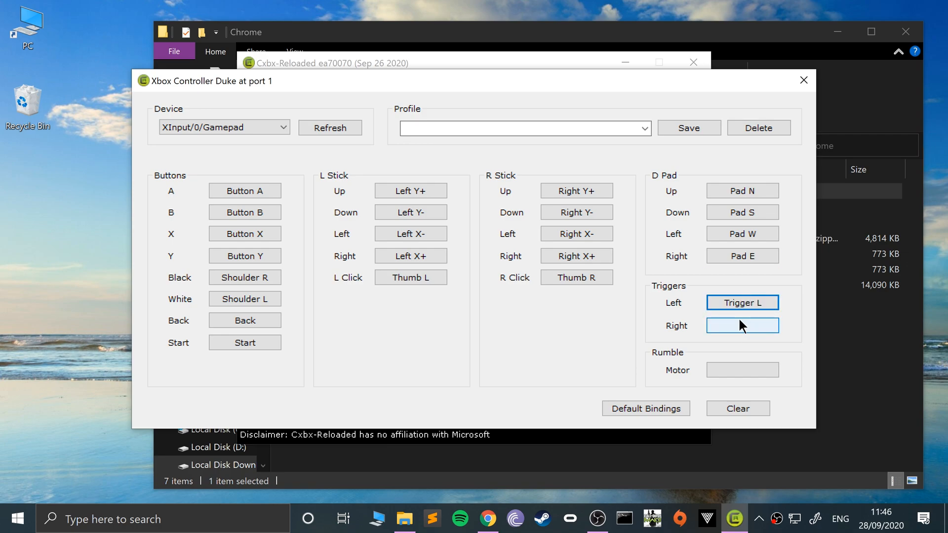
left_click(741, 325)
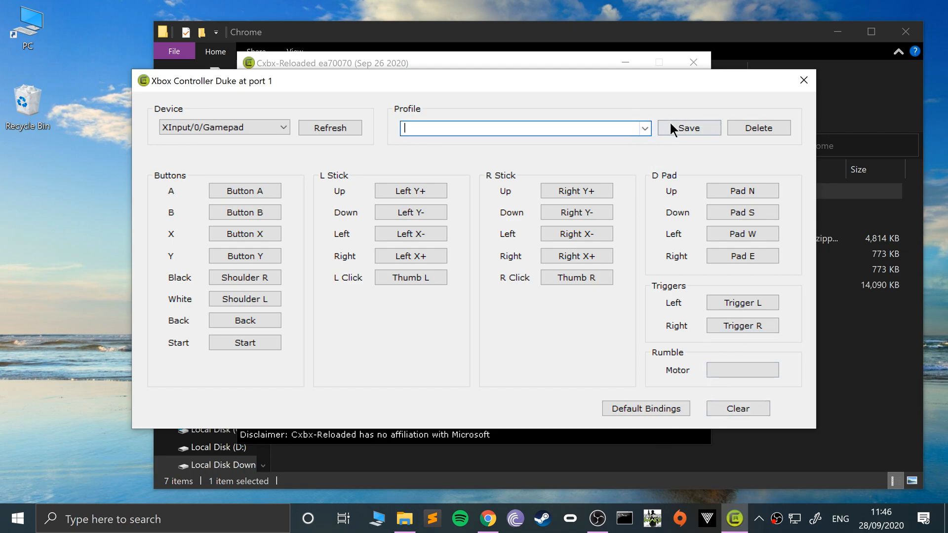
Step: Save the mapping as the 'Xbox One Controller' profile and close both input configuration windows
type("Xbox One Controller")
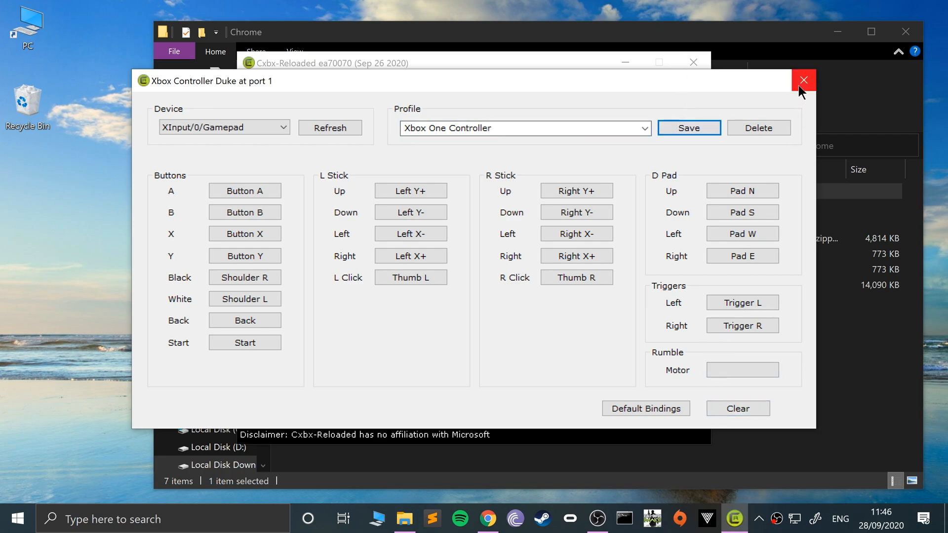
left_click(803, 80)
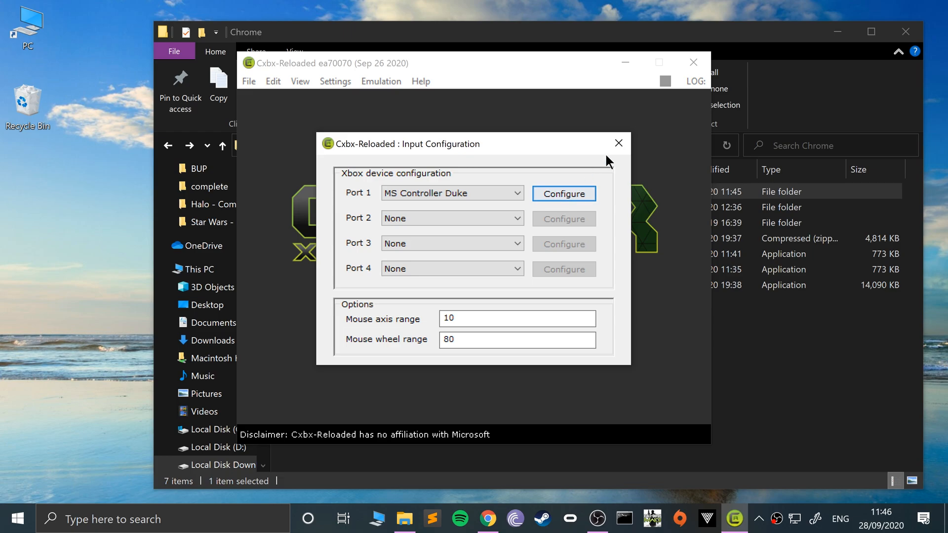
left_click(335, 81)
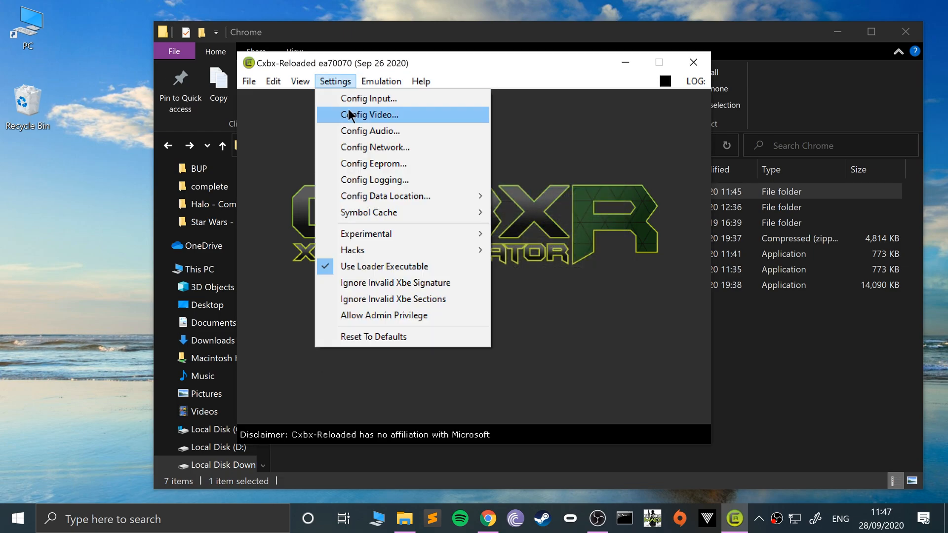
left_click(369, 98)
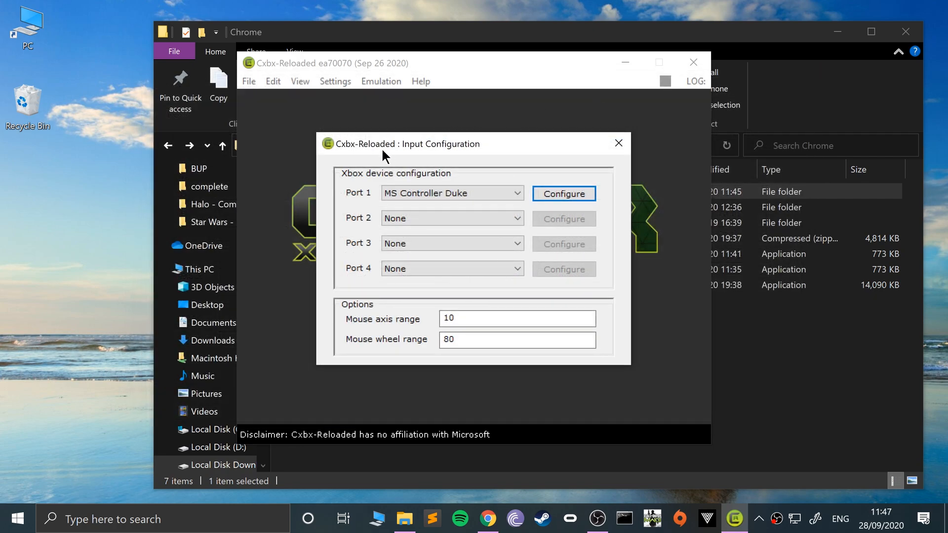
left_click(617, 143)
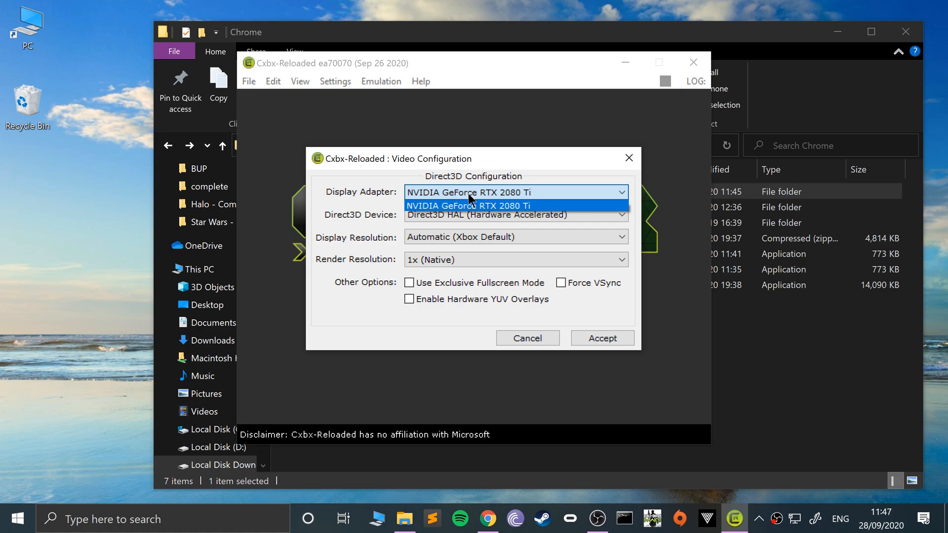
left_click(515, 215)
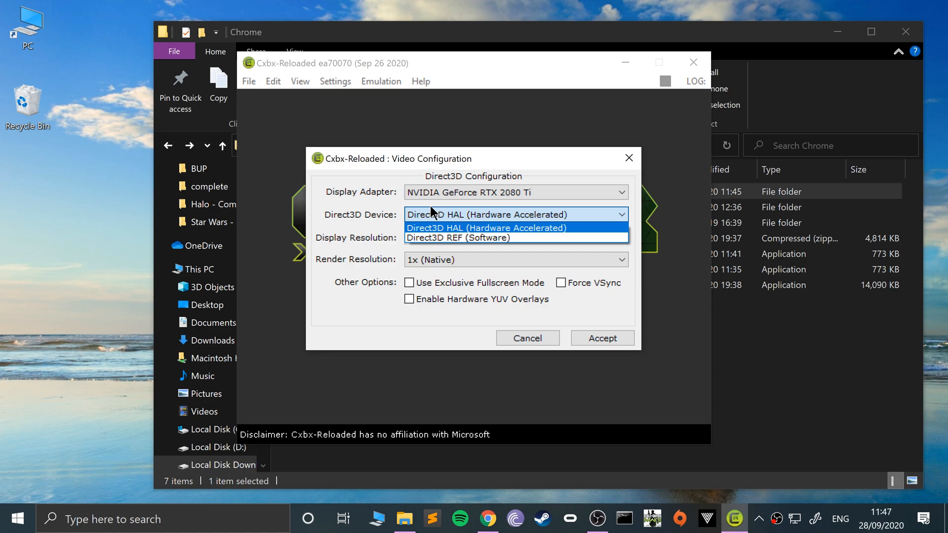
mouse_move(391, 206)
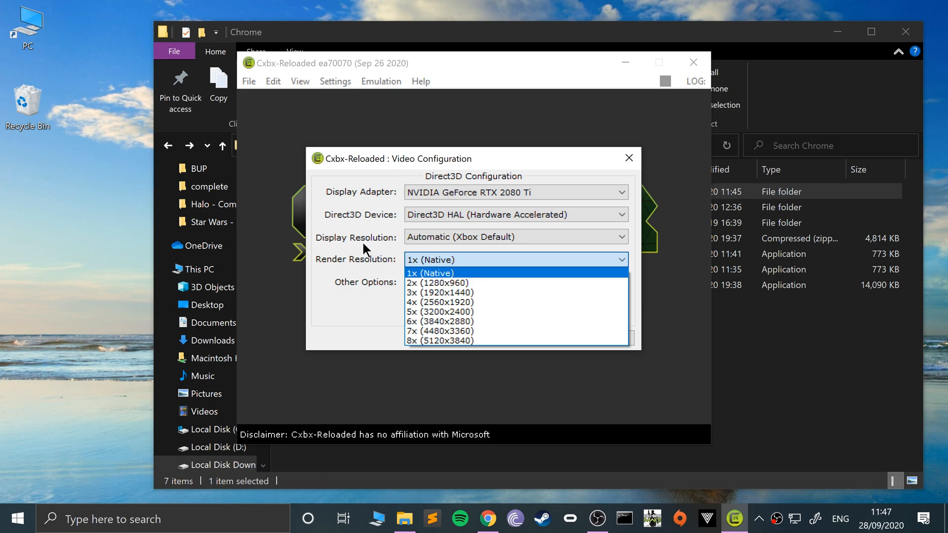
left_click(430, 273)
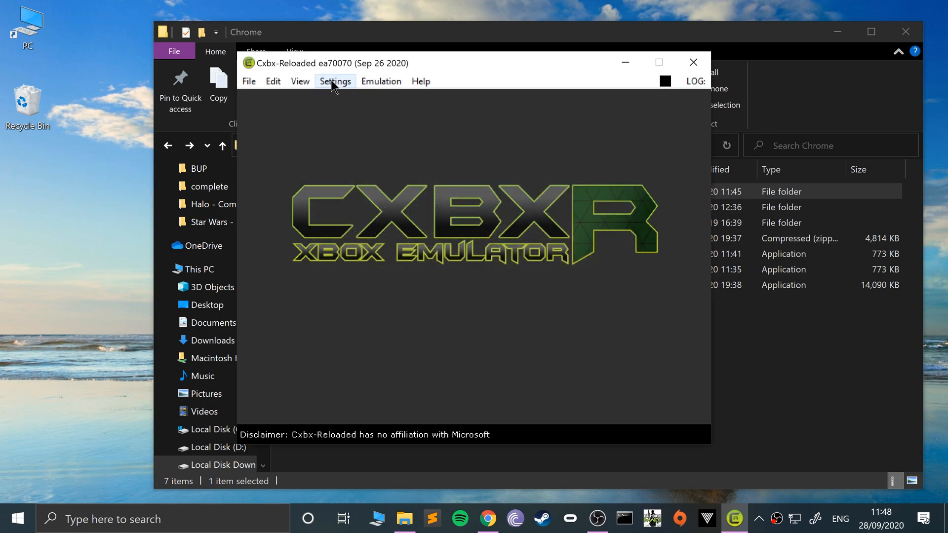
left_click(335, 81)
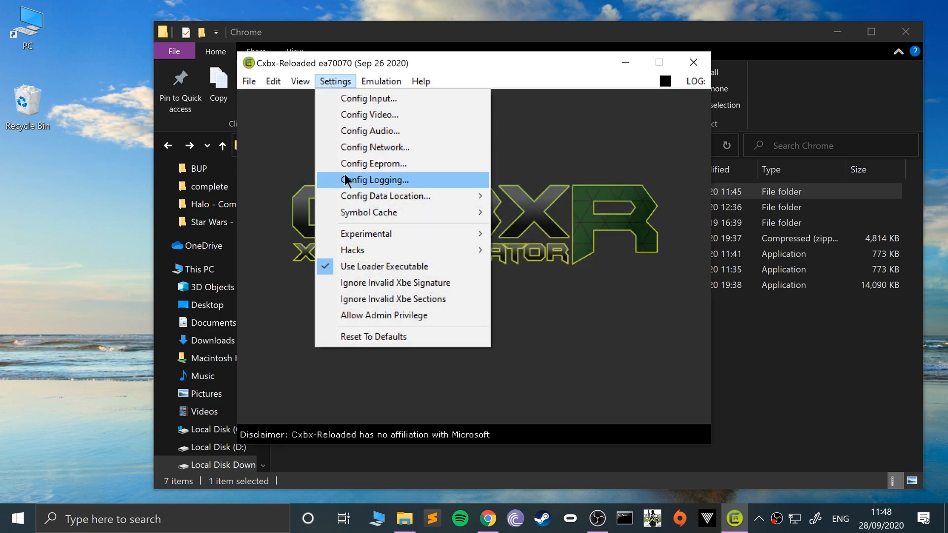
mouse_move(370, 249)
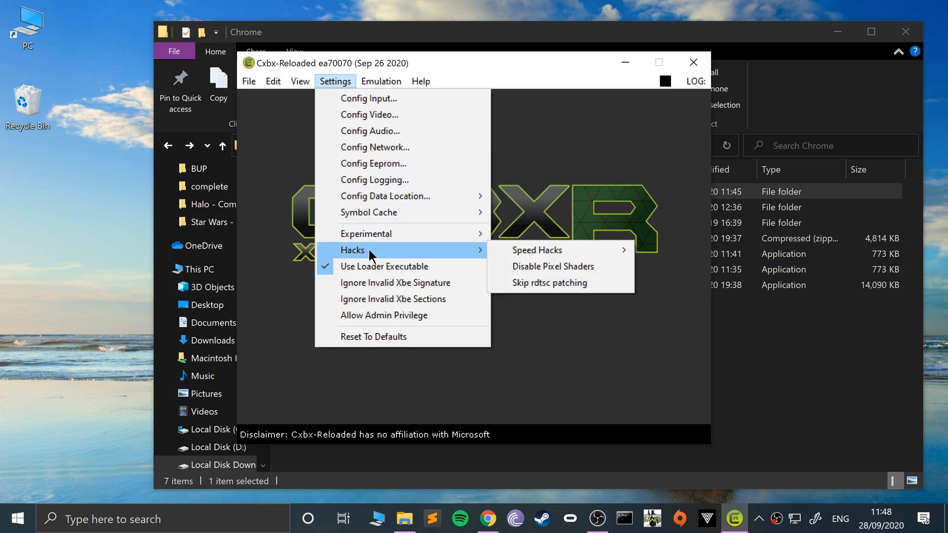
mouse_move(381, 164)
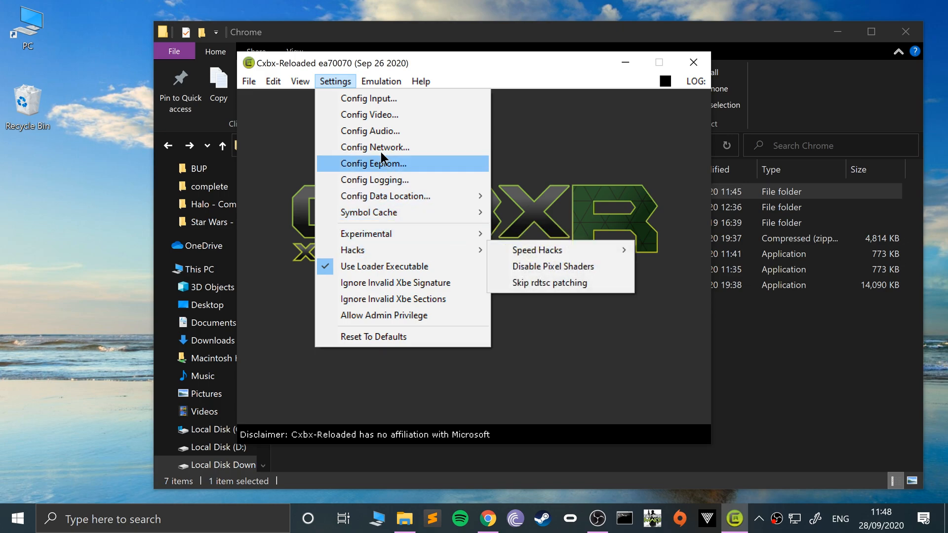
mouse_move(270, 72)
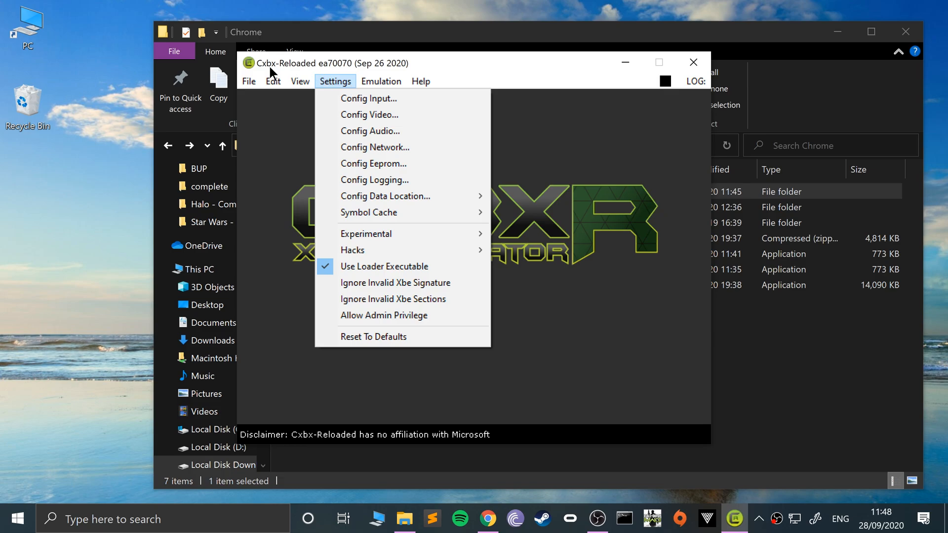
left_click(248, 81)
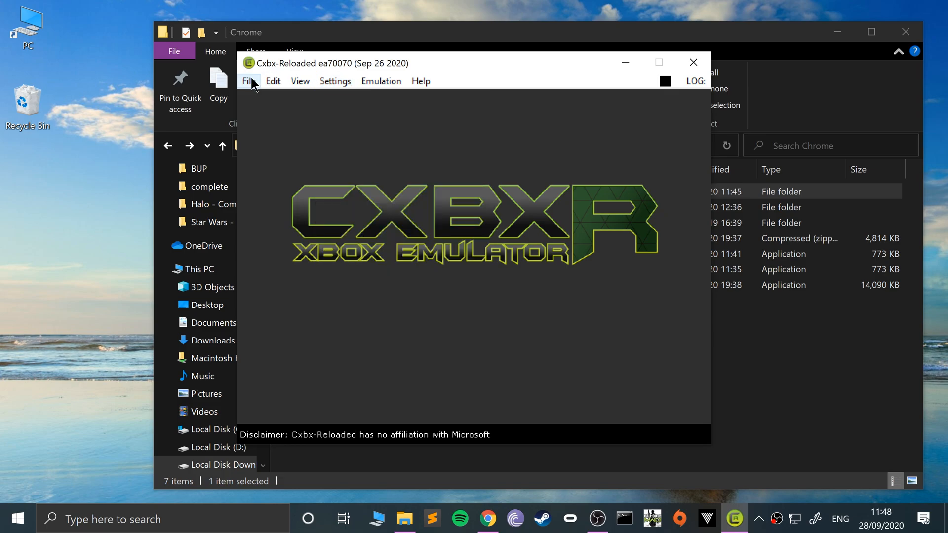
Step: Use File > Open Xbe to browse Chrome > Emu & Hacking > Xbox > Games > Shrek 2 and load default.xbe
left_click(249, 81)
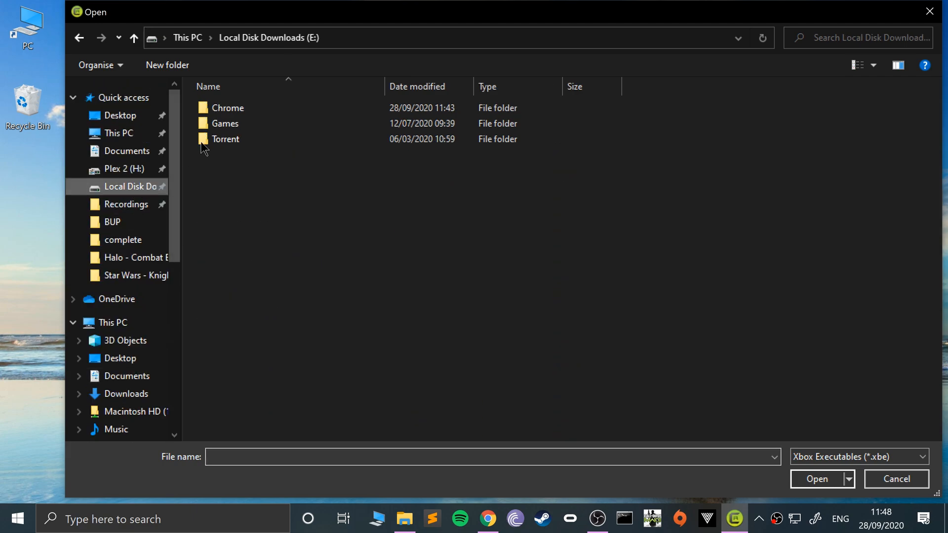
double_click(227, 108)
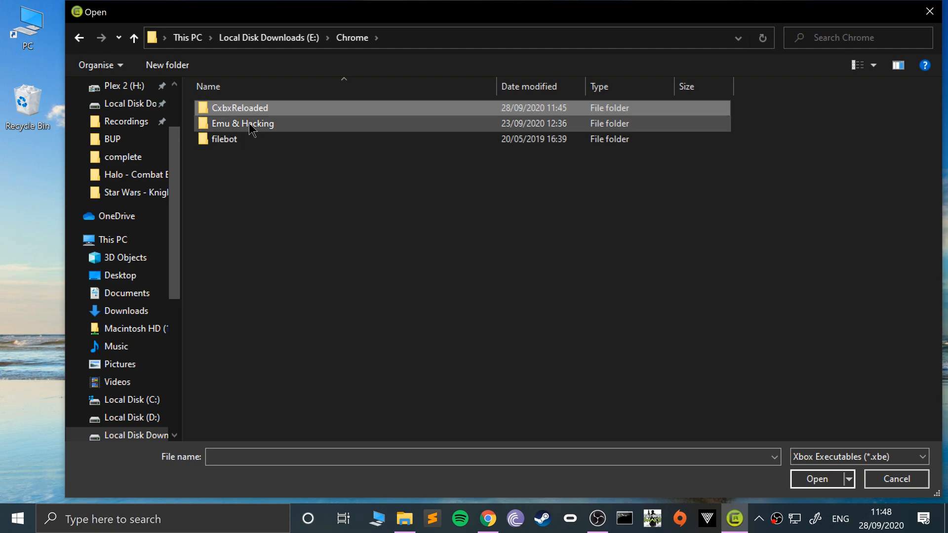
double_click(242, 124)
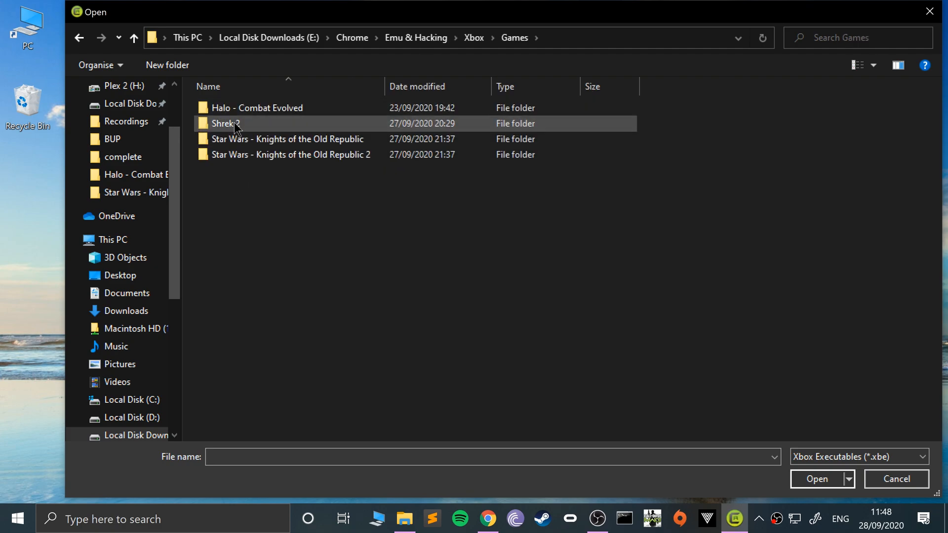
double_click(227, 123)
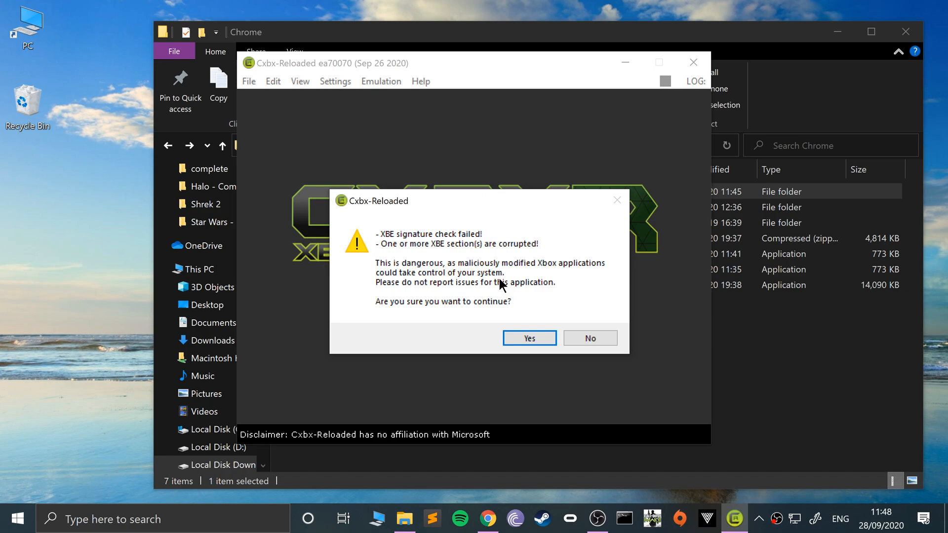
mouse_move(503, 320)
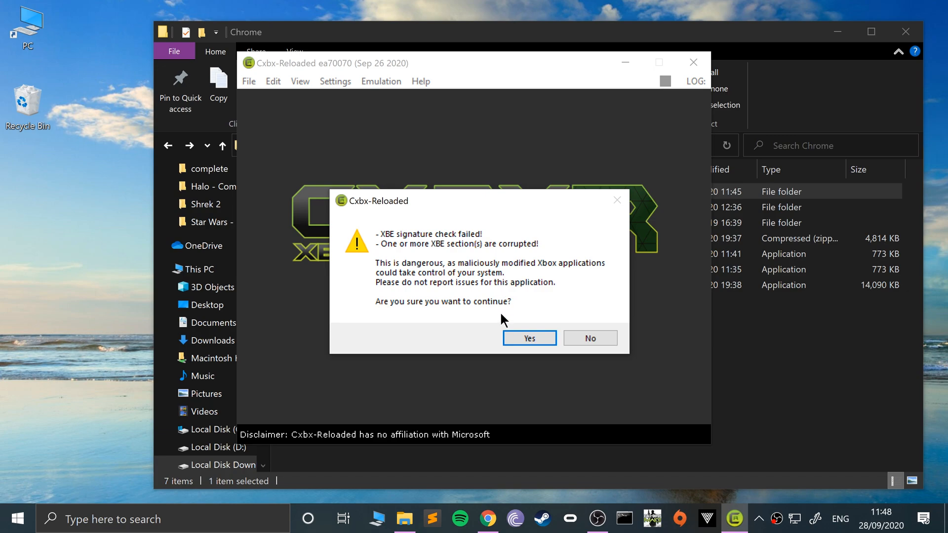
Step: Answer Yes to the XBE signature failure warning so Shrek 2 emulation starts
left_click(529, 338)
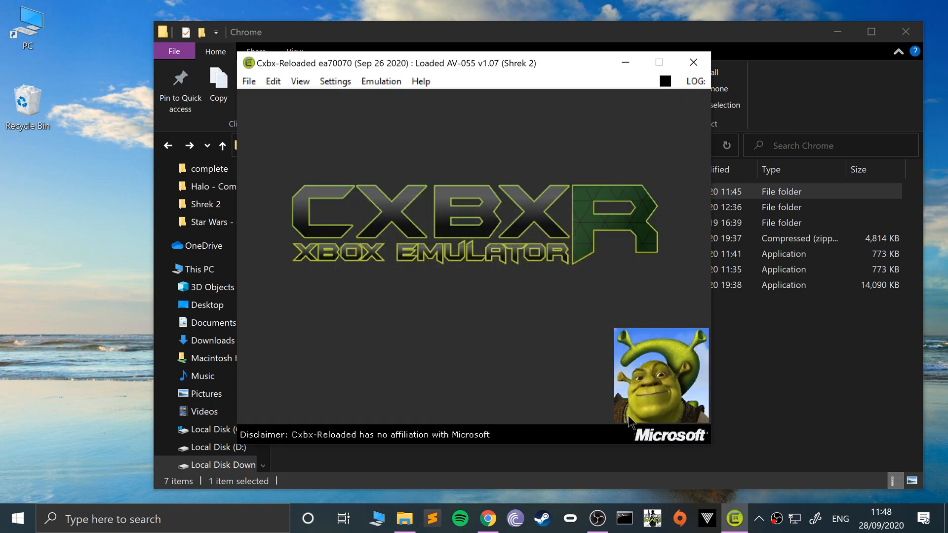
mouse_move(623, 455)
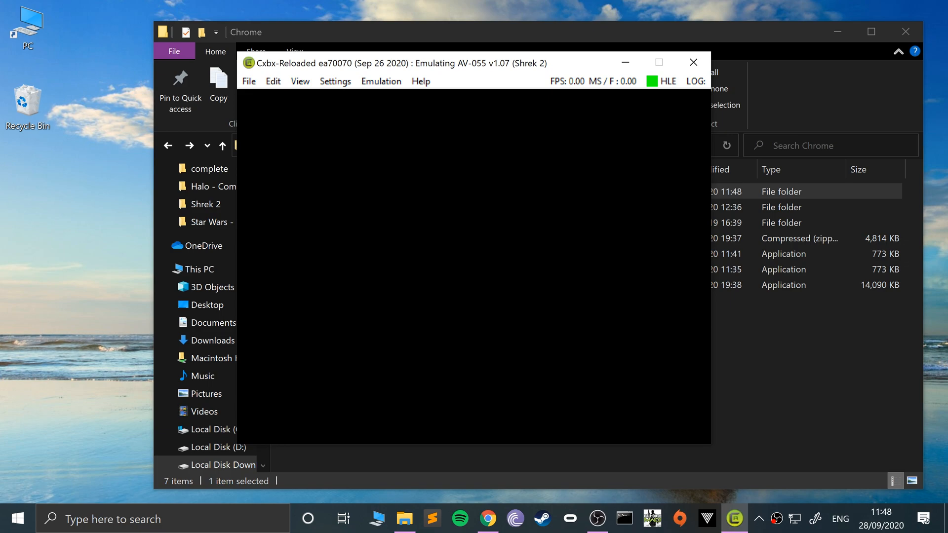
mouse_move(309, 54)
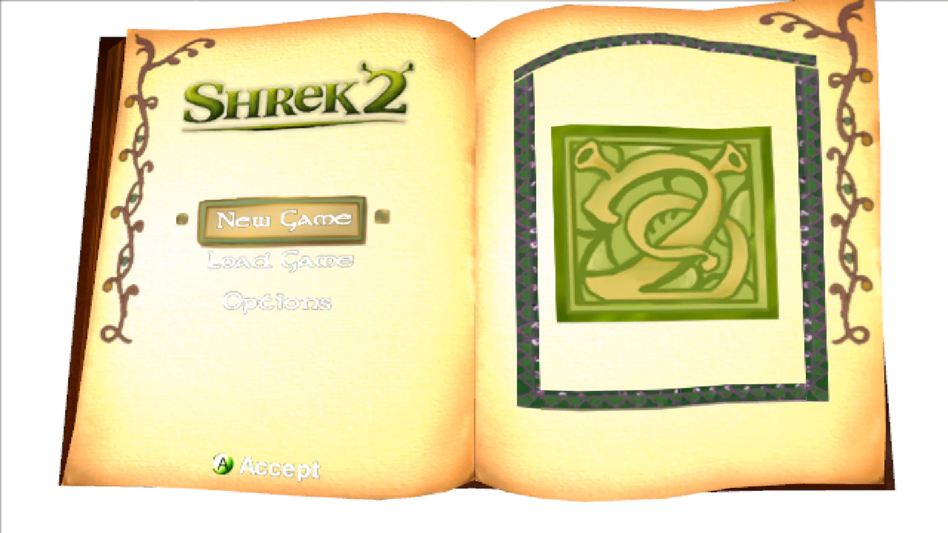
Step: Start a New Game with a save in slot Game A, play briefly, then stop emulation with Escape
left_click(275, 219)
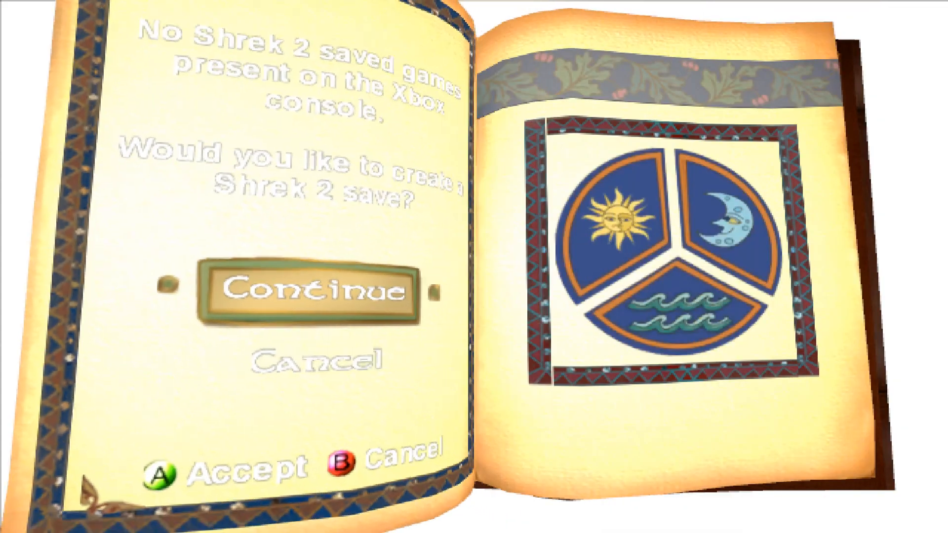
left_click(308, 289)
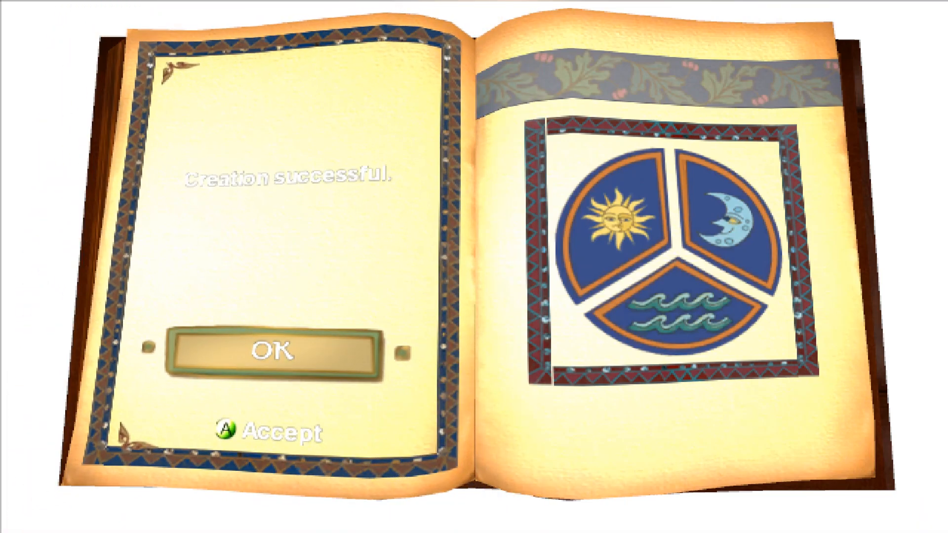
left_click(269, 353)
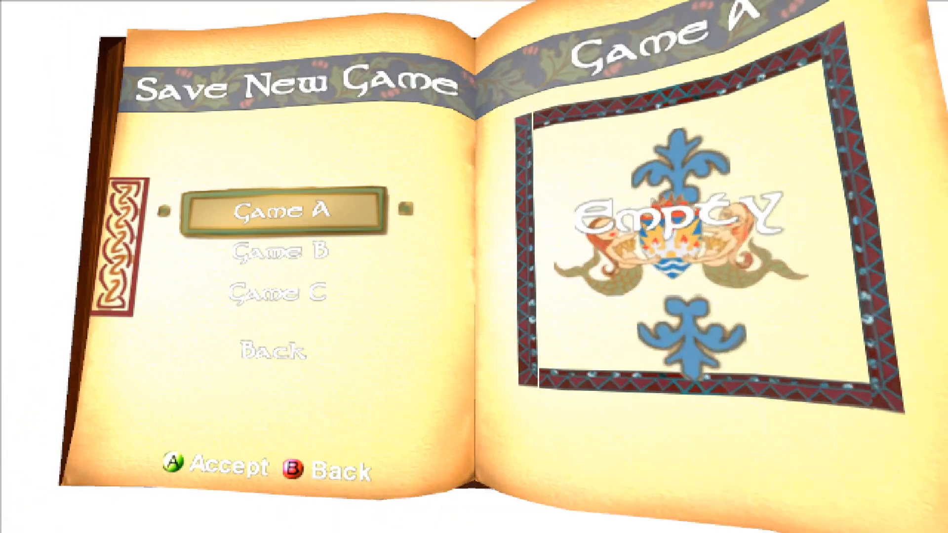
left_click(284, 210)
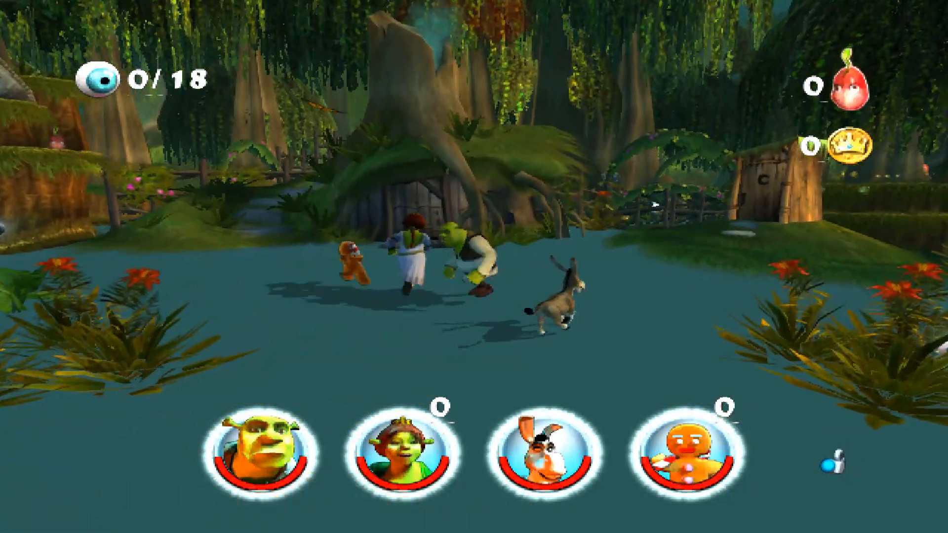
key("Escape")
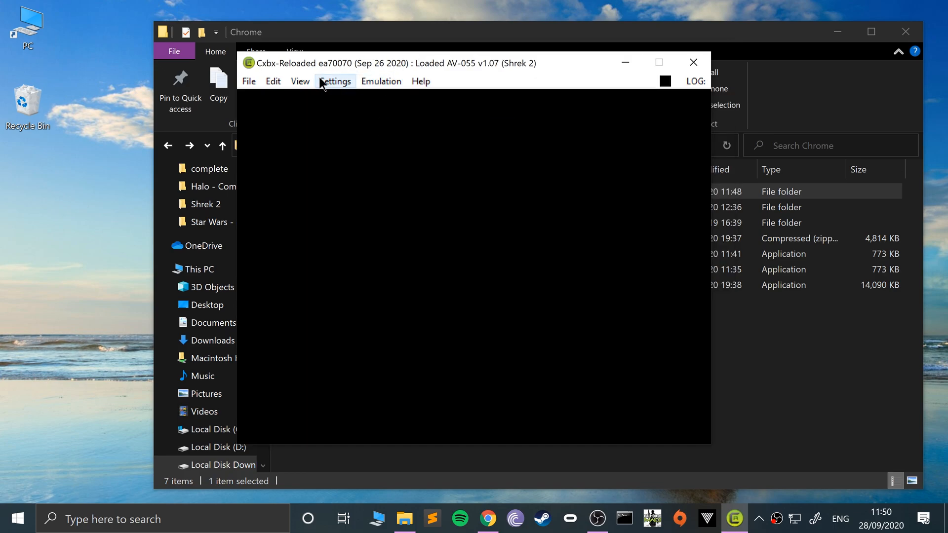
Step: Use File > Close Xbe to unload Shrek 2 from the emulator
left_click(248, 81)
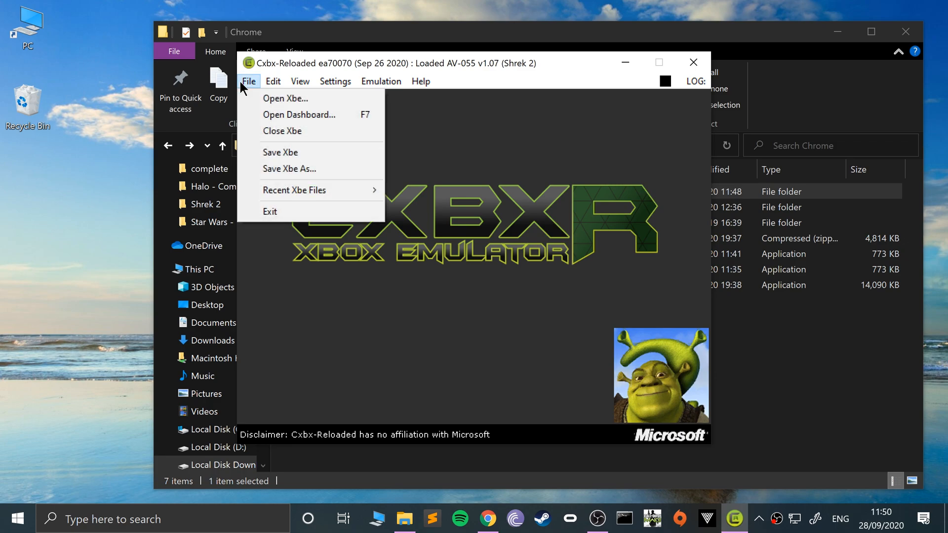
mouse_move(284, 97)
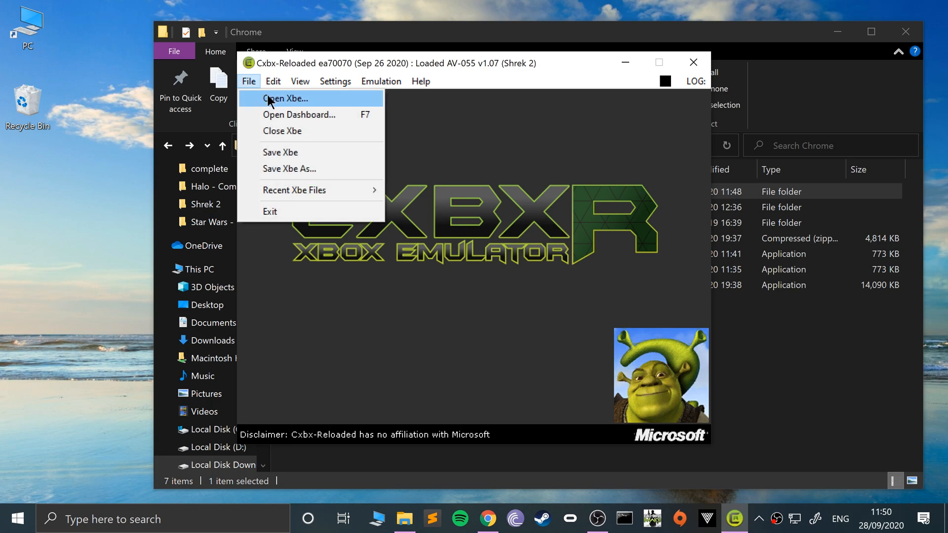
mouse_move(281, 131)
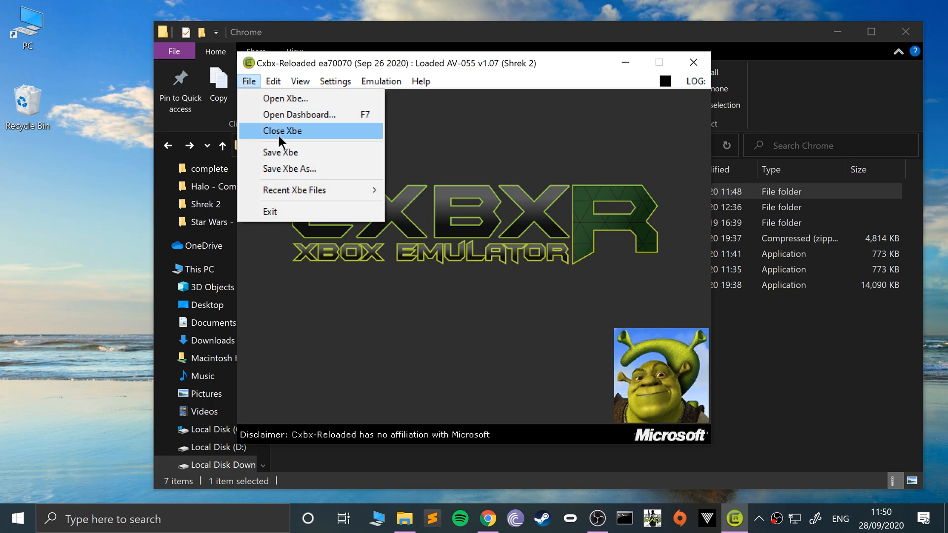
left_click(282, 132)
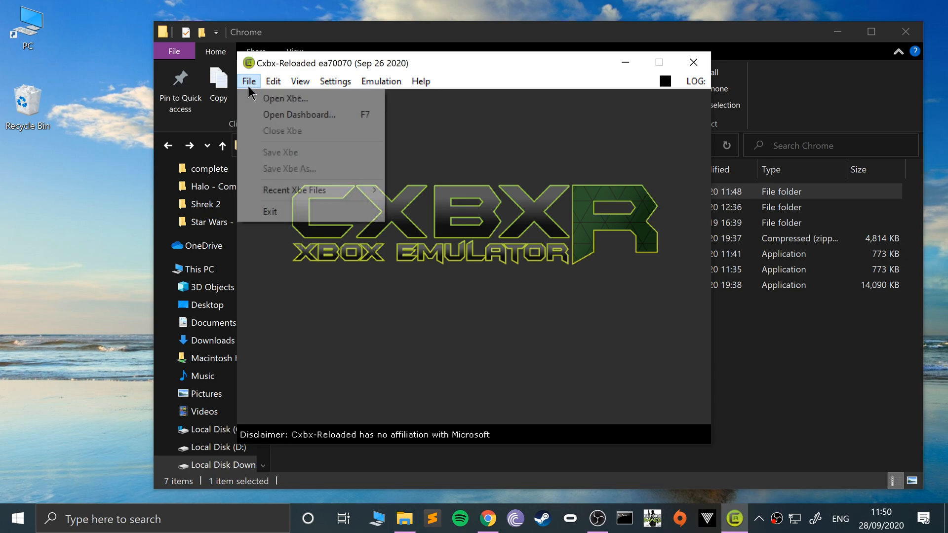
mouse_move(295, 190)
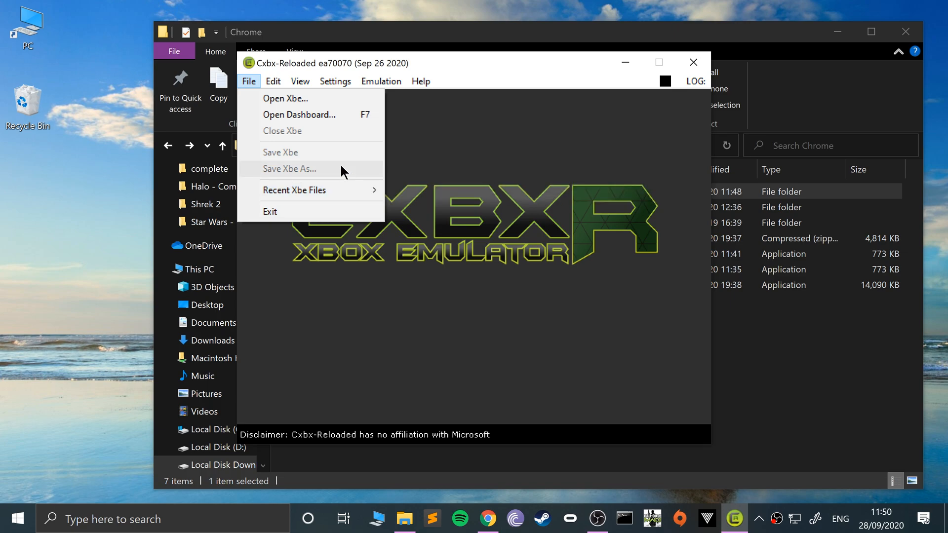
mouse_move(348, 145)
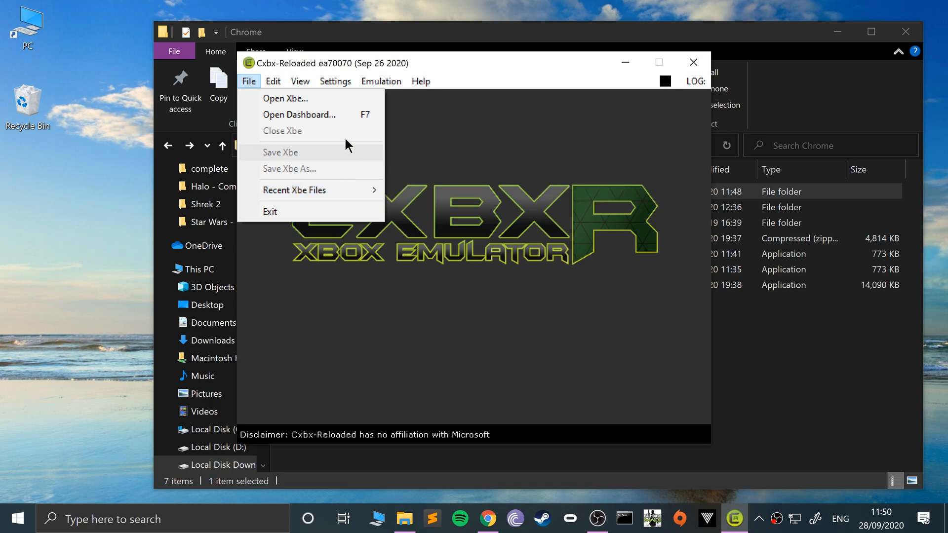
mouse_move(295, 189)
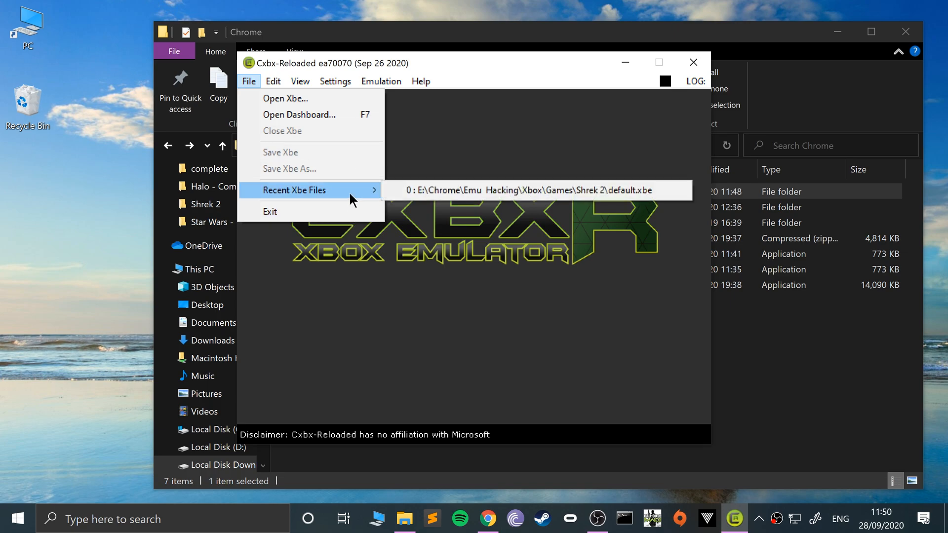